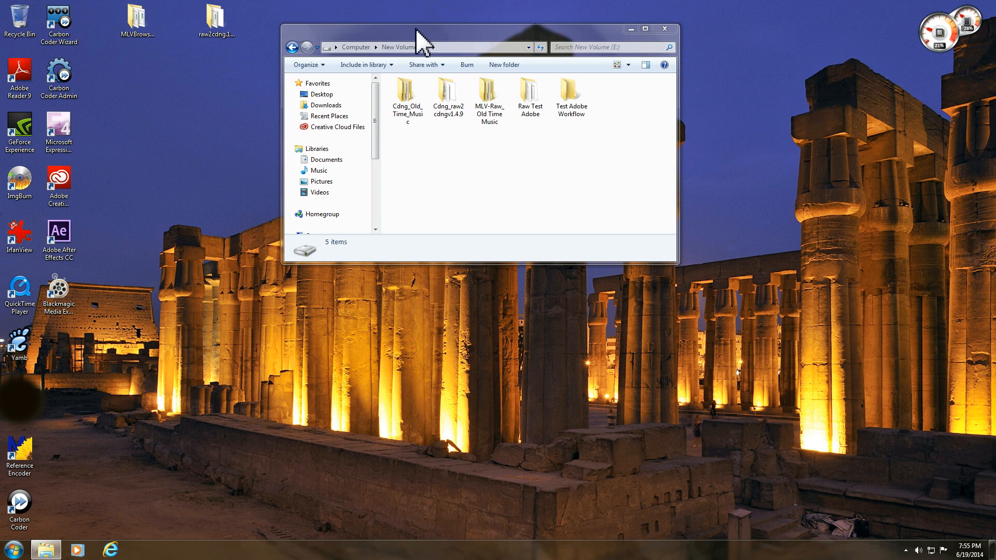
Step: Drag the New Volume (E:) Explorer window toward the centre of the screen
{"action": "left_click_drag", "start_coordinate": [421, 37], "coordinate": [604, 80]}
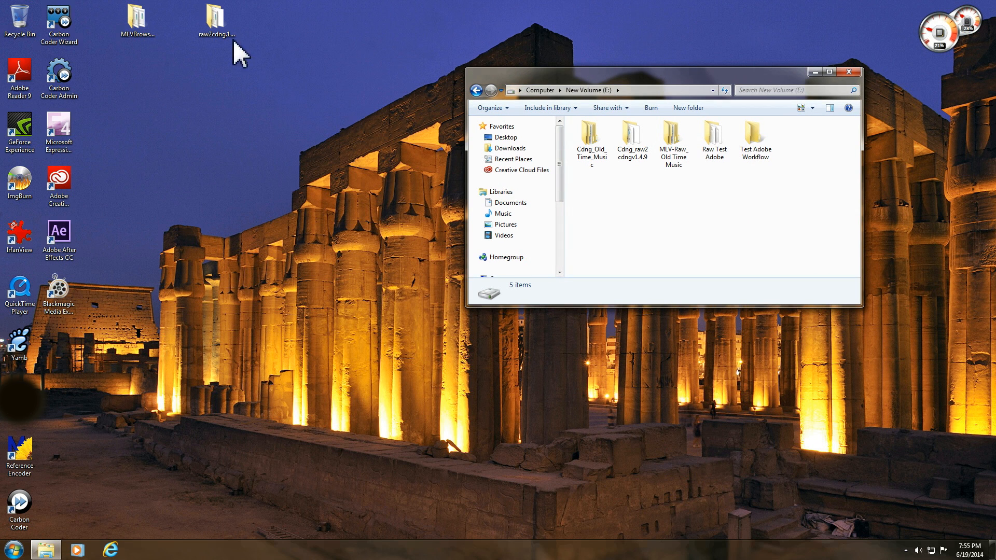
{"action": "mouse_move", "coordinate": [622, 81]}
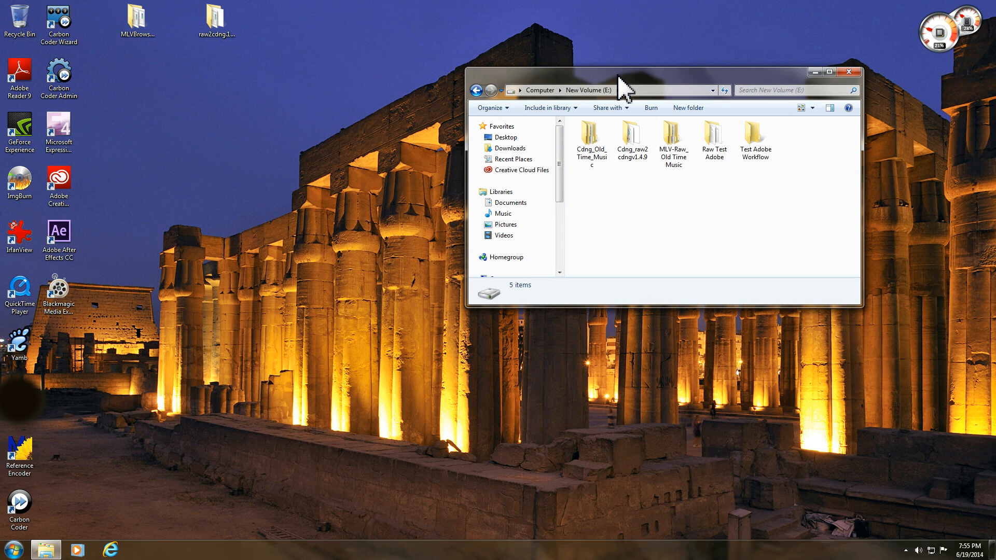
{"action": "left_click", "coordinate": [214, 18]}
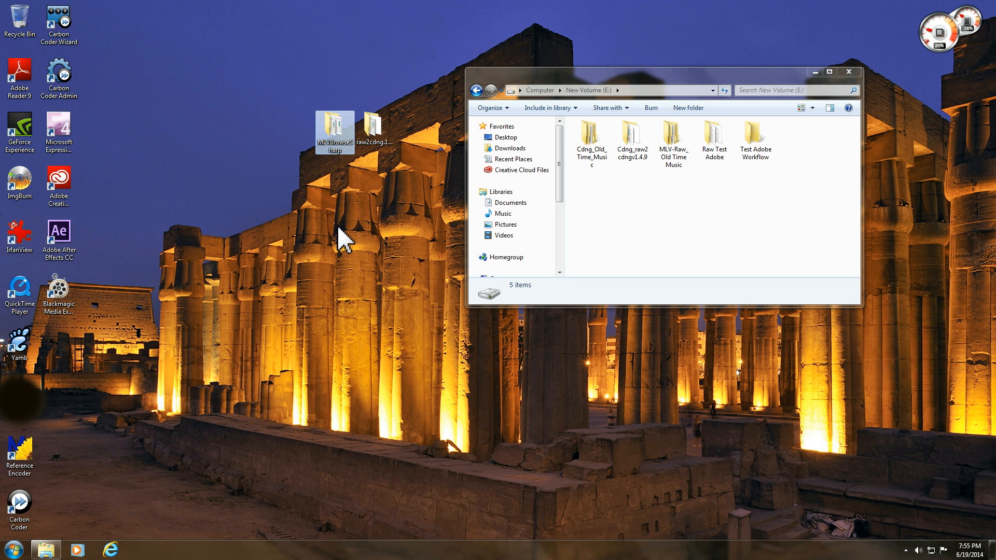
{"action": "mouse_move", "coordinate": [369, 225]}
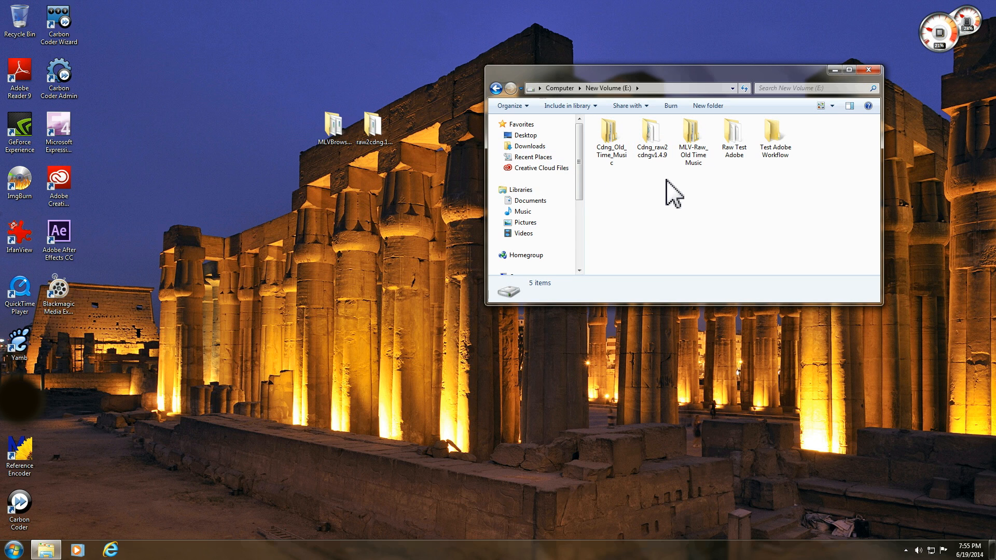
{"action": "left_click_drag", "start_coordinate": [673, 69], "coordinate": [664, 84]}
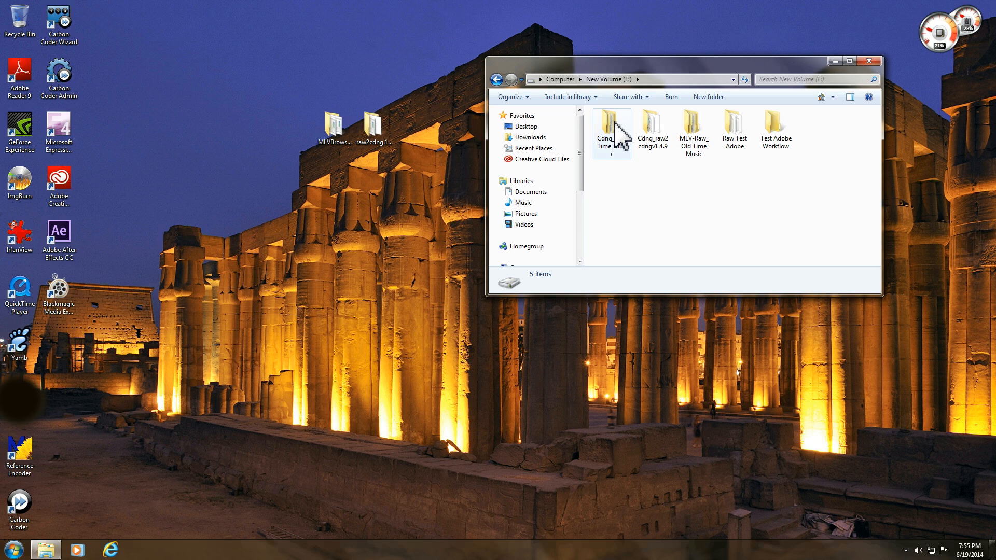
{"action": "mouse_move", "coordinate": [703, 139]}
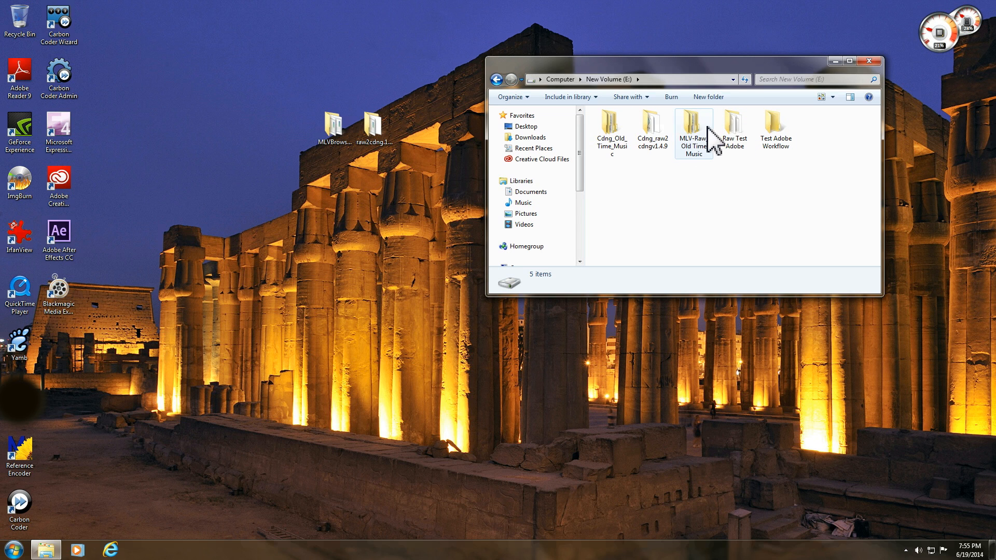
Step: Browse the E: drive folders and open Raw Test Adobe containing M01-1131.MLV and its IDX
{"action": "double_click", "coordinate": [695, 118]}
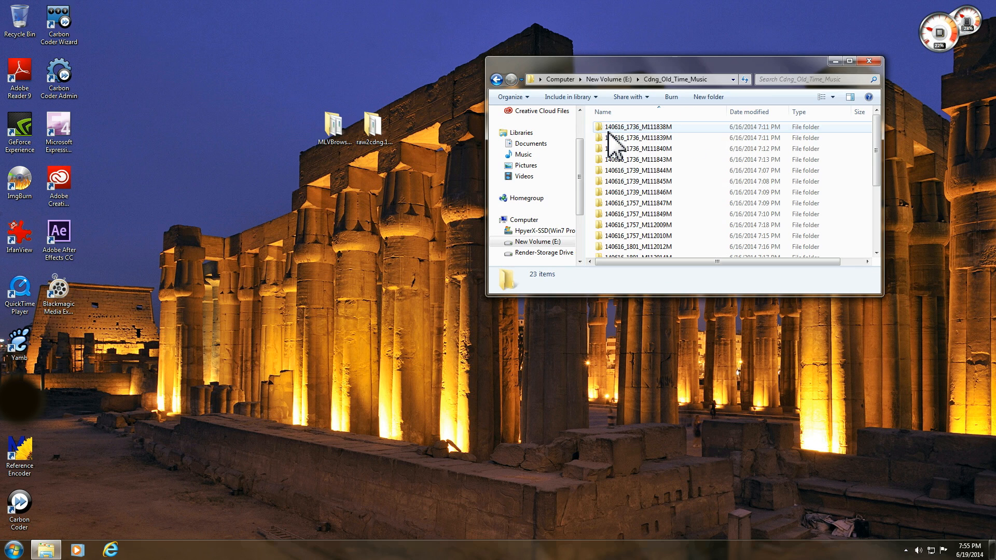
{"action": "left_click", "coordinate": [496, 79]}
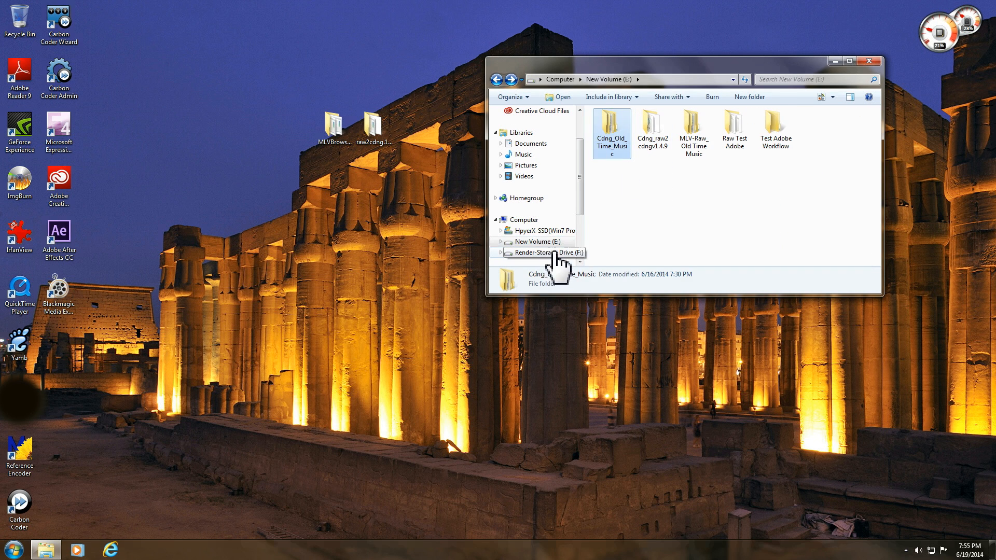
{"action": "left_click", "coordinate": [540, 252]}
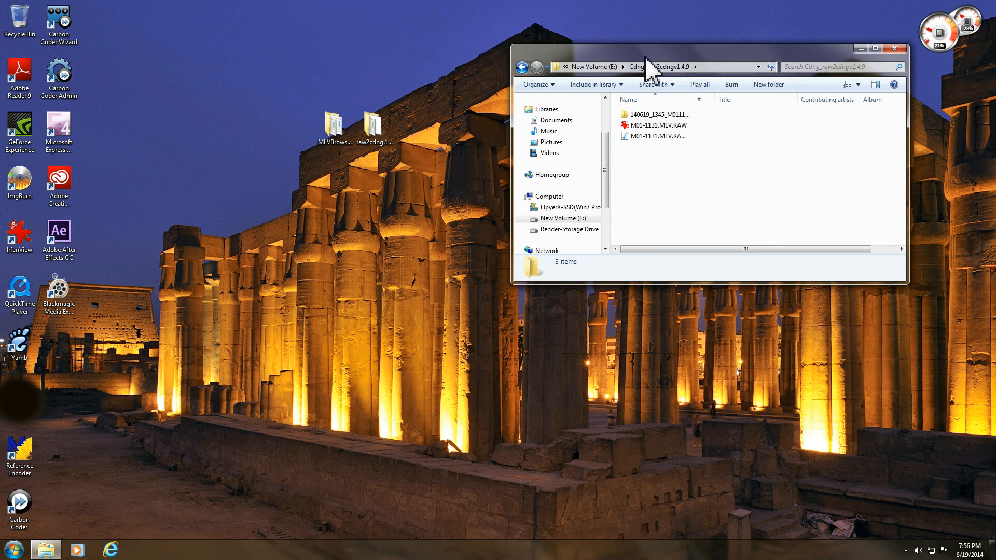
{"action": "left_click", "coordinate": [521, 67]}
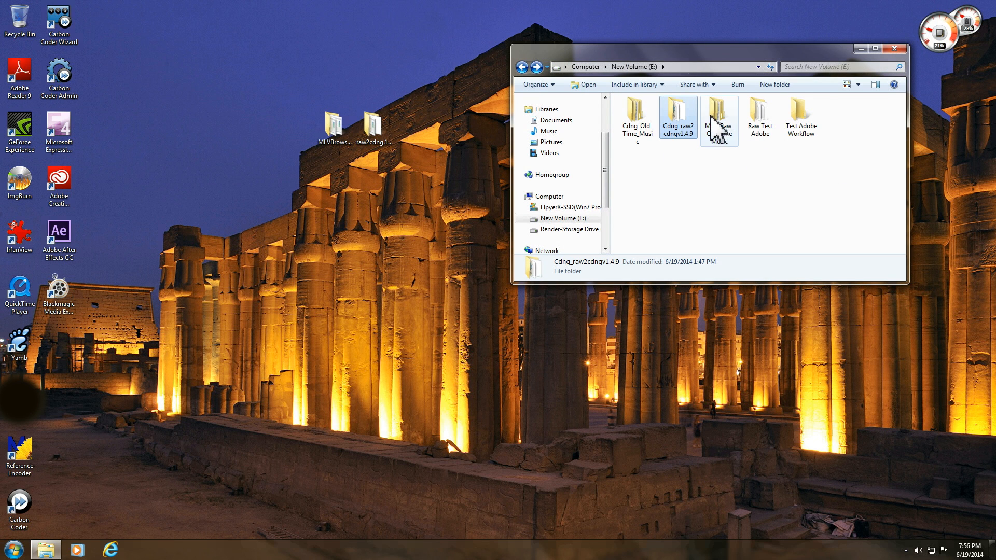
{"action": "left_click", "coordinate": [719, 116]}
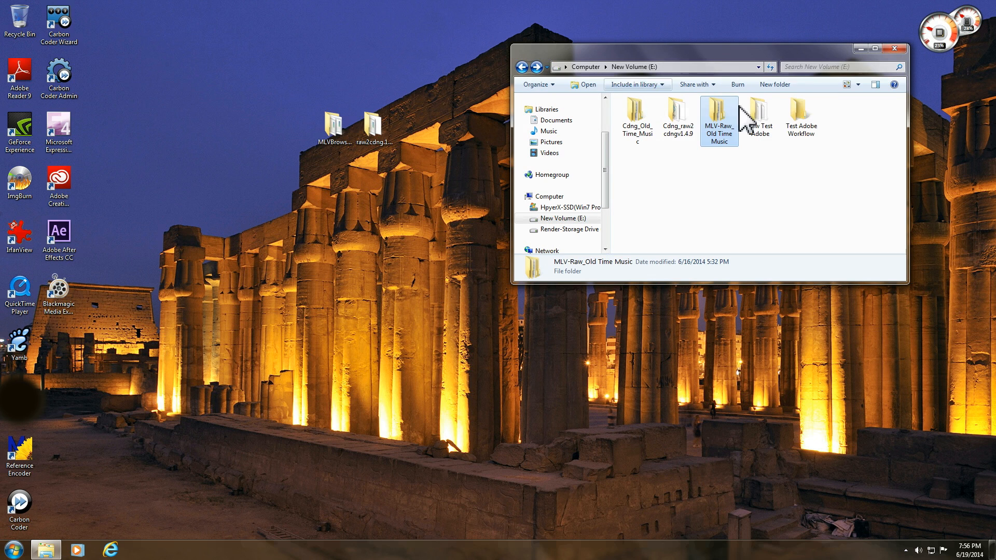
{"action": "double_click", "coordinate": [761, 114]}
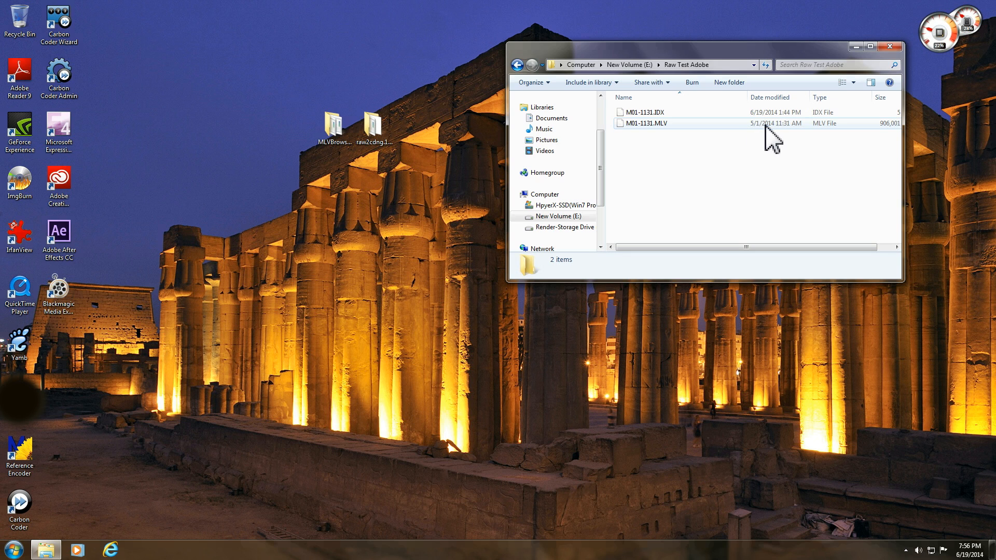
{"action": "mouse_move", "coordinate": [641, 137]}
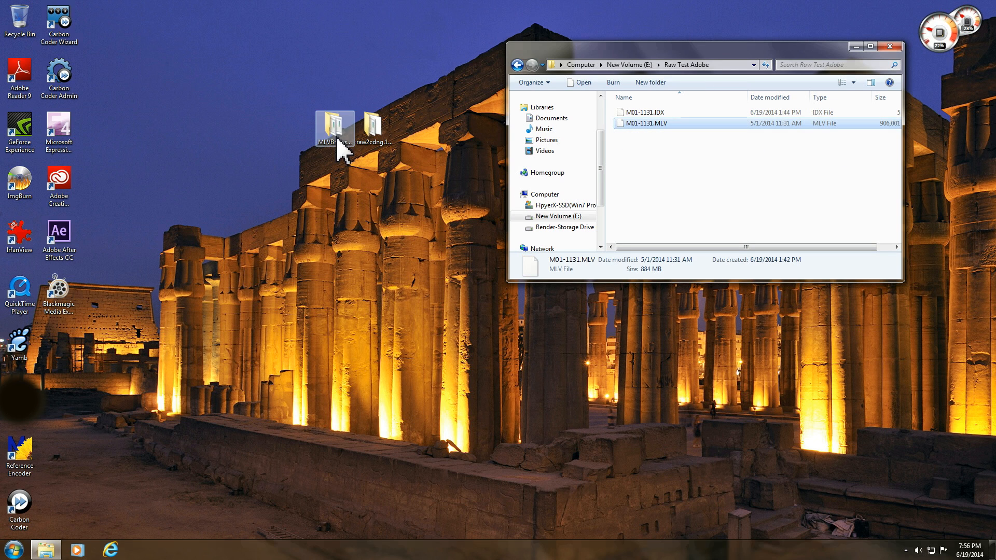
Step: Launch MLVBrowseSharp.exe from its folder, allowing the unverified application to run
{"action": "double_click", "coordinate": [334, 126]}
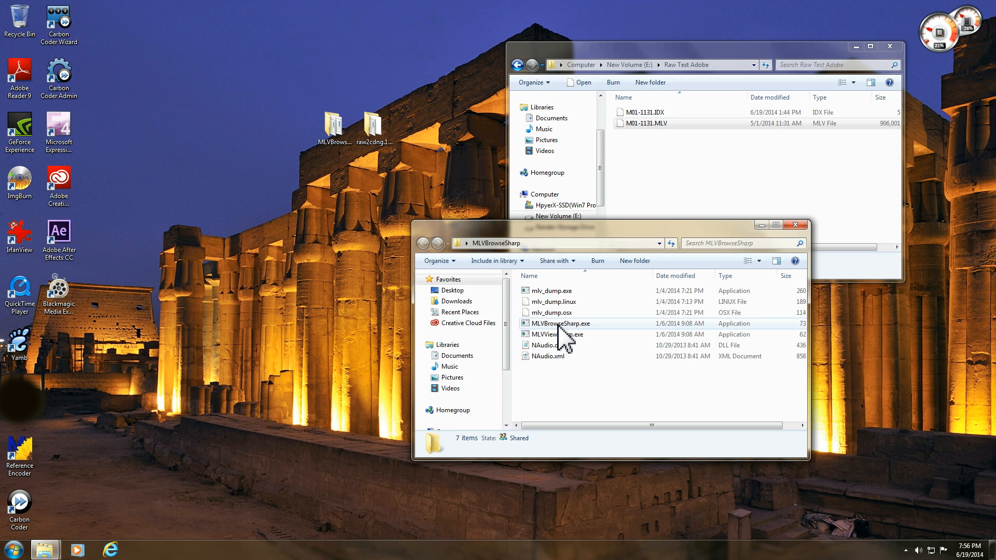
{"action": "double_click", "coordinate": [561, 324]}
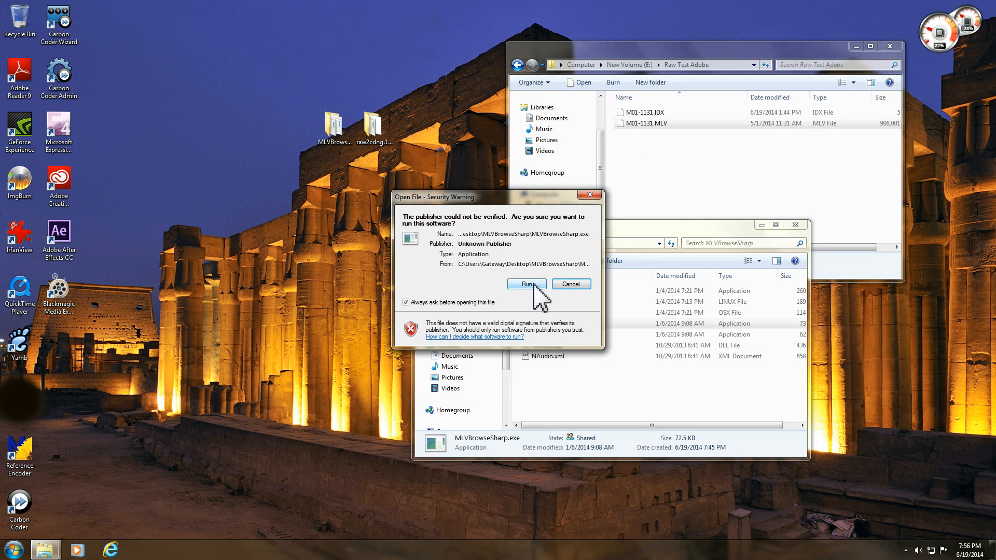
{"action": "left_click", "coordinate": [526, 284]}
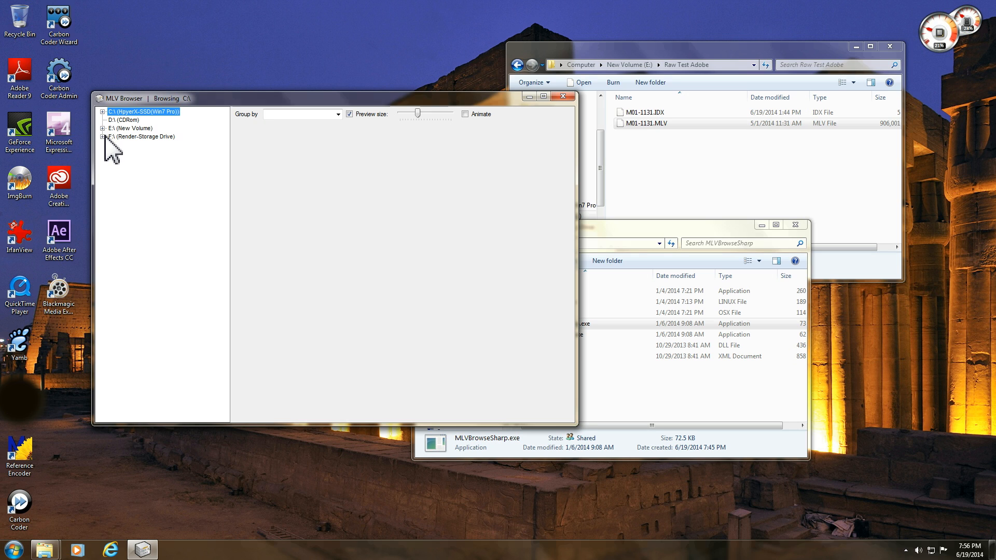
Step: Expand the E: drive tree and browse Raw Test Adobe to preview M01-1131.MLV
{"action": "left_click", "coordinate": [104, 128]}
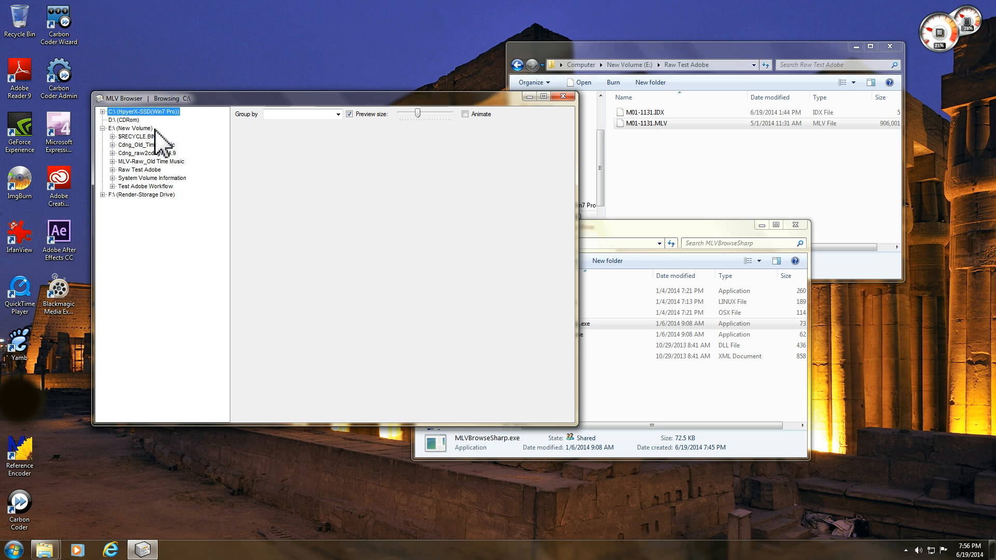
{"action": "left_click", "coordinate": [138, 170]}
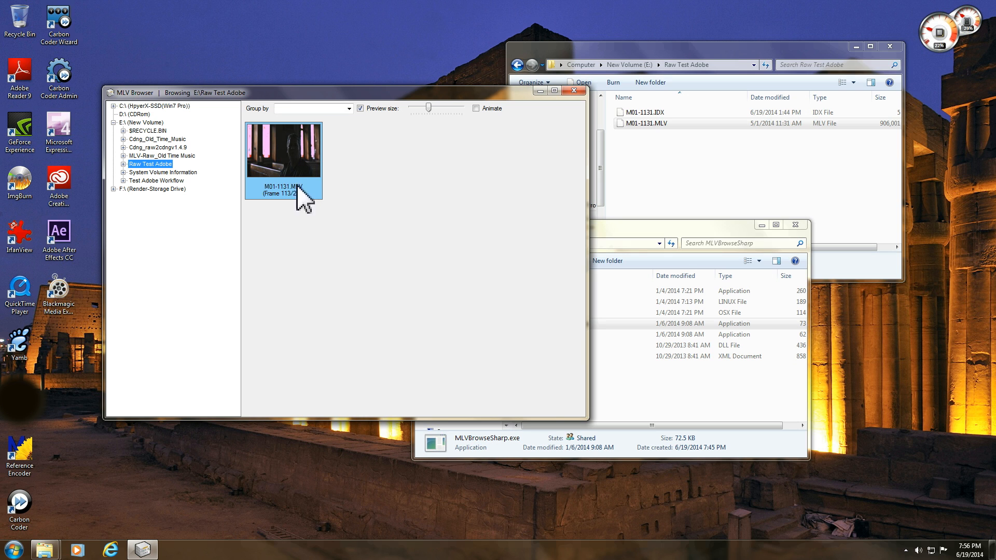
{"action": "mouse_move", "coordinate": [293, 161]}
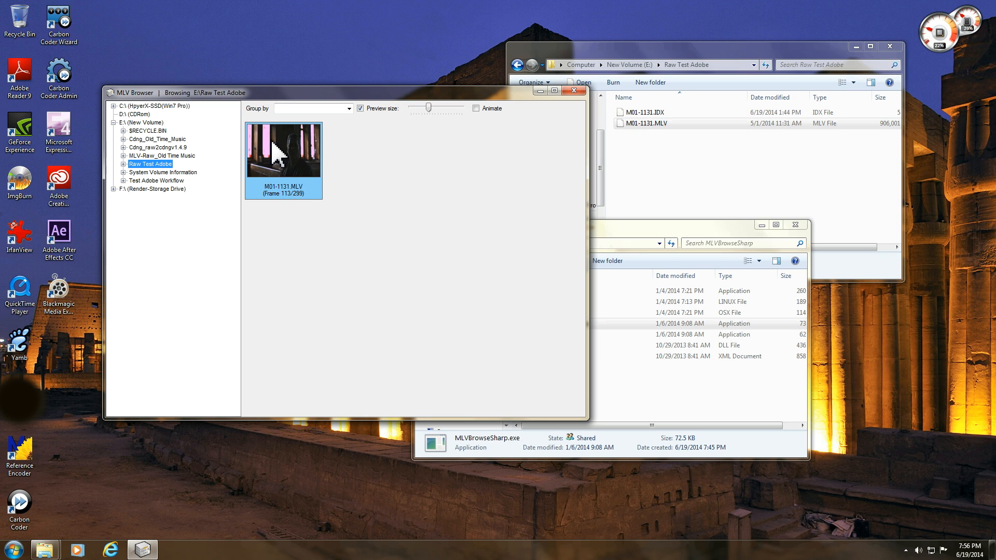
Step: Show the M01-1131.MLV clip's export options (RAW+WAV or DNG+WAV)
{"action": "right_click", "coordinate": [278, 154]}
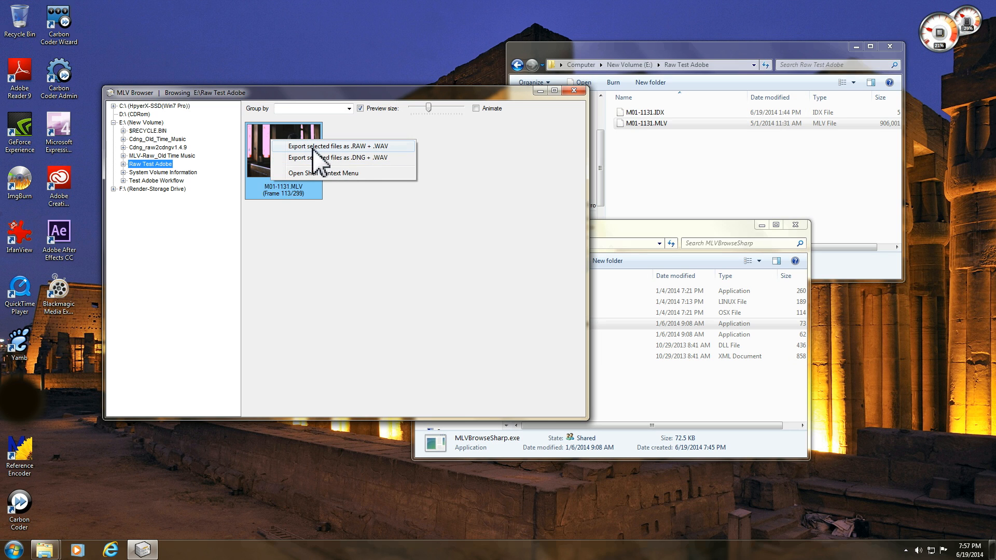
{"action": "mouse_move", "coordinate": [390, 164]}
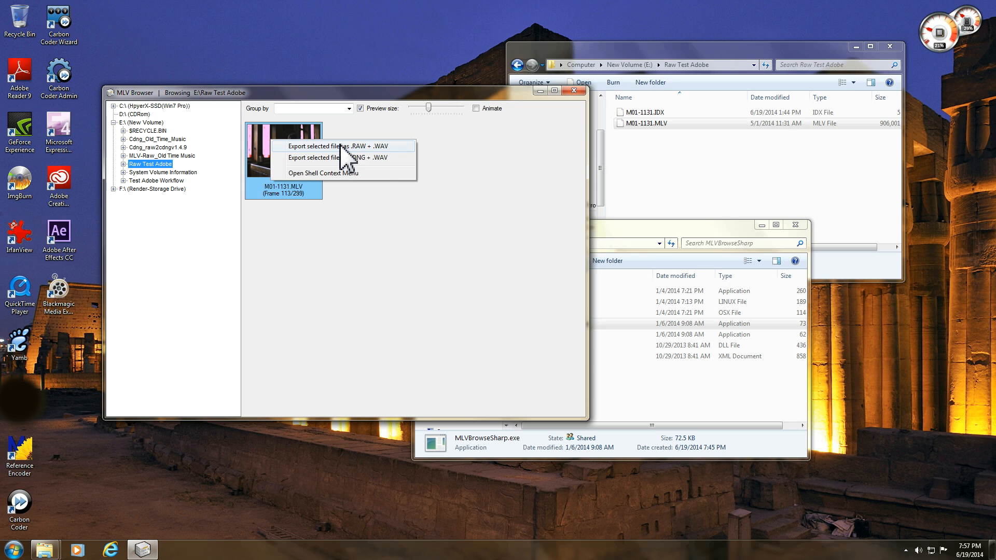
{"action": "mouse_move", "coordinate": [380, 166]}
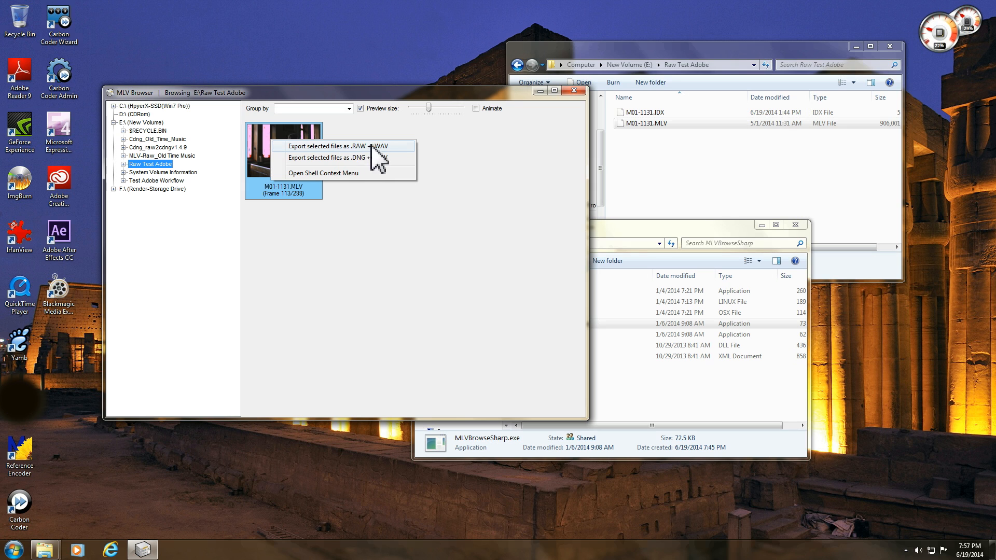
{"action": "mouse_move", "coordinate": [400, 165]}
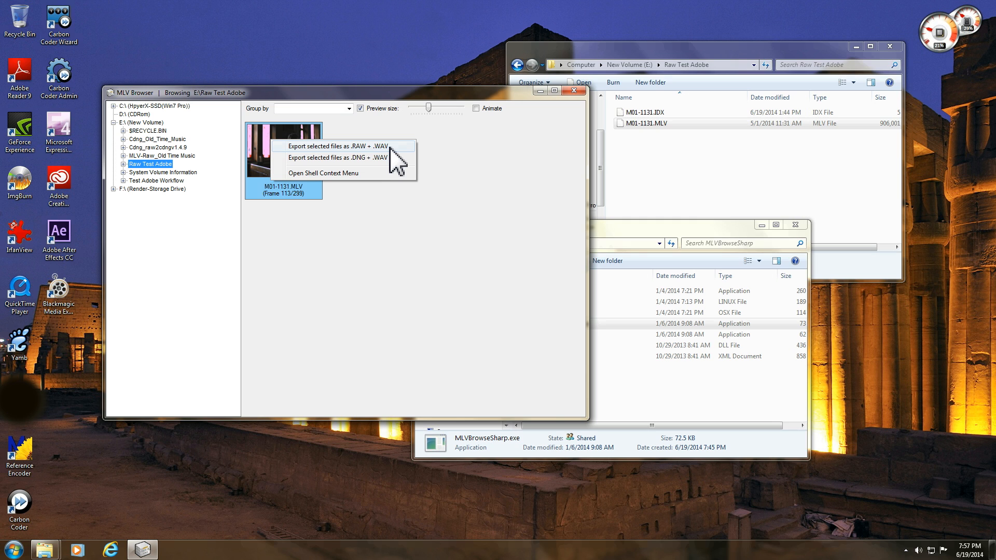
{"action": "mouse_move", "coordinate": [363, 164]}
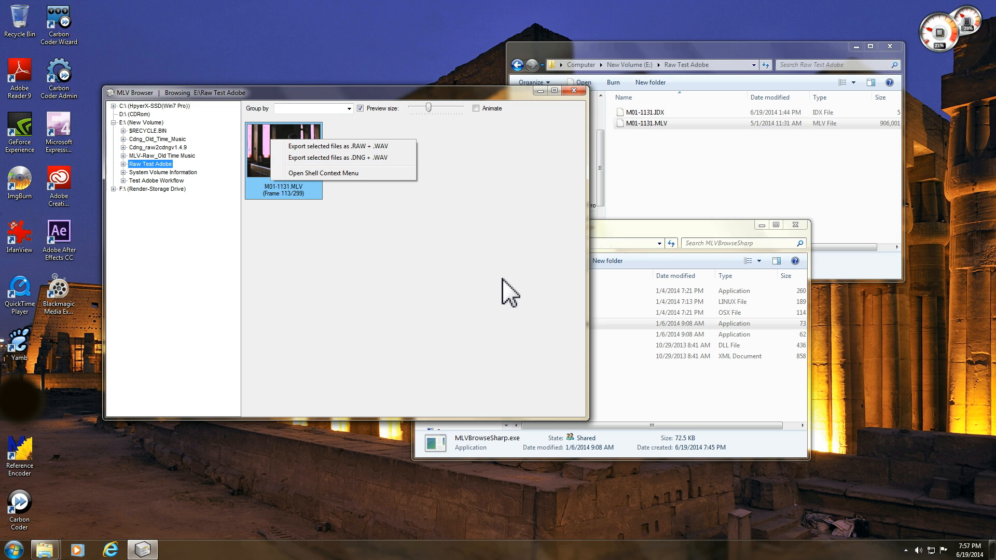
{"action": "mouse_move", "coordinate": [600, 242]}
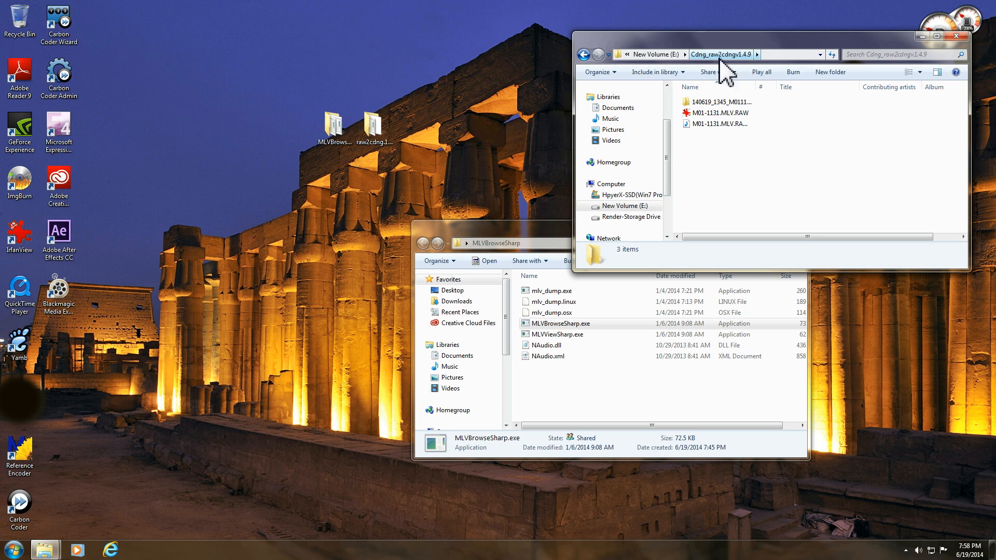
Step: Launch raw2cdng.1.4.9.exe, dismiss the crash dialog, and relaunch the converter successfully
{"action": "left_click", "coordinate": [718, 112]}
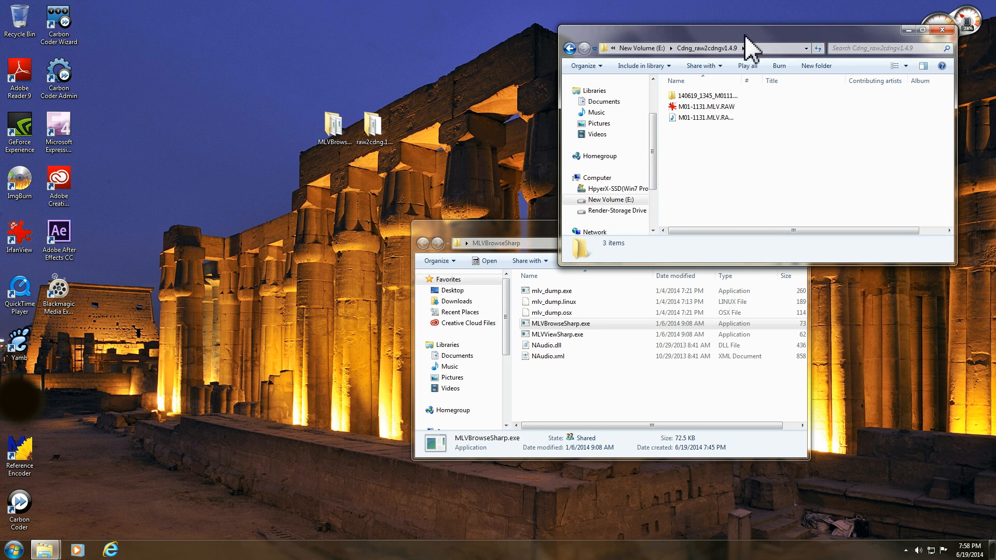
{"action": "left_click", "coordinate": [705, 117]}
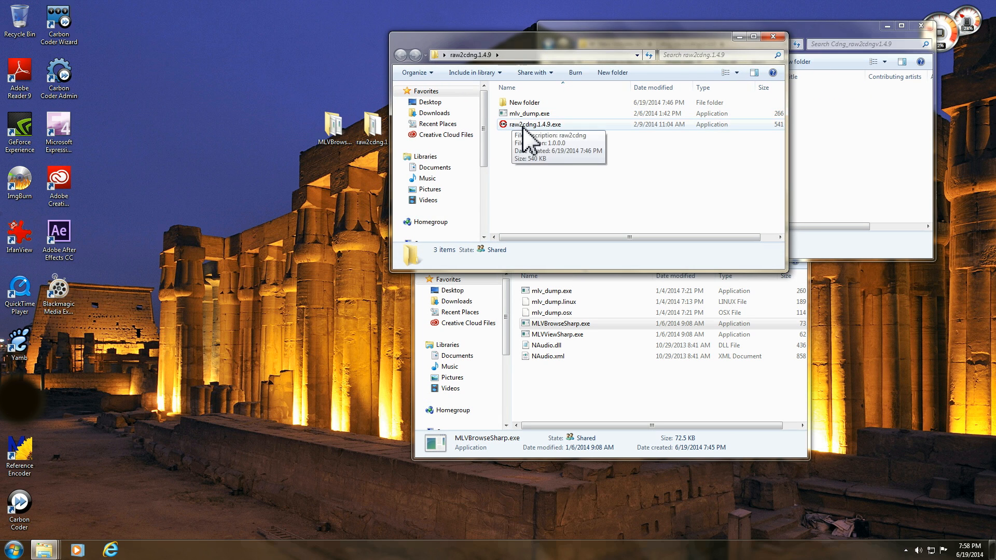
{"action": "mouse_move", "coordinate": [549, 140]}
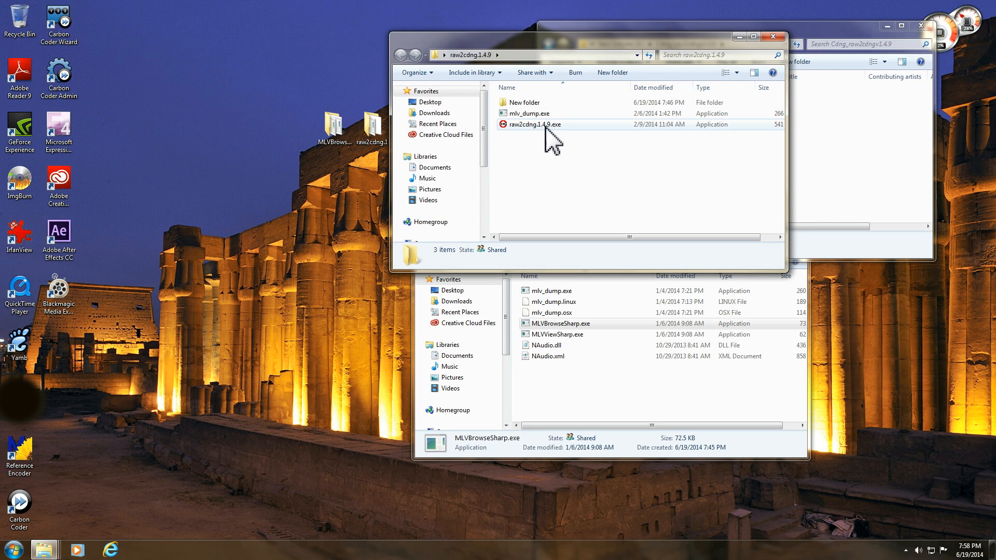
{"action": "mouse_move", "coordinate": [554, 136]}
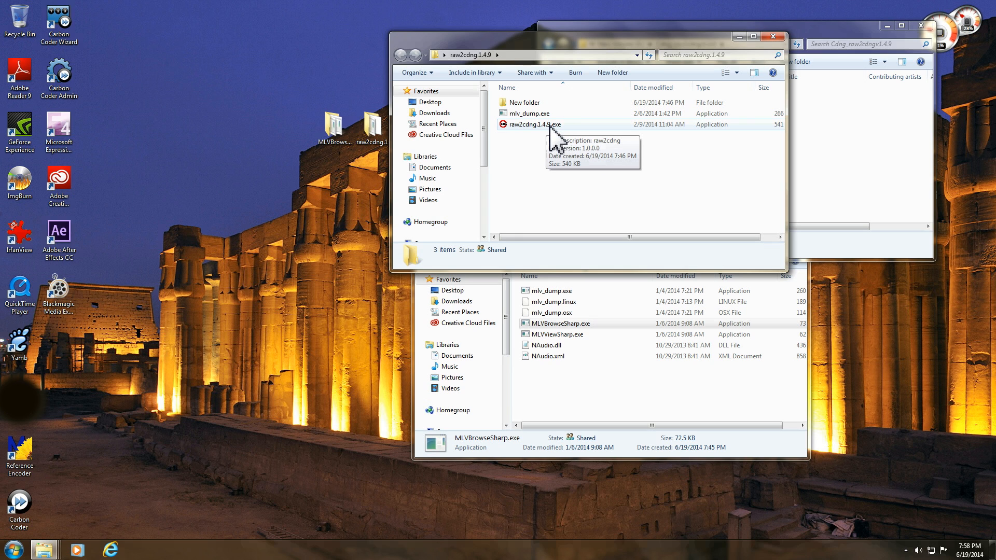
{"action": "mouse_move", "coordinate": [552, 145]}
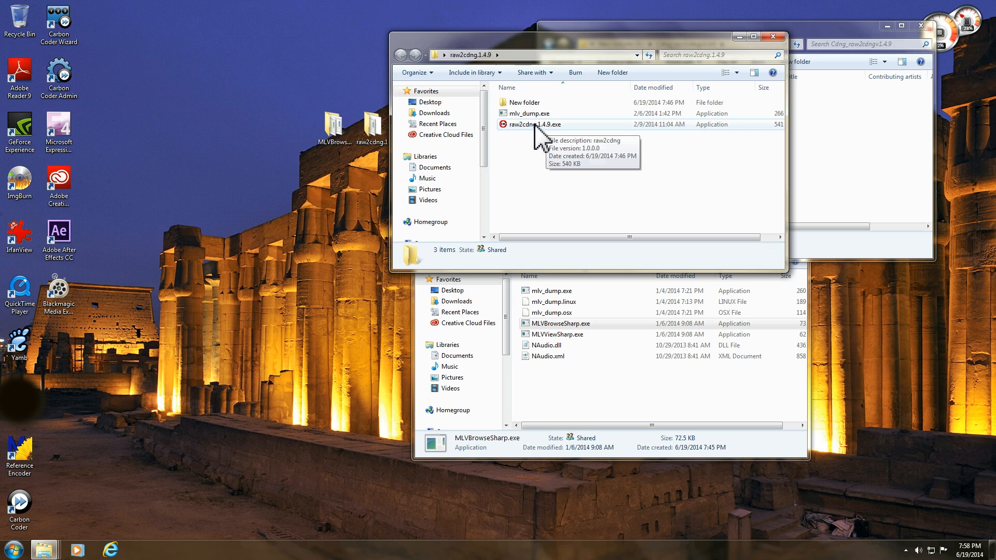
{"action": "left_click", "coordinate": [536, 124]}
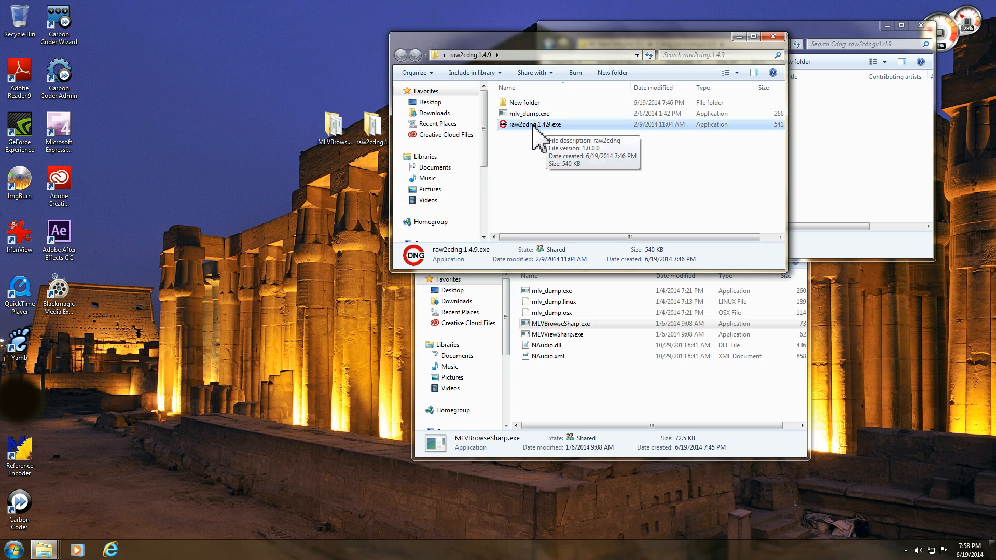
{"action": "double_click", "coordinate": [536, 125]}
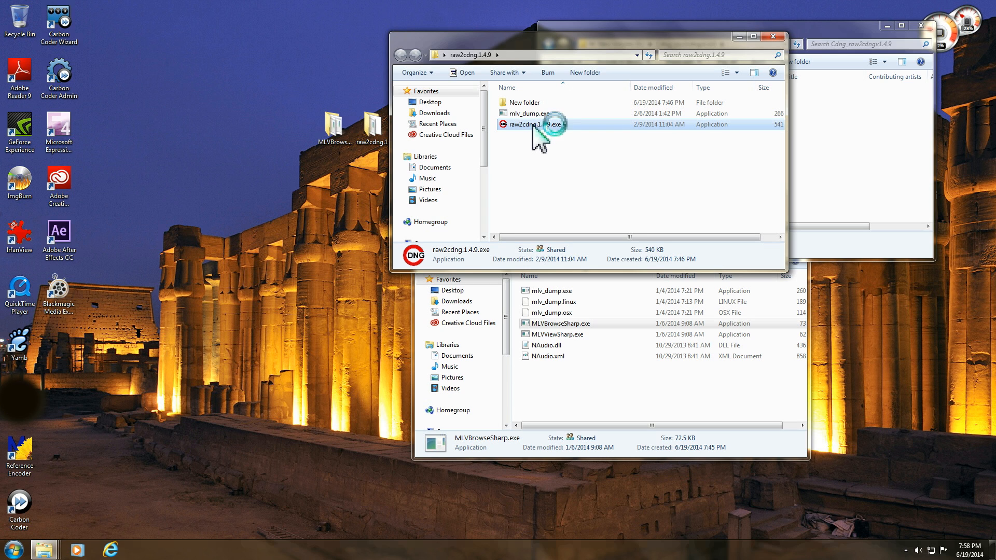
{"action": "double_click", "coordinate": [538, 125]}
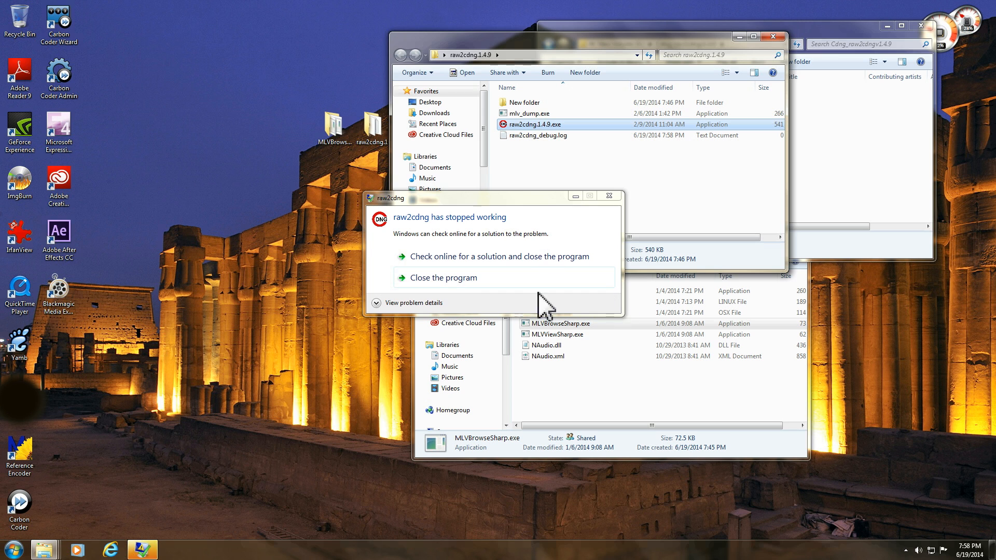
{"action": "left_click", "coordinate": [443, 278]}
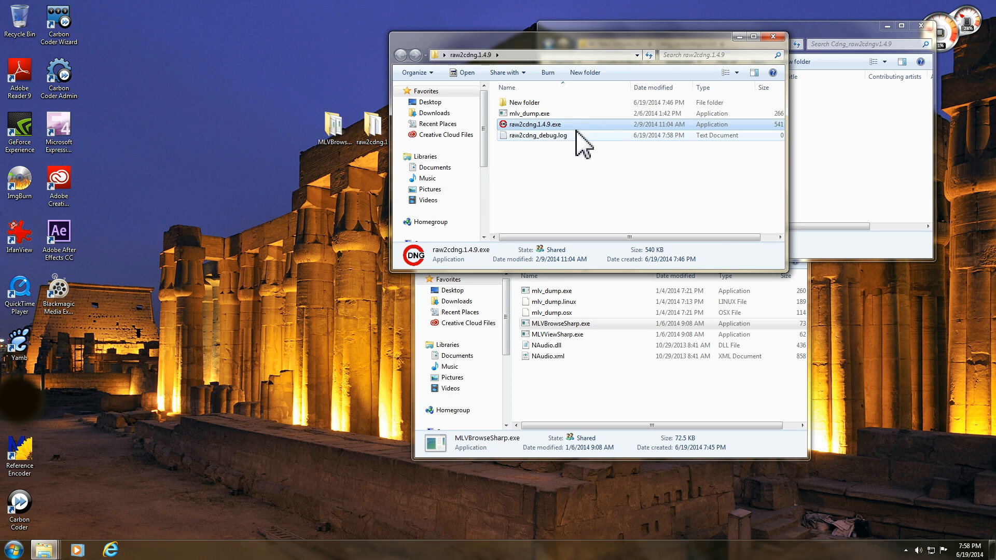
{"action": "double_click", "coordinate": [535, 124]}
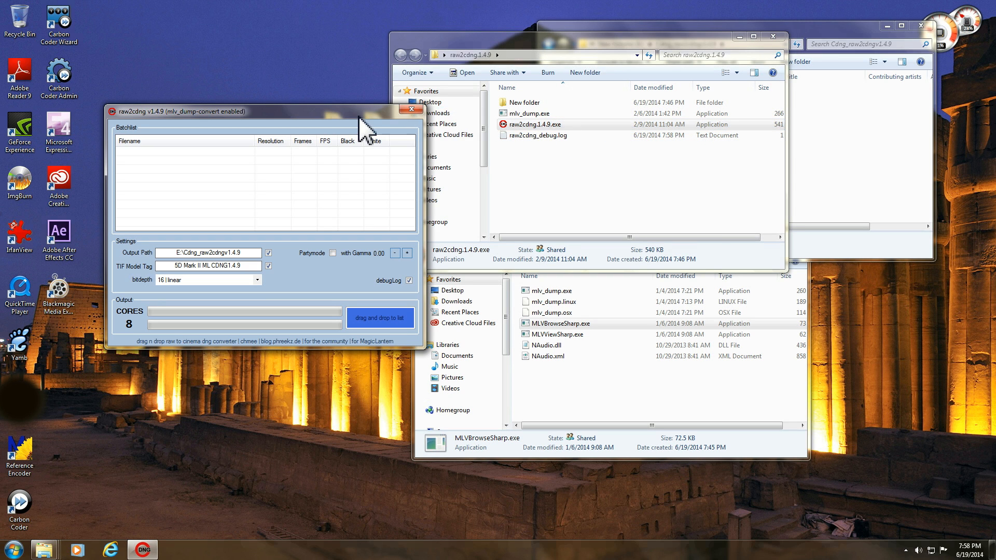
Step: Add M01-1131.MLV.RAW with audio to the batch list with 16-bit linear output
{"action": "left_click_drag", "start_coordinate": [266, 111], "coordinate": [233, 75]}
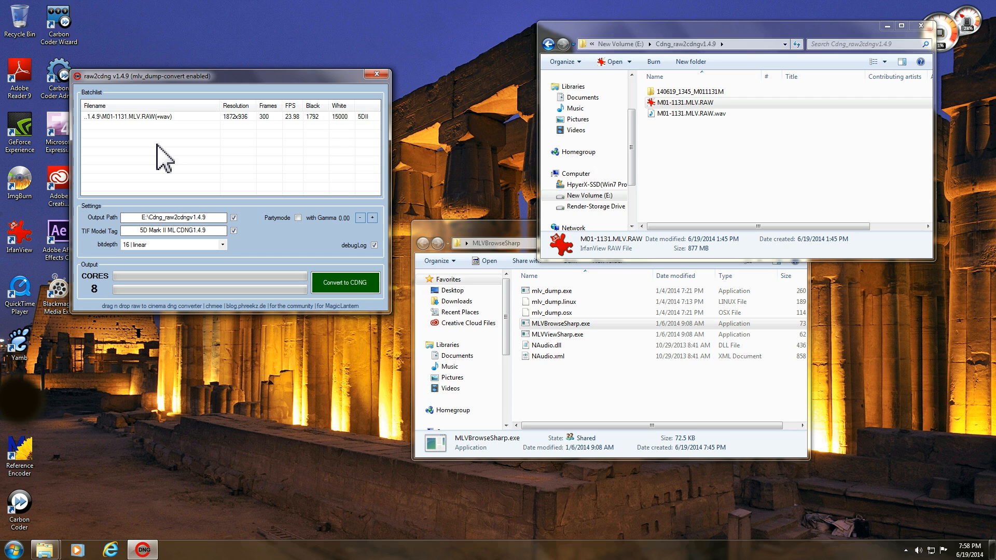
{"action": "mouse_move", "coordinate": [249, 126]}
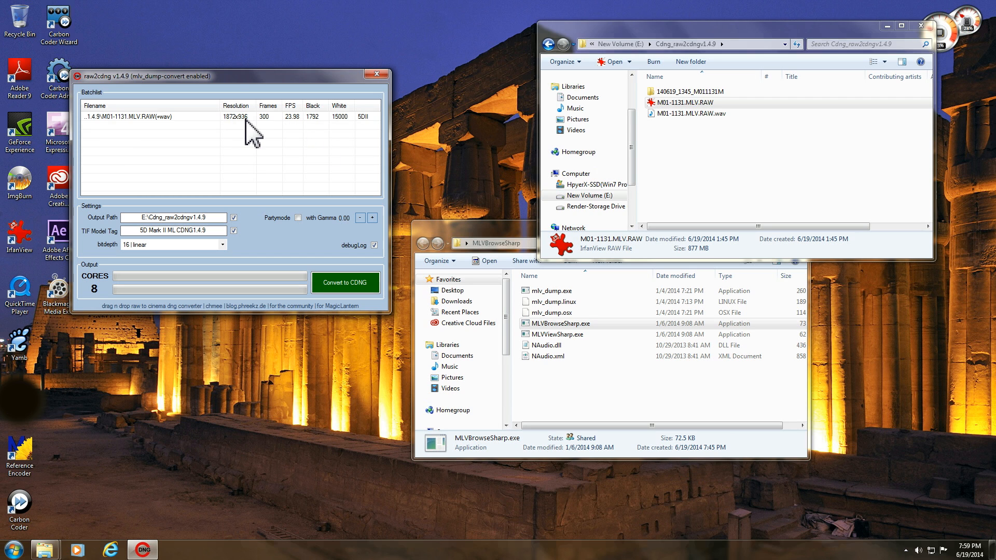
{"action": "mouse_move", "coordinate": [301, 134]}
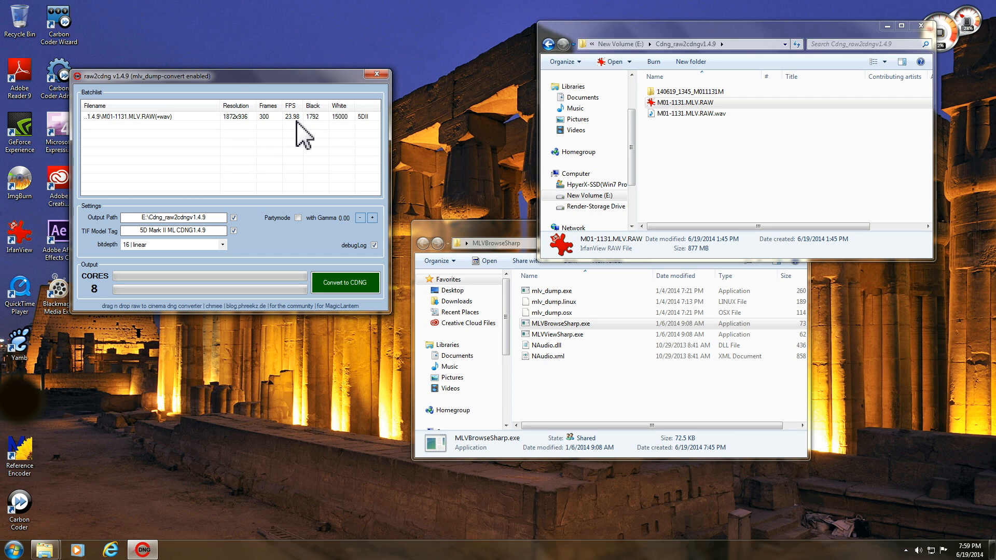
{"action": "mouse_move", "coordinate": [336, 131]}
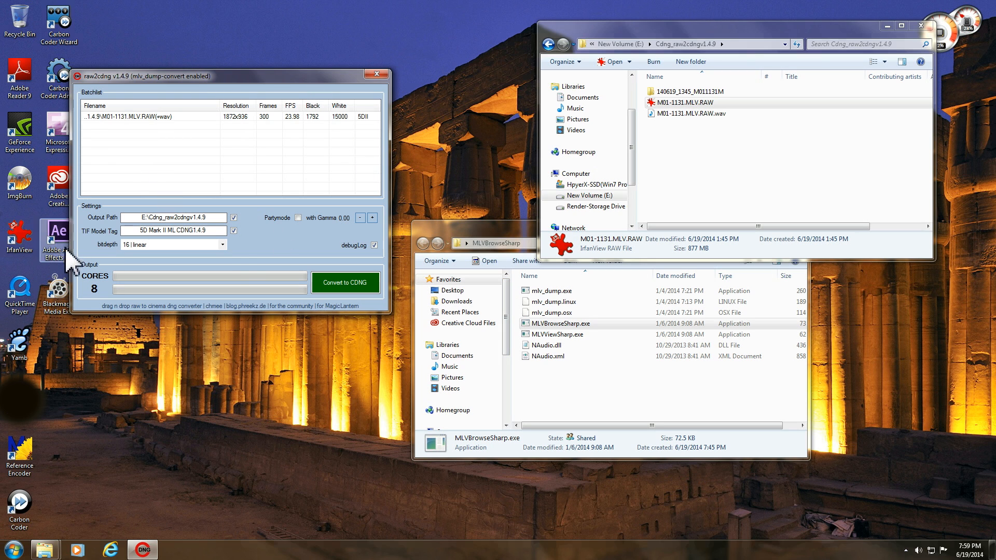
{"action": "mouse_move", "coordinate": [104, 247]}
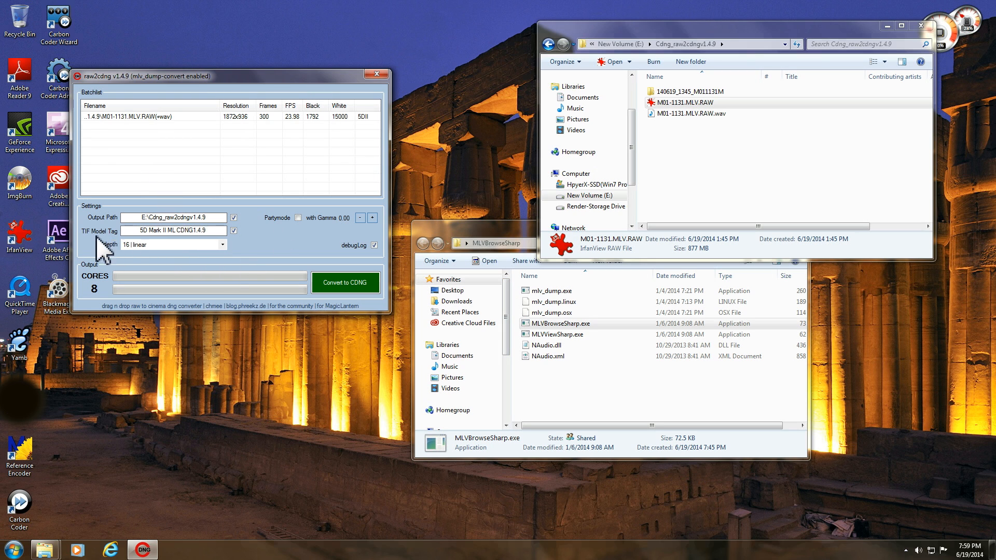
{"action": "mouse_move", "coordinate": [97, 249]}
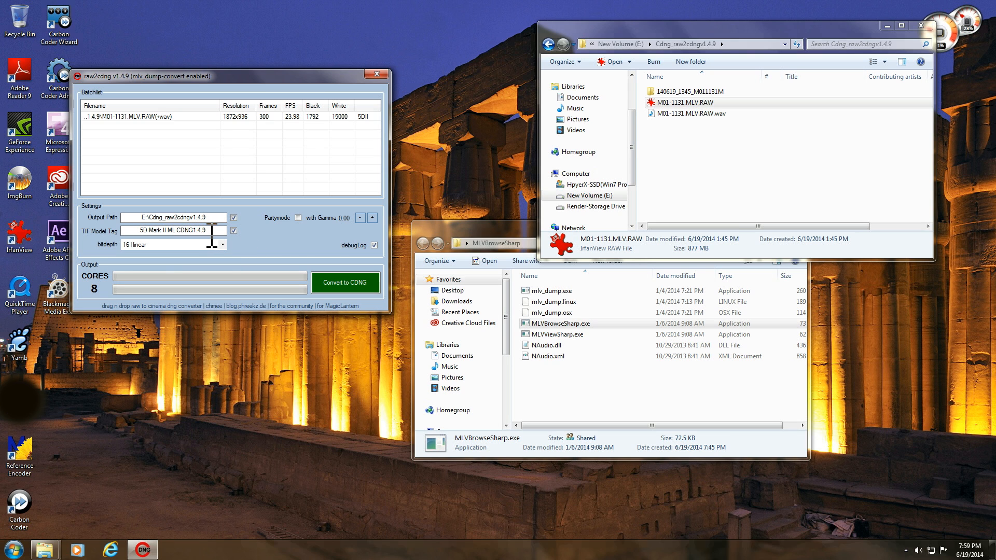
{"action": "mouse_move", "coordinate": [270, 255]}
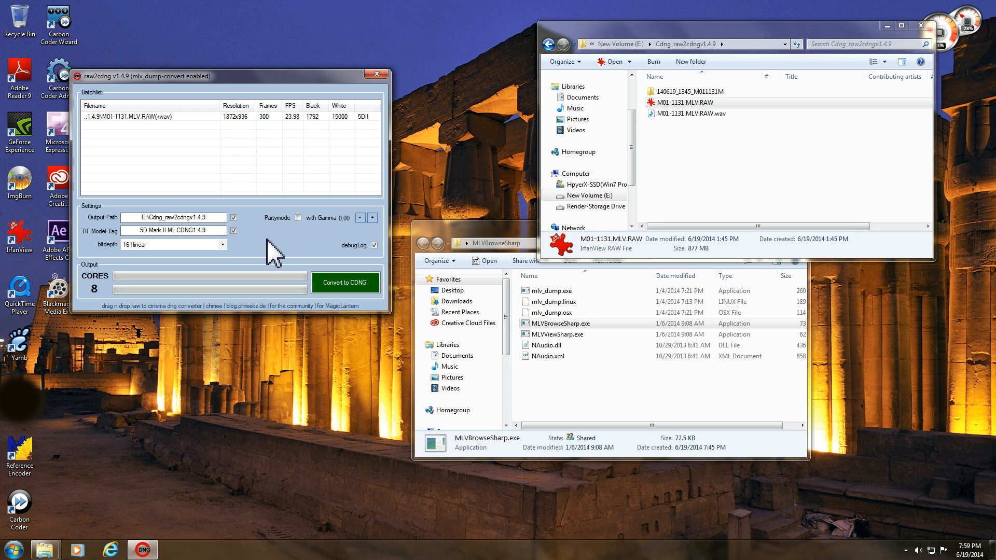
{"action": "mouse_move", "coordinate": [97, 262]}
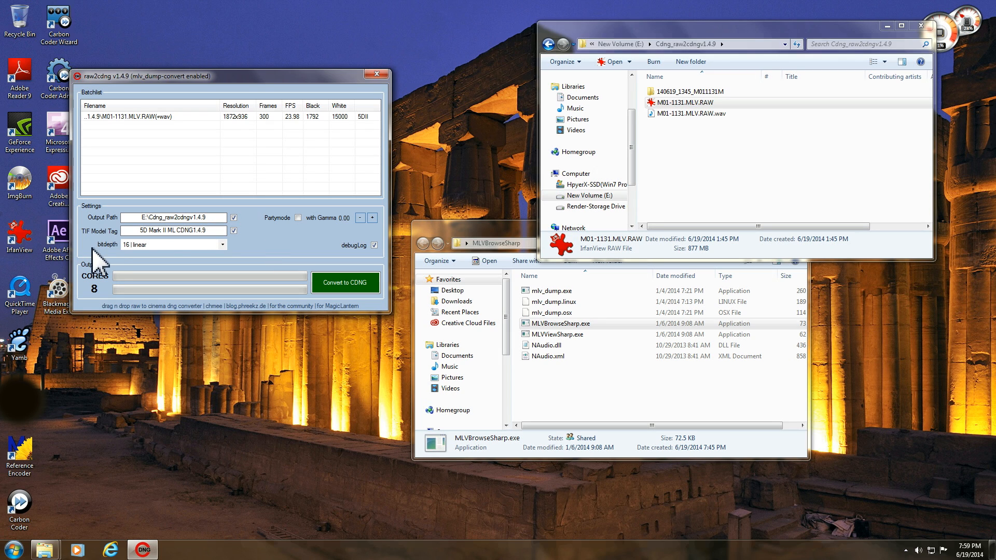
{"action": "mouse_move", "coordinate": [139, 259]}
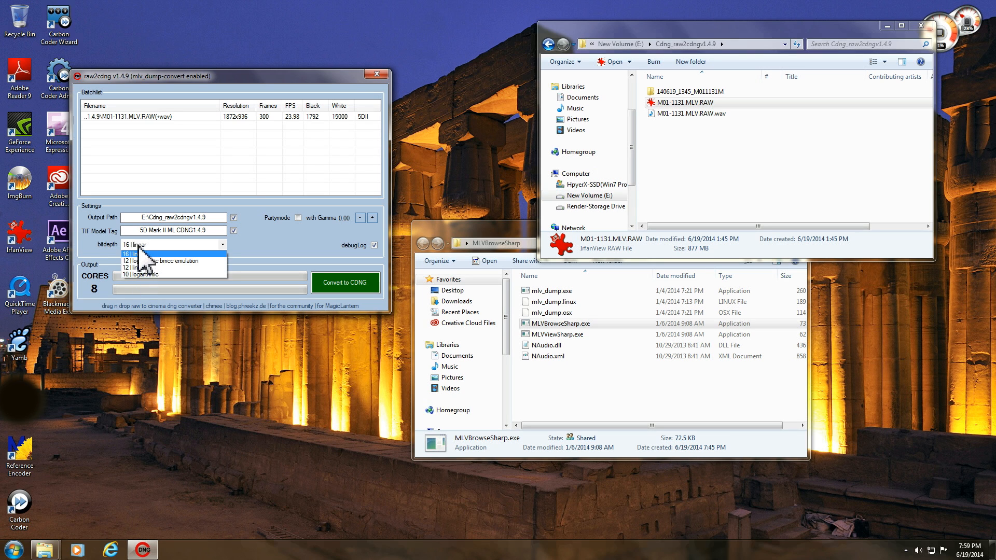
{"action": "left_click", "coordinate": [137, 254]}
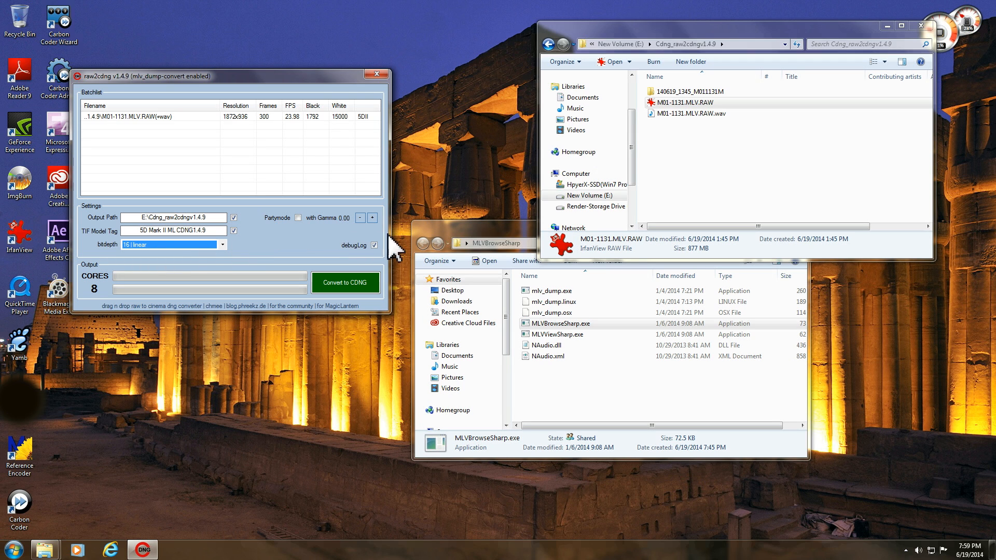
{"action": "mouse_move", "coordinate": [386, 311]}
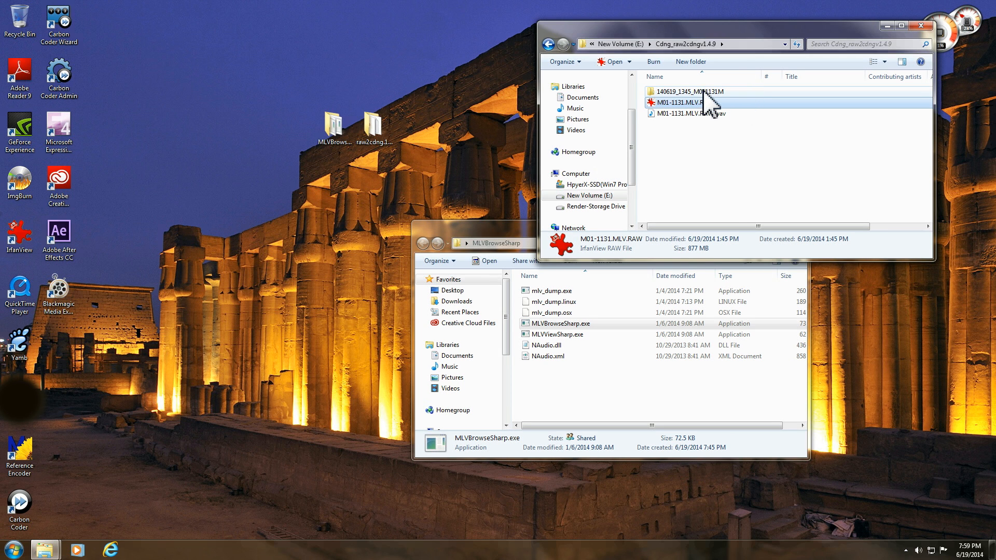
Step: Review the 140619_1345_M011131M folder's 300 DNG frames and WAV in List view, then close all Explorer windows
{"action": "double_click", "coordinate": [686, 91]}
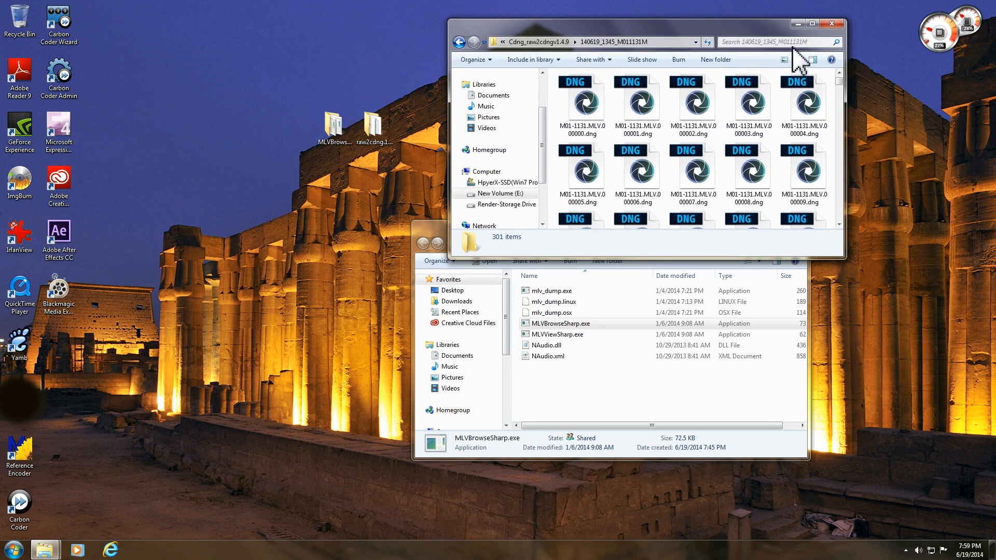
{"action": "left_click", "coordinate": [782, 60]}
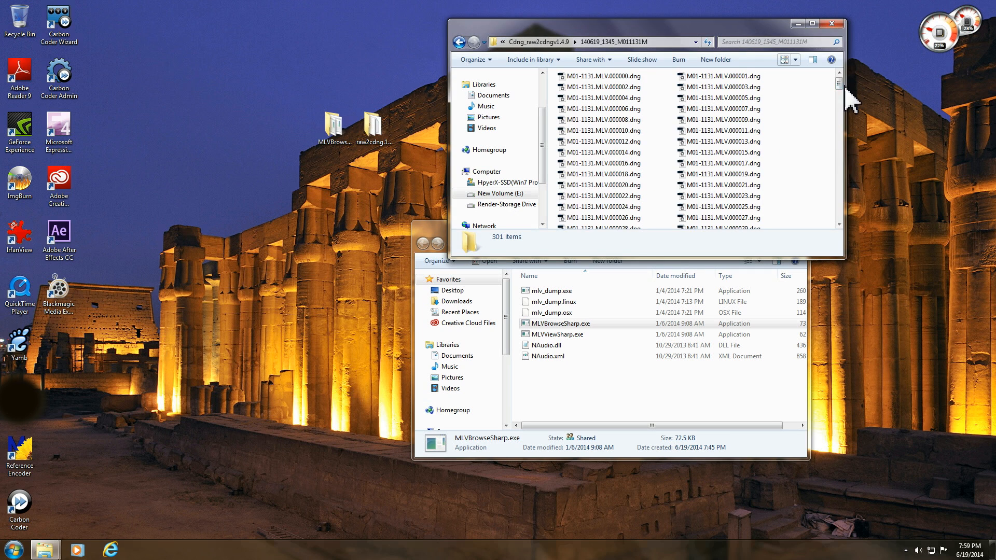
{"action": "scroll", "scroll_direction": "down", "scroll_amount": 3}
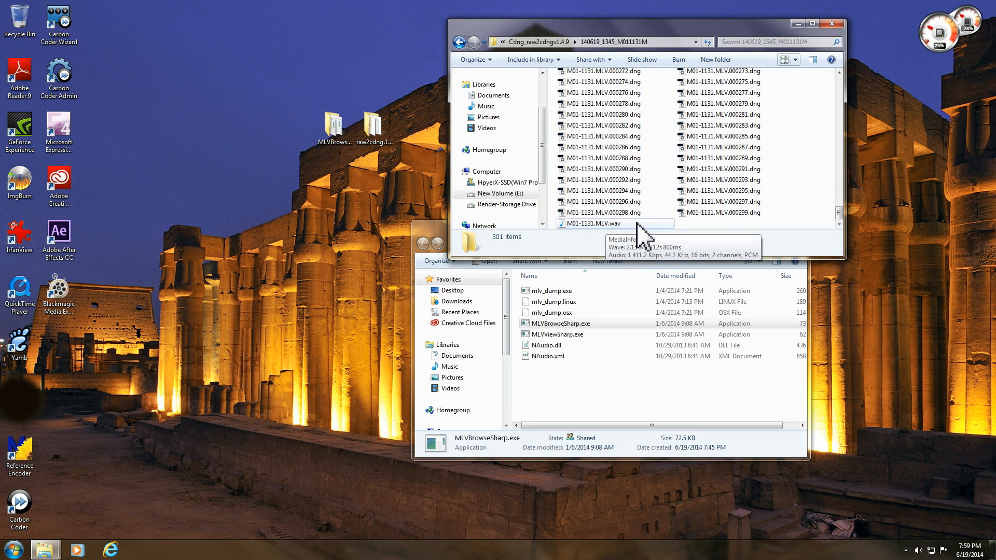
{"action": "left_click", "coordinate": [832, 18]}
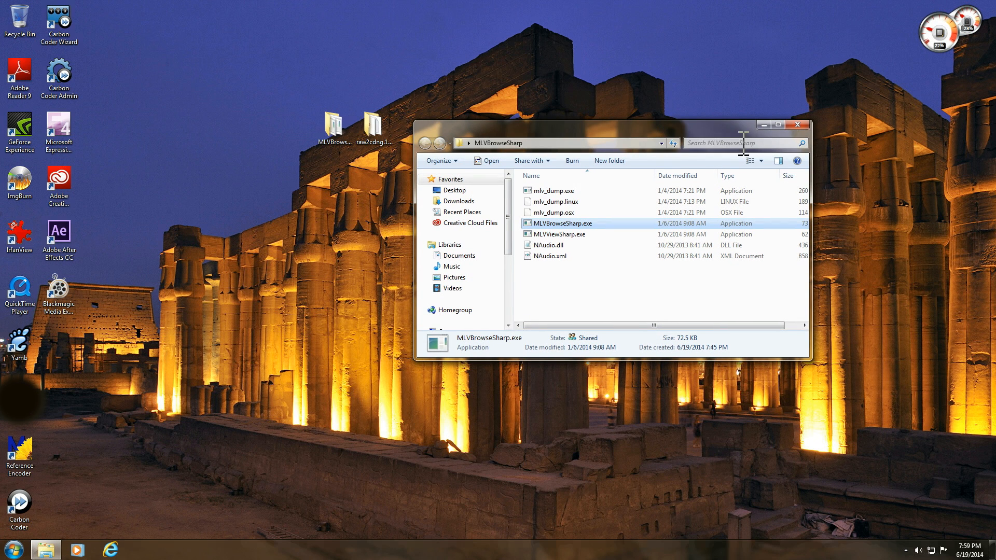
{"action": "left_click", "coordinate": [798, 125]}
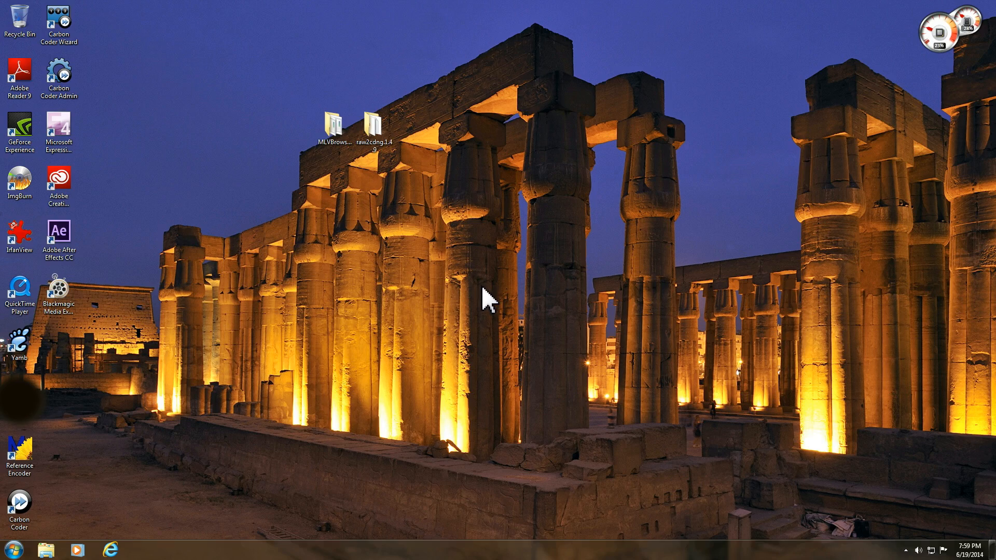
{"action": "left_click", "coordinate": [18, 554]}
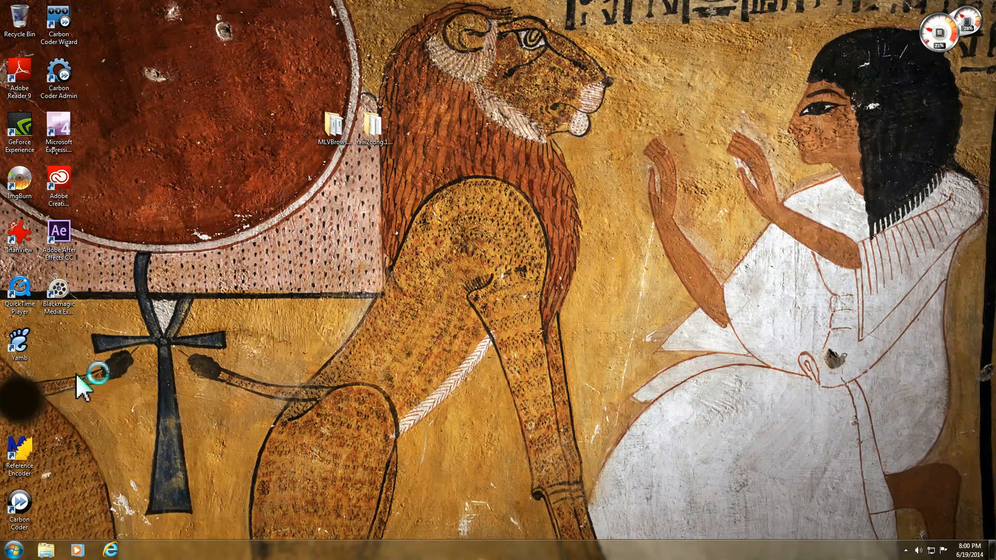
{"action": "mouse_move", "coordinate": [496, 310]}
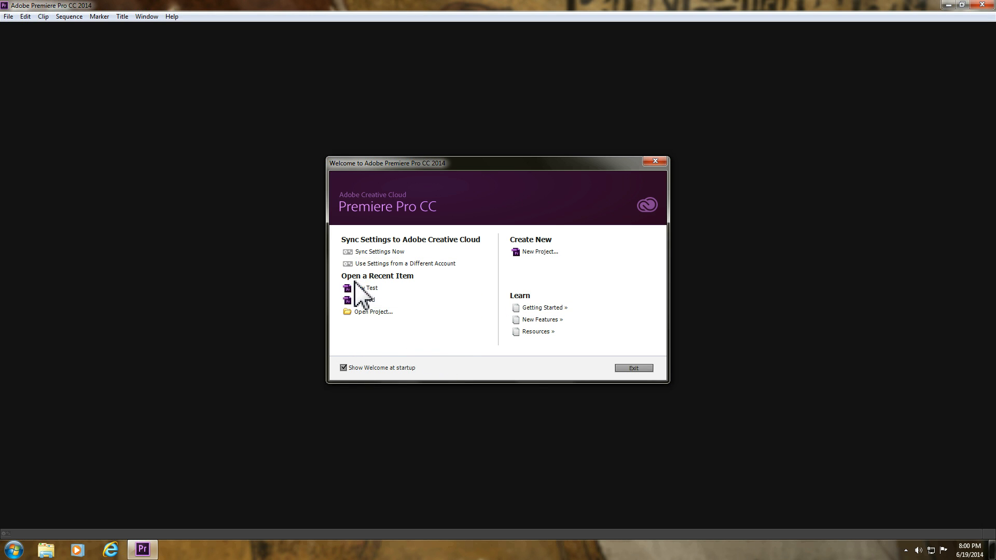
Step: Open the recent Raw Test project from the Welcome screen
{"action": "left_click", "coordinate": [369, 288]}
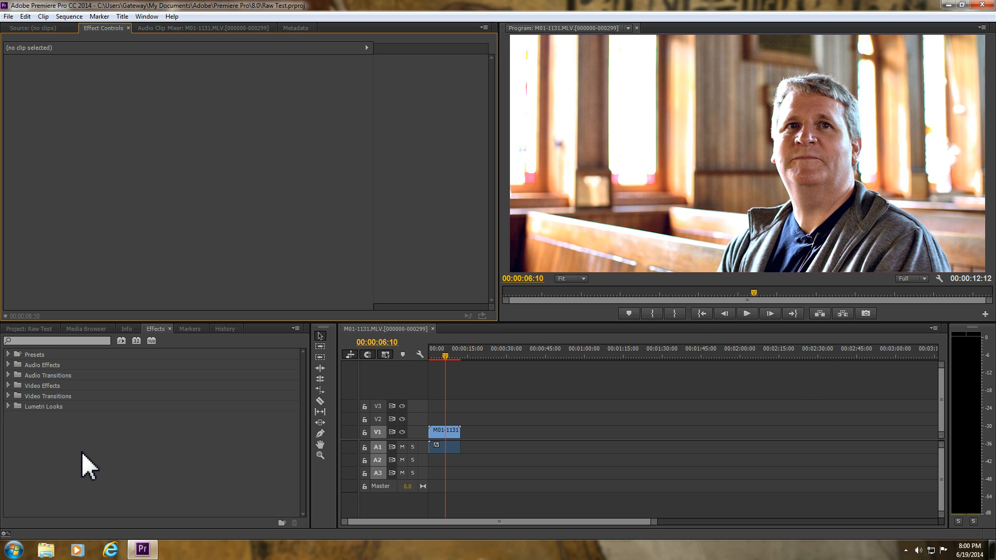
{"action": "mouse_move", "coordinate": [101, 514]}
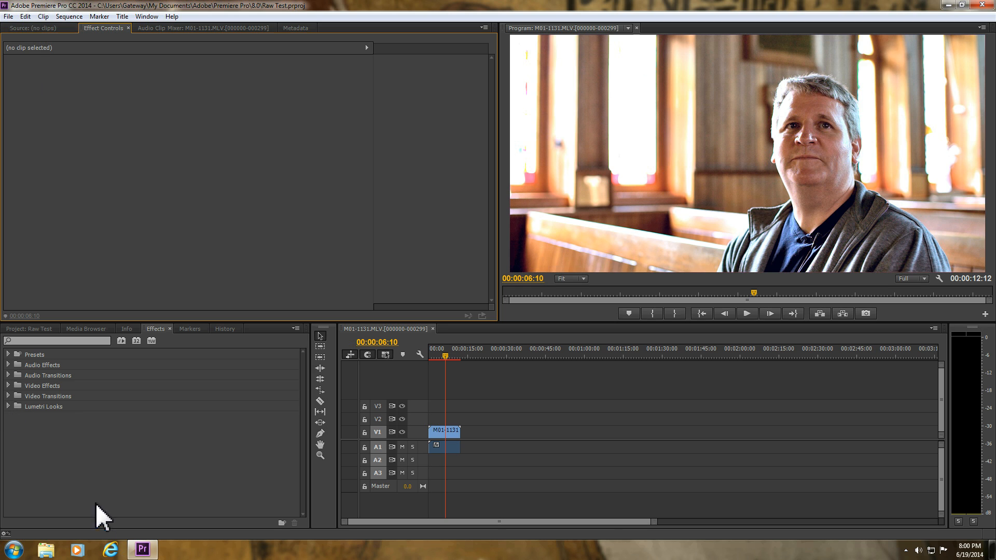
{"action": "left_click", "coordinate": [444, 432]}
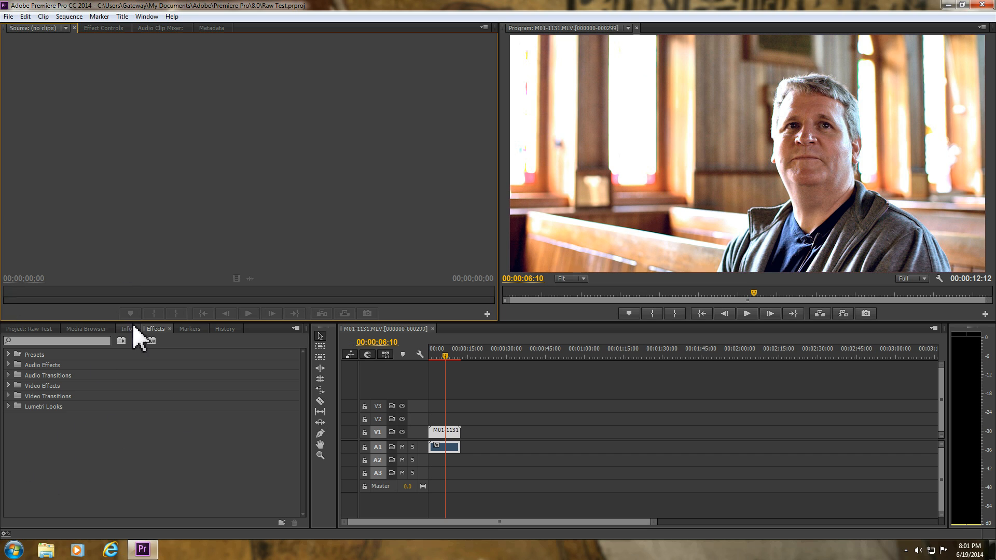
Step: Preview the first M01-1131 church clip from the bin and show its context menu
{"action": "left_click", "coordinate": [27, 328]}
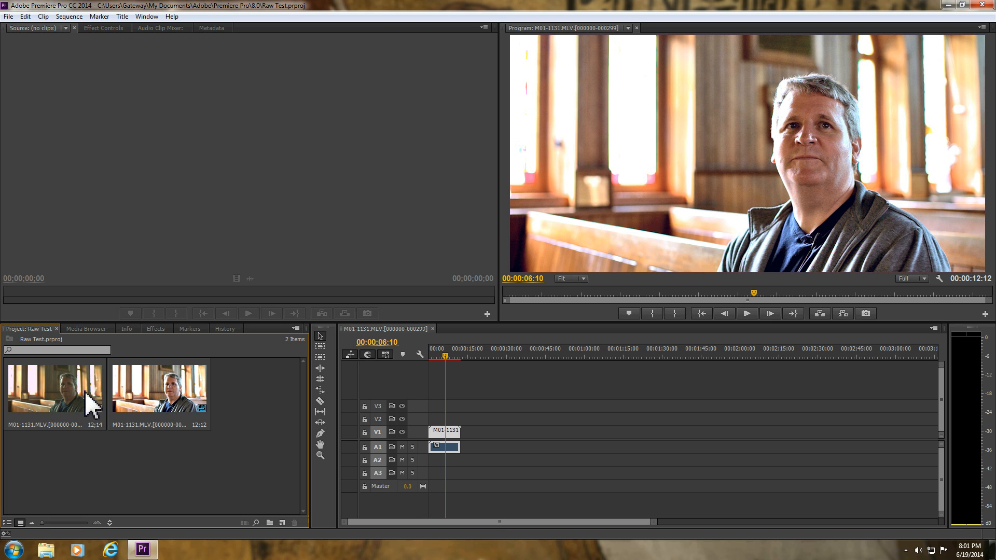
{"action": "double_click", "coordinate": [54, 388]}
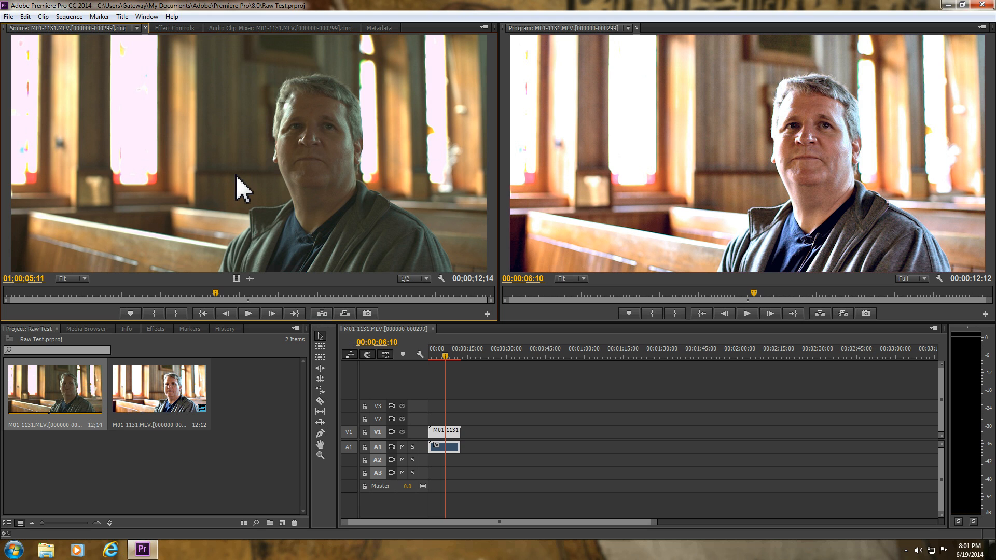
{"action": "mouse_move", "coordinate": [261, 321]}
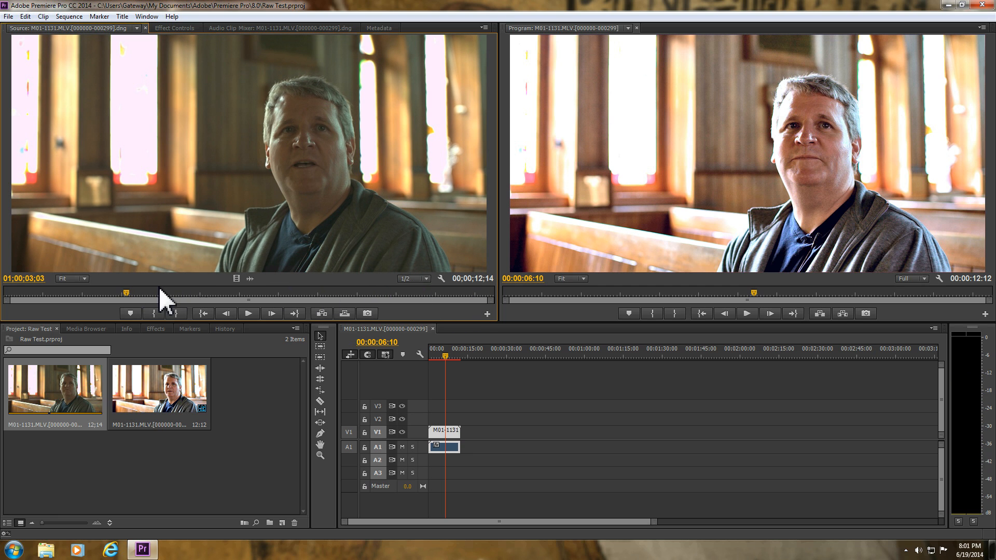
{"action": "mouse_move", "coordinate": [481, 252]}
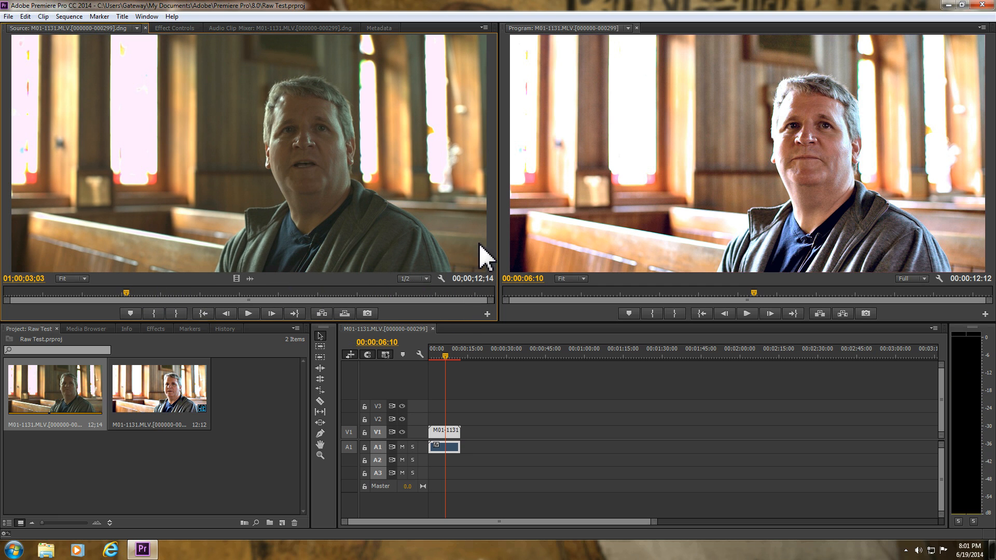
{"action": "mouse_move", "coordinate": [480, 258]}
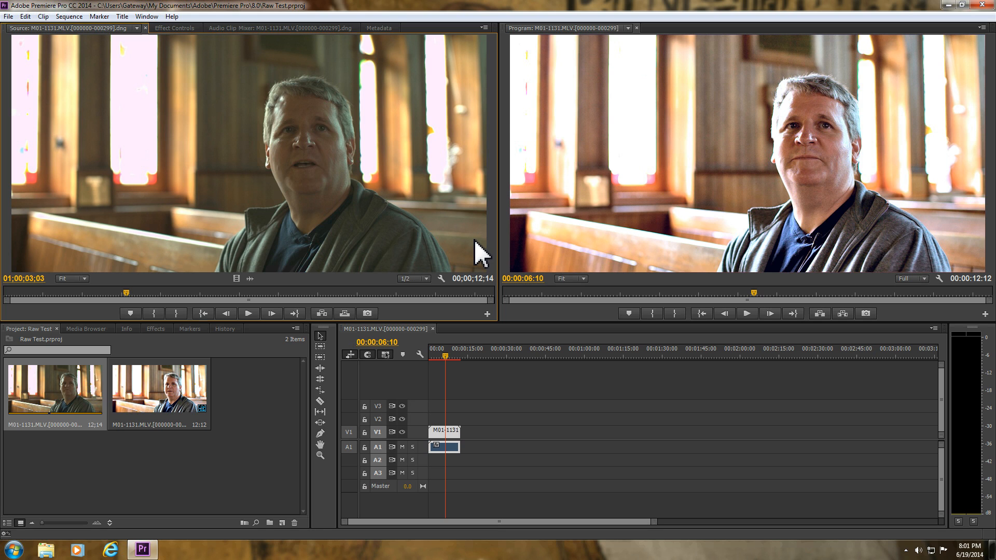
{"action": "right_click", "coordinate": [54, 388]}
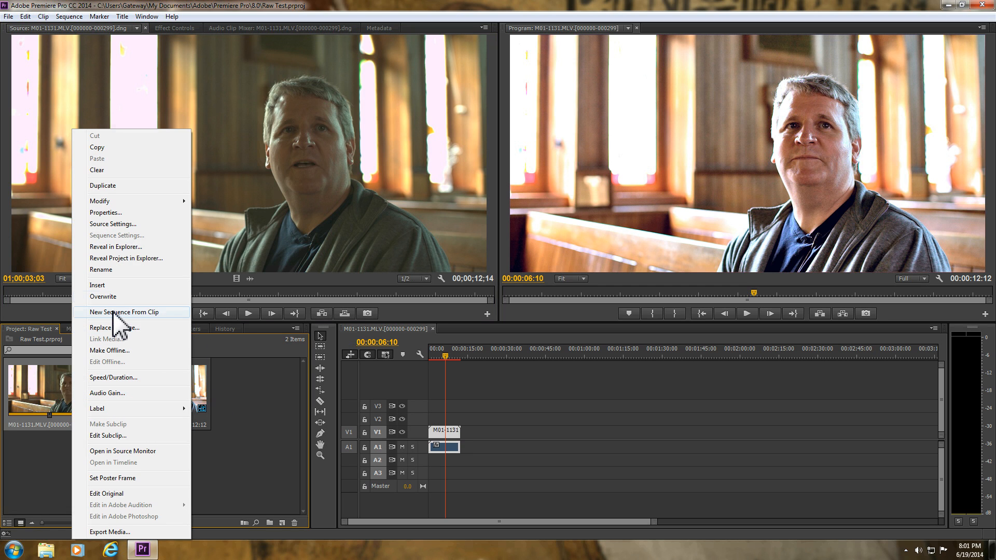
{"action": "left_click", "coordinate": [112, 224]}
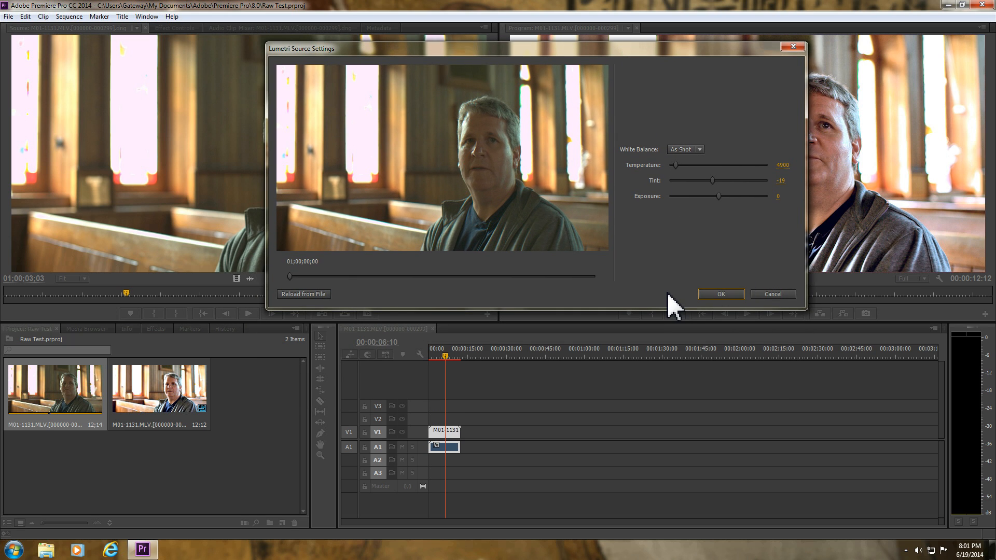
{"action": "mouse_move", "coordinate": [678, 164]}
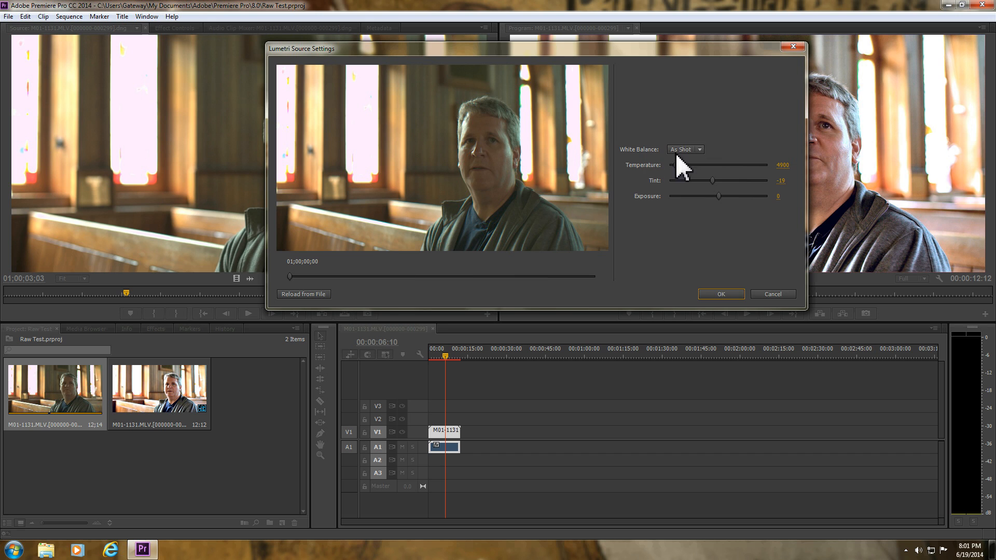
{"action": "left_click", "coordinate": [699, 149]}
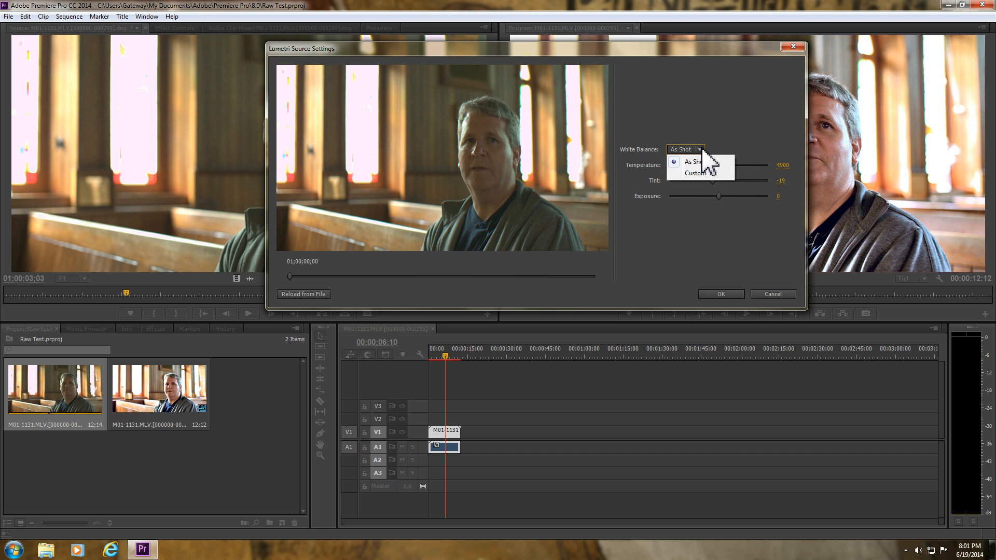
{"action": "left_click", "coordinate": [692, 161]}
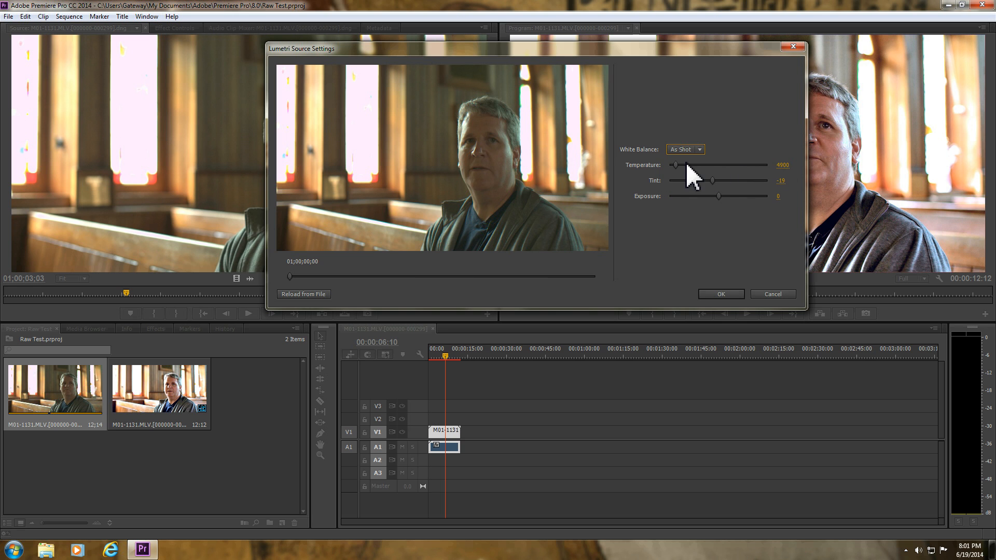
{"action": "left_click_drag", "start_coordinate": [674, 165], "coordinate": [687, 165]}
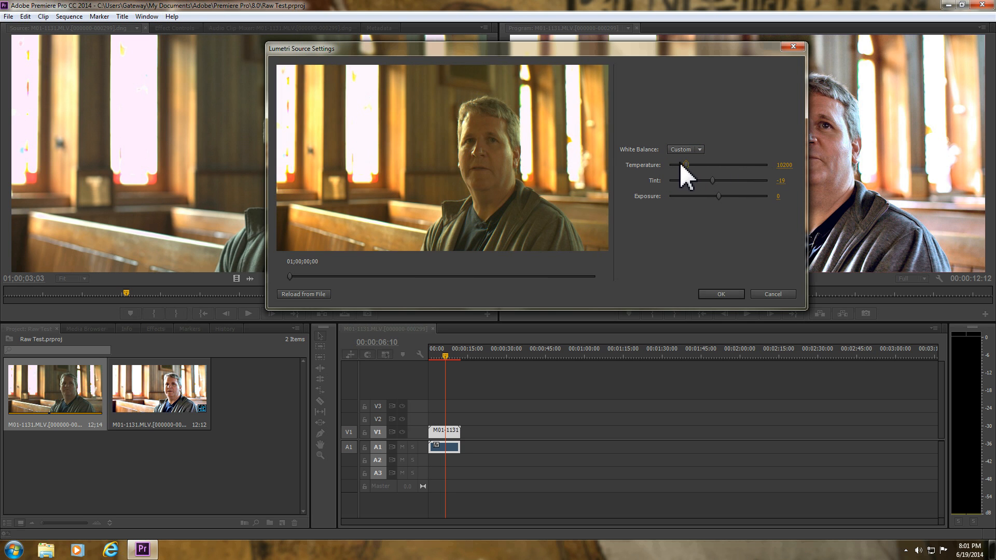
{"action": "left_click_drag", "start_coordinate": [687, 165], "coordinate": [670, 165]}
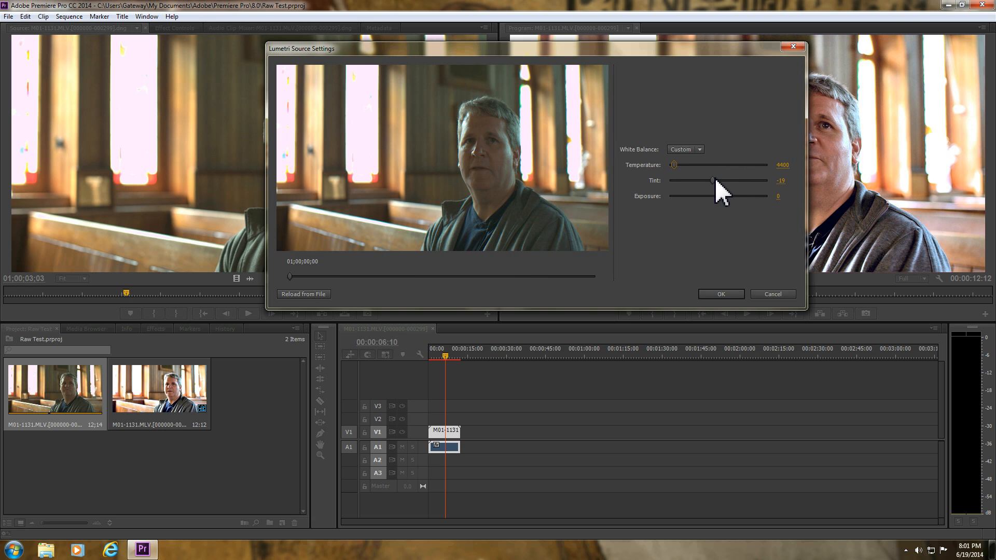
{"action": "left_click_drag", "start_coordinate": [717, 180], "coordinate": [729, 180]}
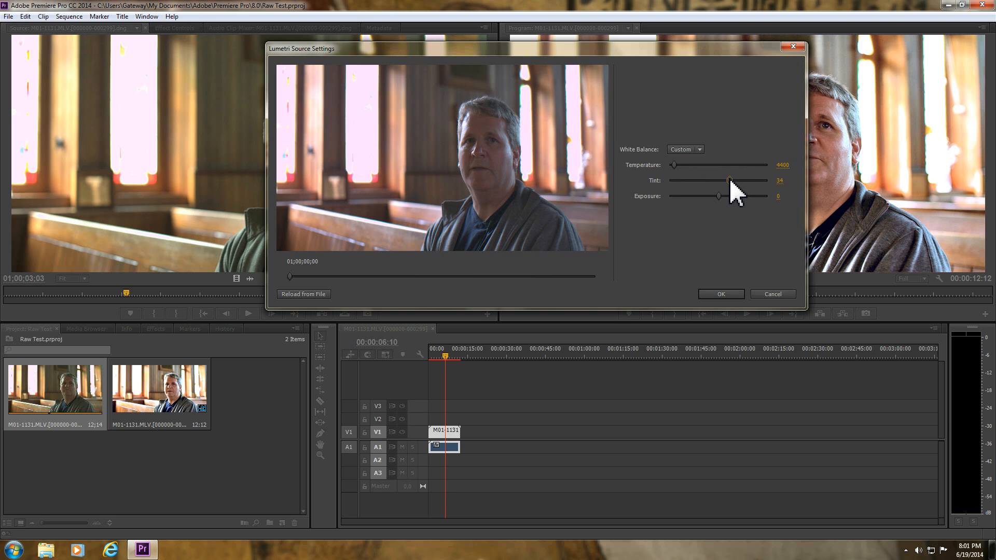
{"action": "left_click_drag", "start_coordinate": [728, 181], "coordinate": [697, 180]}
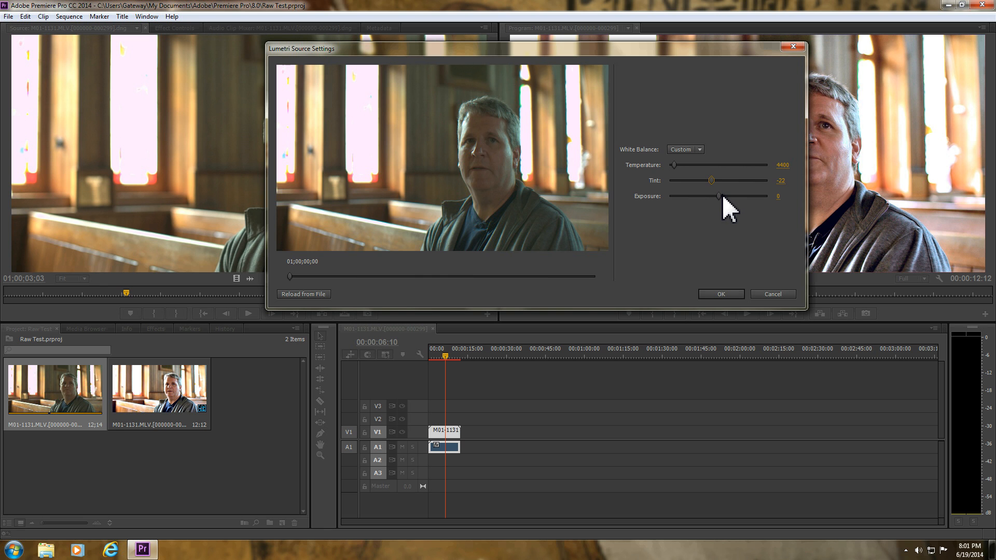
{"action": "left_click_drag", "start_coordinate": [717, 196], "coordinate": [742, 196]}
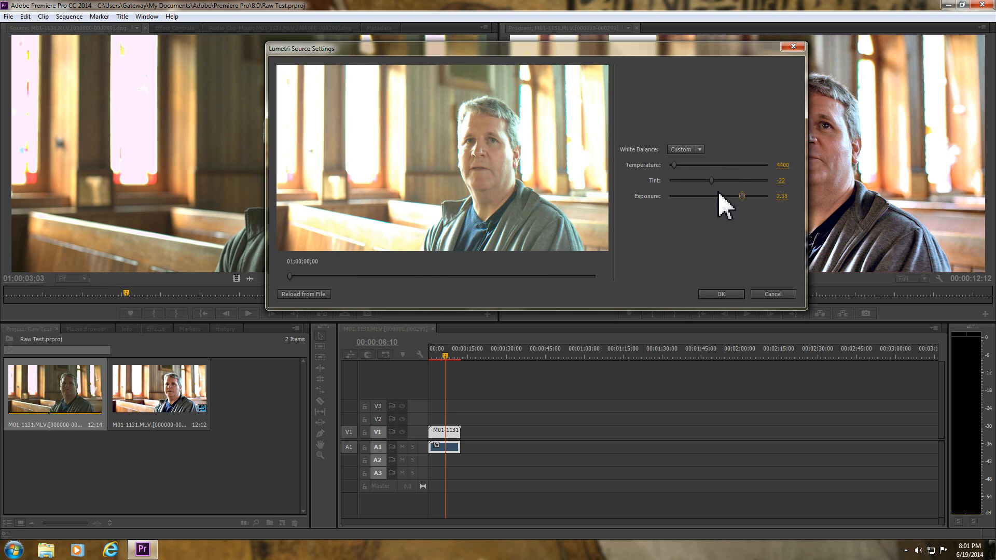
{"action": "left_click_drag", "start_coordinate": [742, 196], "coordinate": [730, 196]}
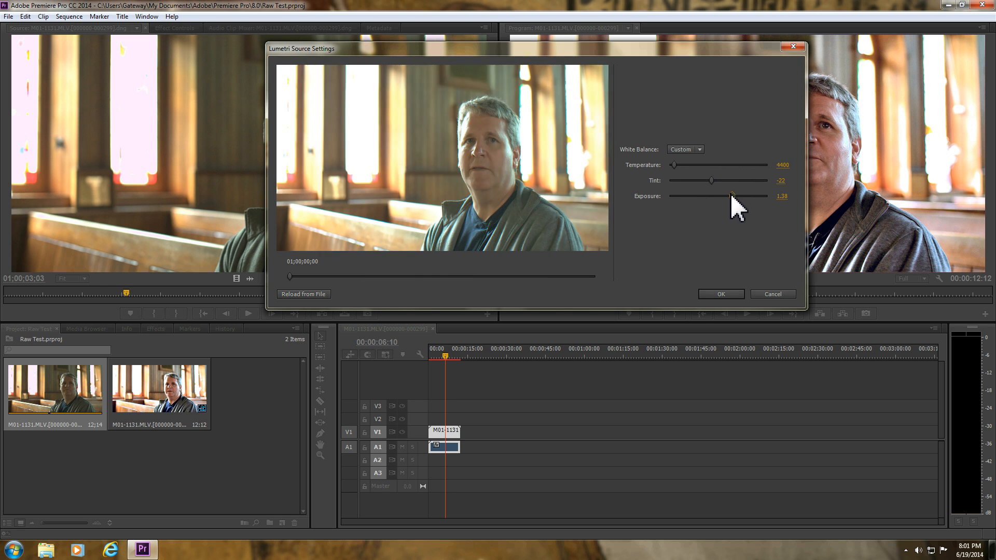
{"action": "left_click_drag", "start_coordinate": [730, 196], "coordinate": [729, 196]}
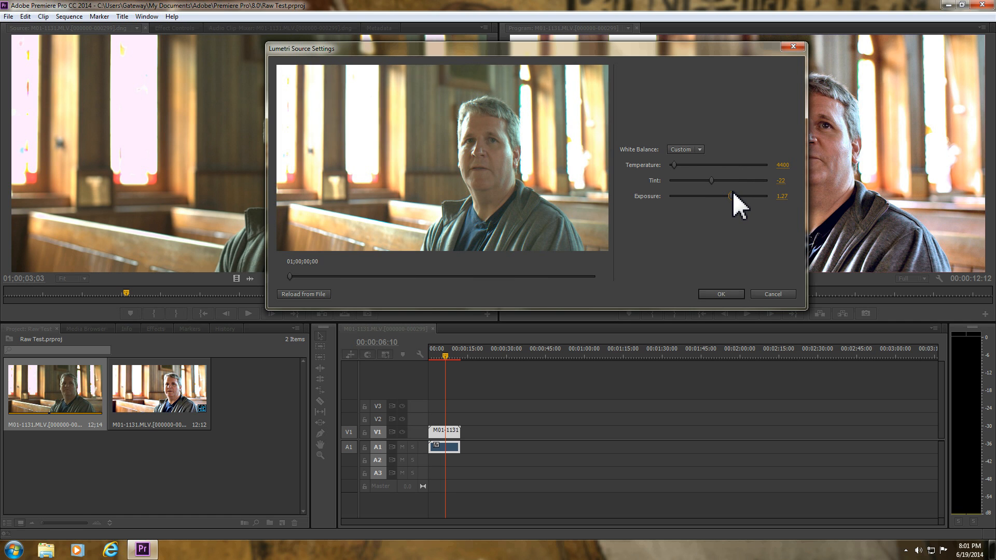
{"action": "left_click_drag", "start_coordinate": [730, 196], "coordinate": [728, 196]}
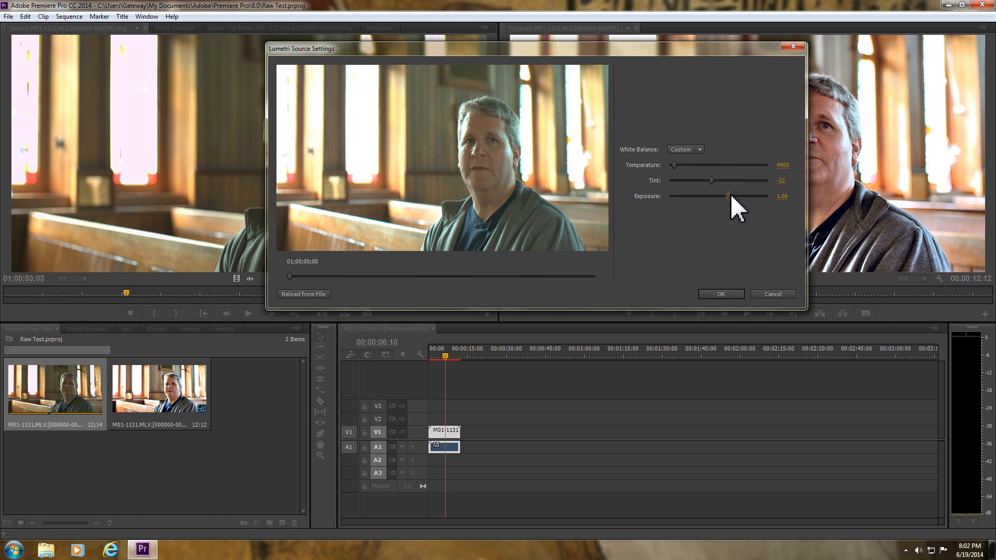
{"action": "left_click_drag", "start_coordinate": [728, 196], "coordinate": [732, 195]}
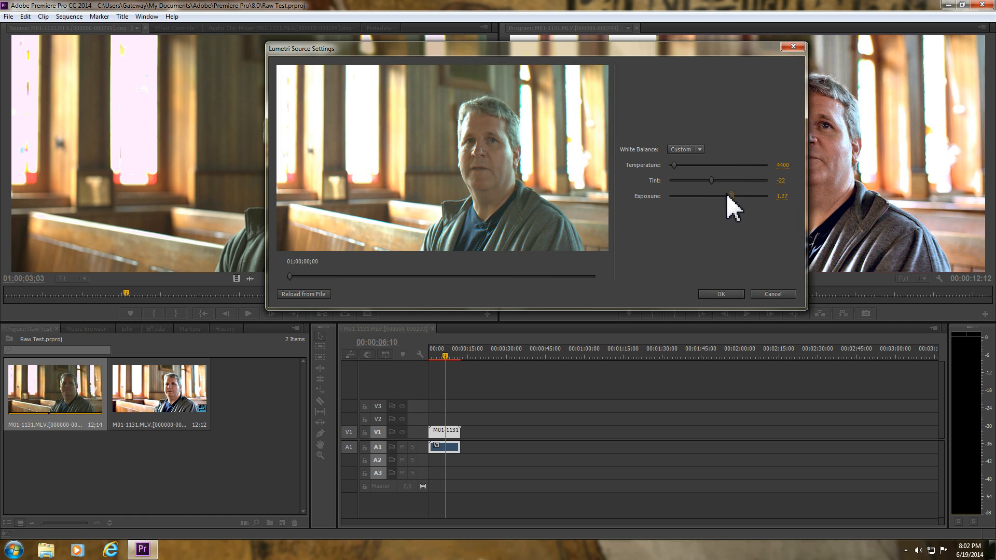
{"action": "left_click", "coordinate": [303, 293]}
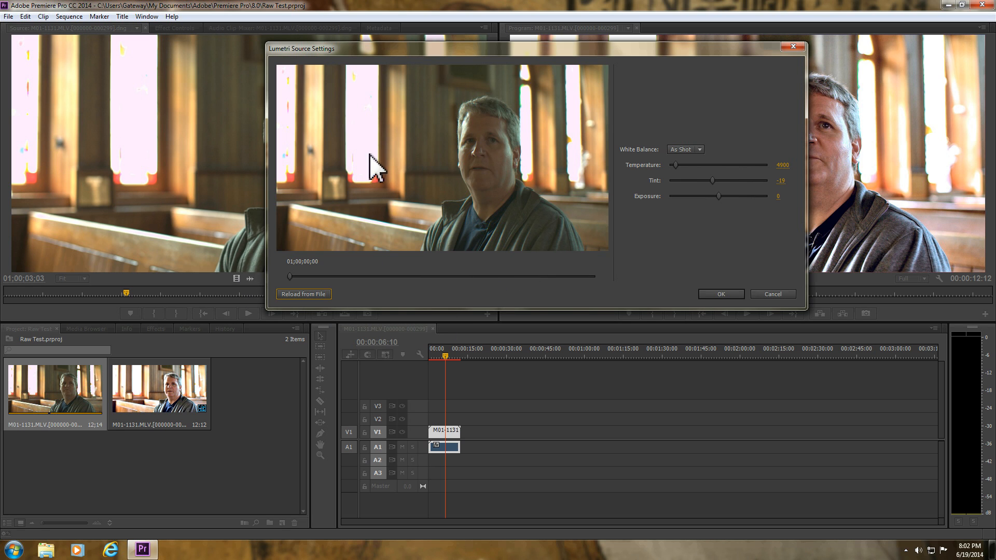
{"action": "mouse_move", "coordinate": [726, 299]}
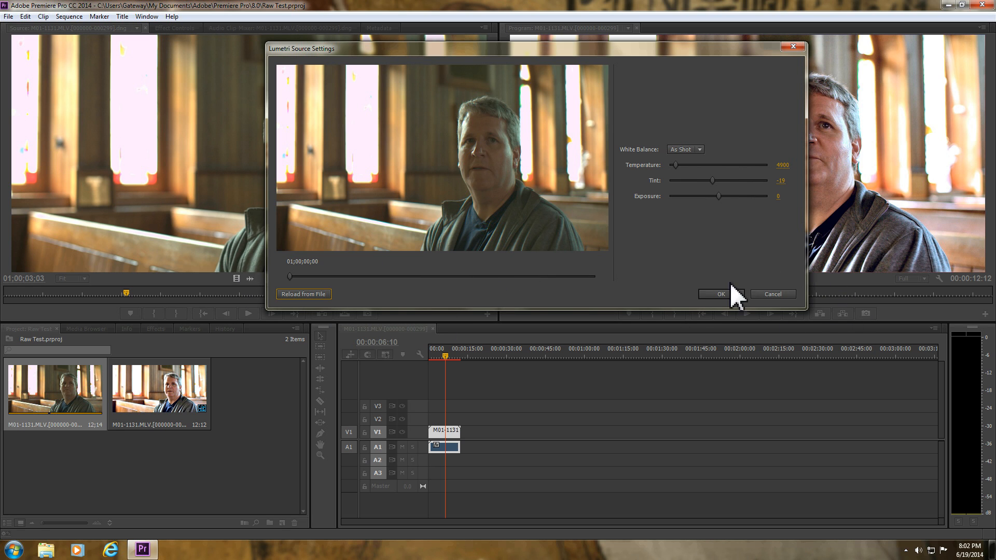
{"action": "mouse_move", "coordinate": [686, 63]}
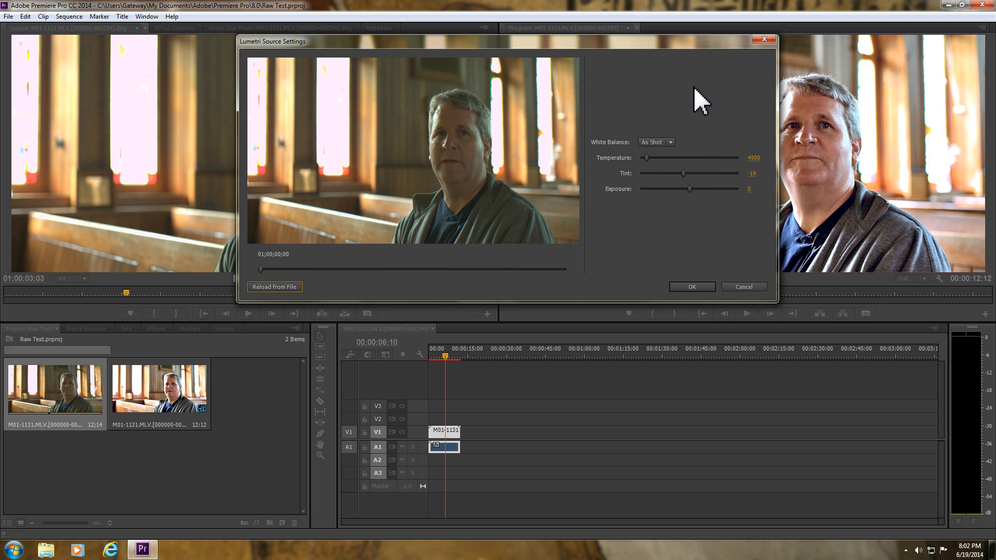
{"action": "mouse_move", "coordinate": [468, 271]}
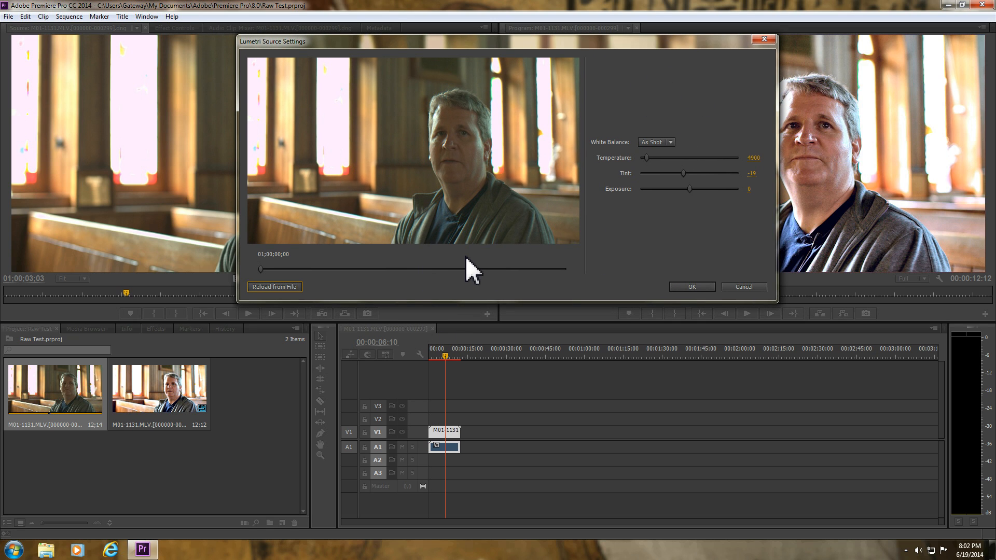
{"action": "mouse_move", "coordinate": [757, 276]}
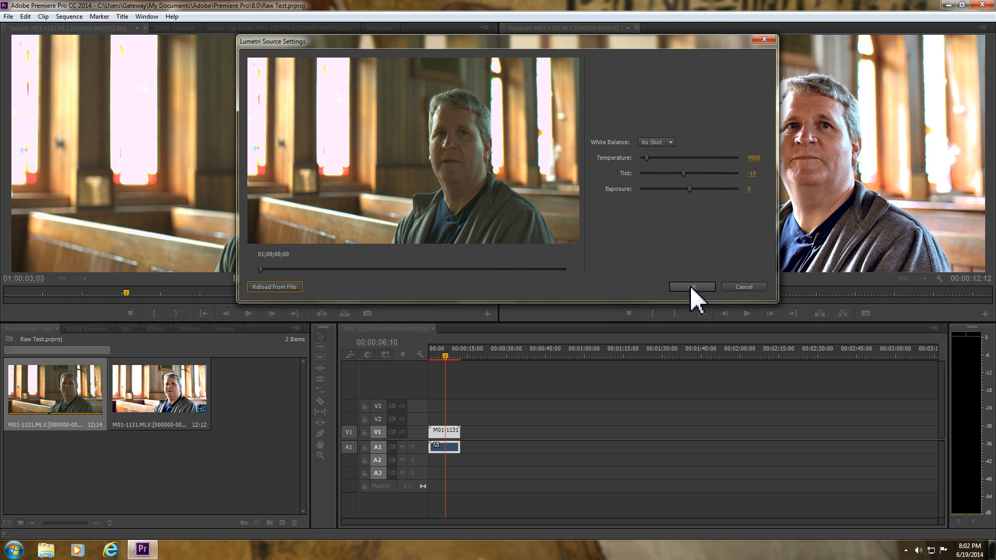
{"action": "left_click", "coordinate": [691, 286]}
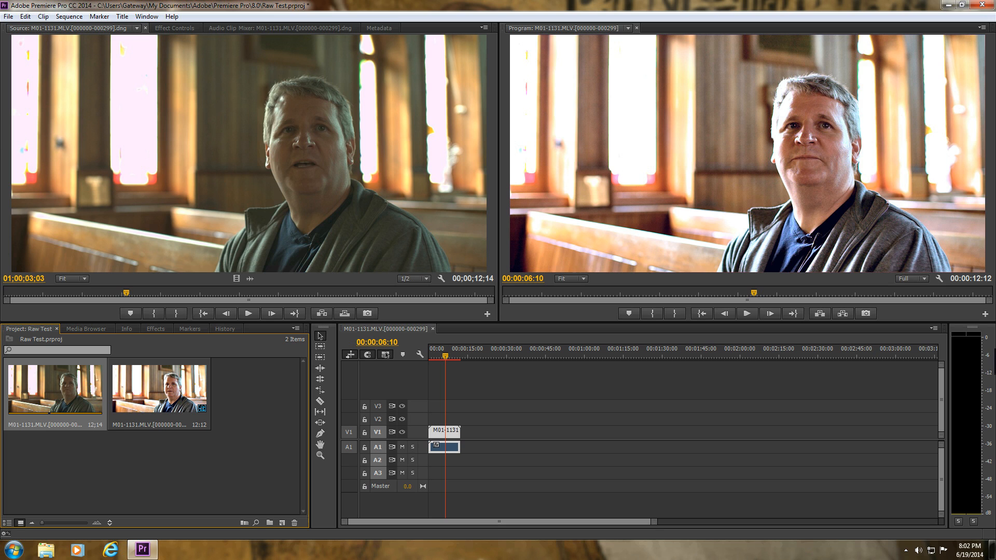
{"action": "mouse_move", "coordinate": [817, 241]}
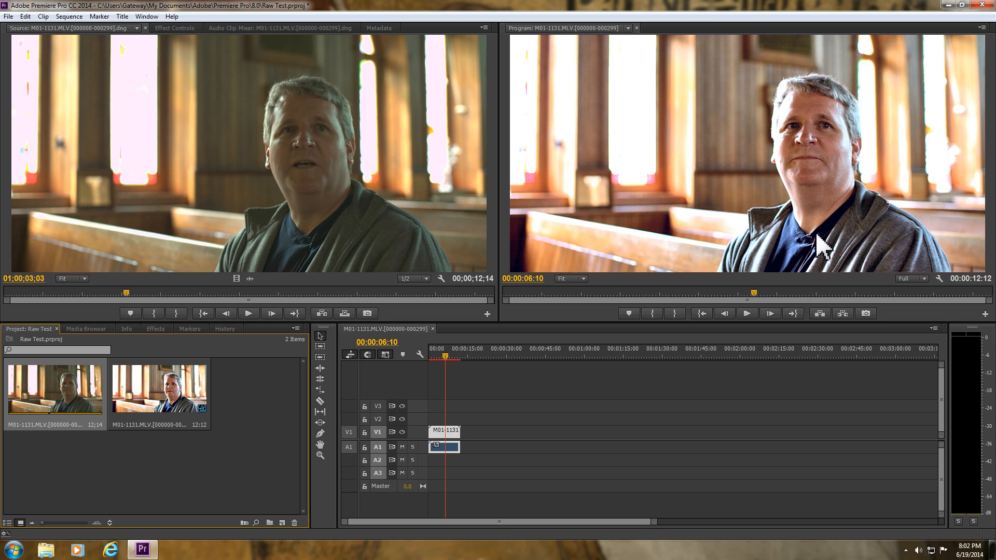
{"action": "mouse_move", "coordinate": [861, 207]}
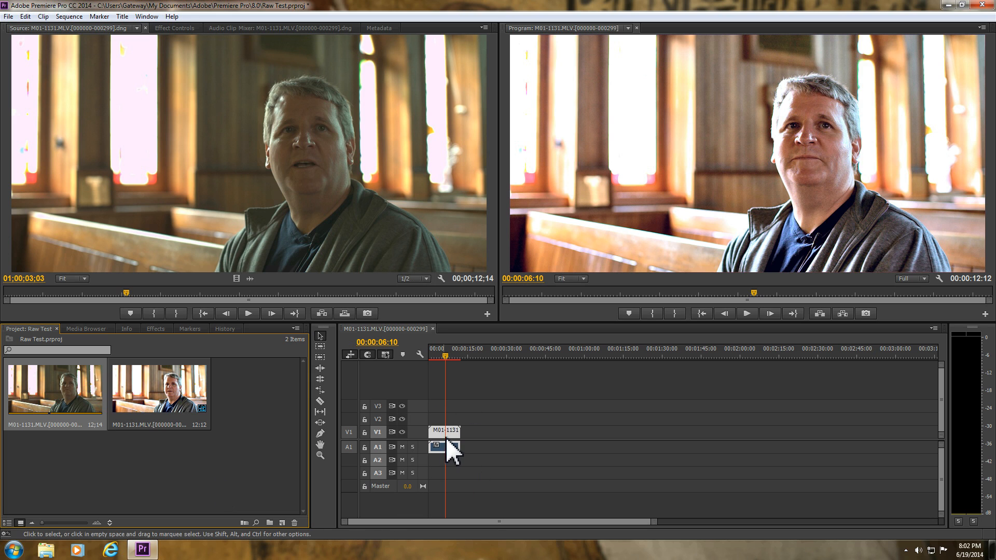
{"action": "left_click", "coordinate": [175, 29]}
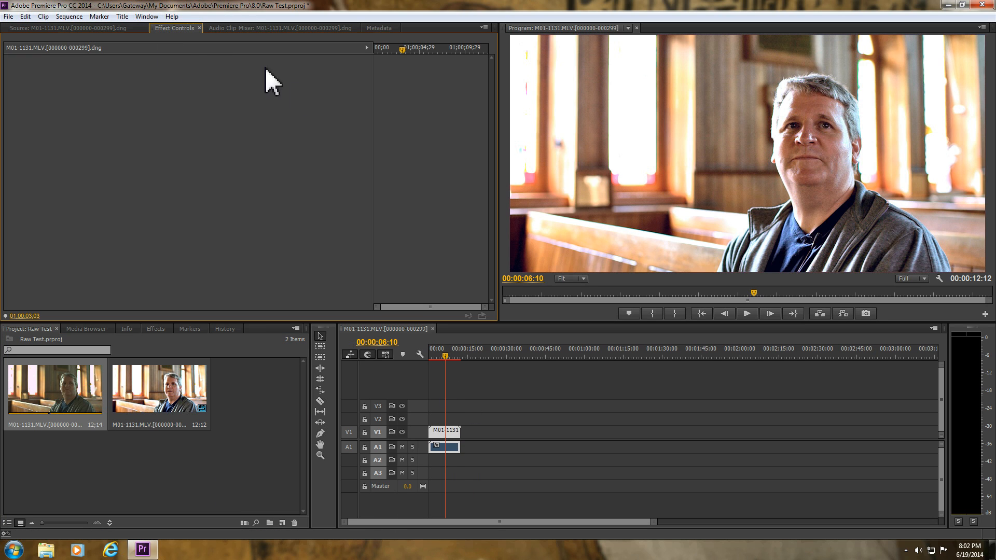
{"action": "left_click", "coordinate": [159, 388]}
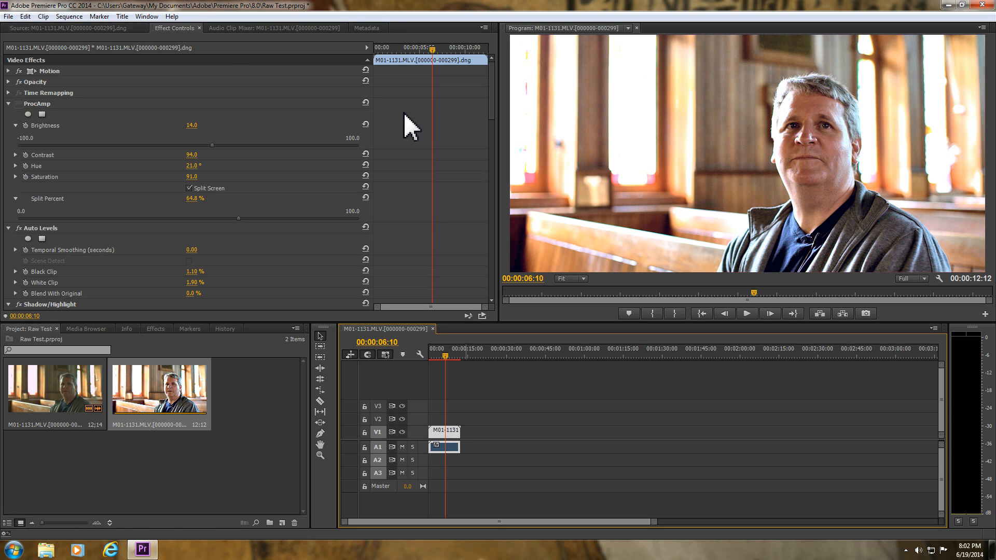
{"action": "mouse_move", "coordinate": [96, 94]}
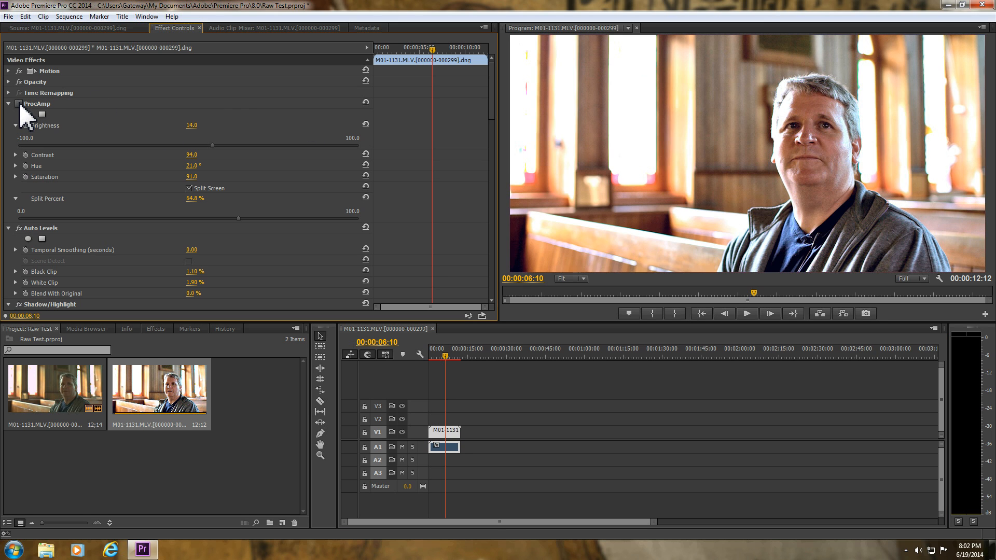
{"action": "mouse_move", "coordinate": [476, 109]}
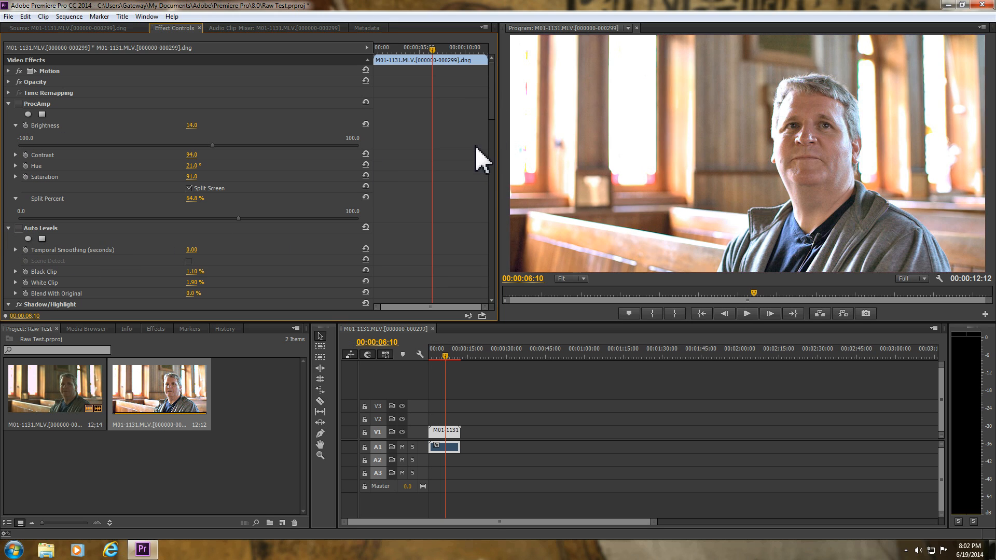
{"action": "mouse_move", "coordinate": [488, 94]}
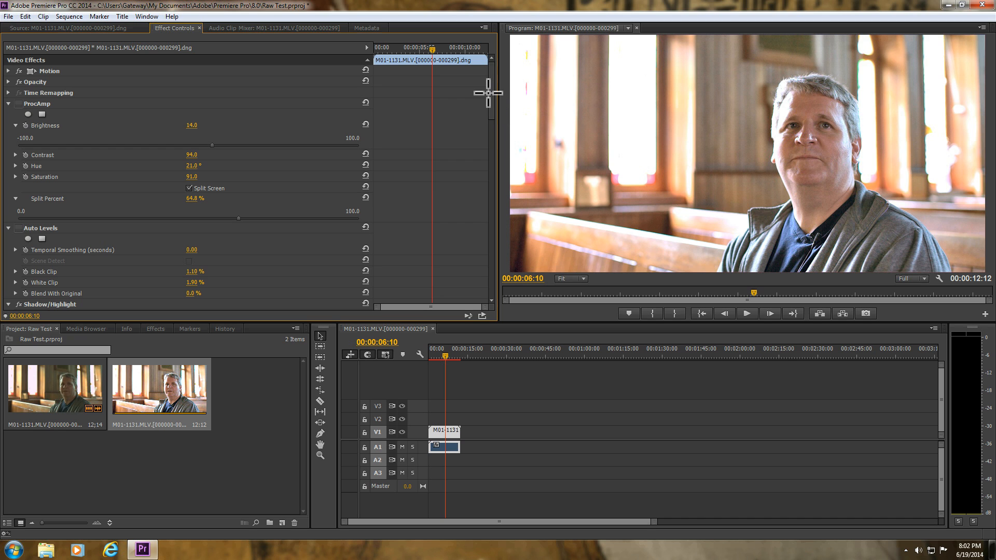
{"action": "mouse_move", "coordinate": [502, 105]}
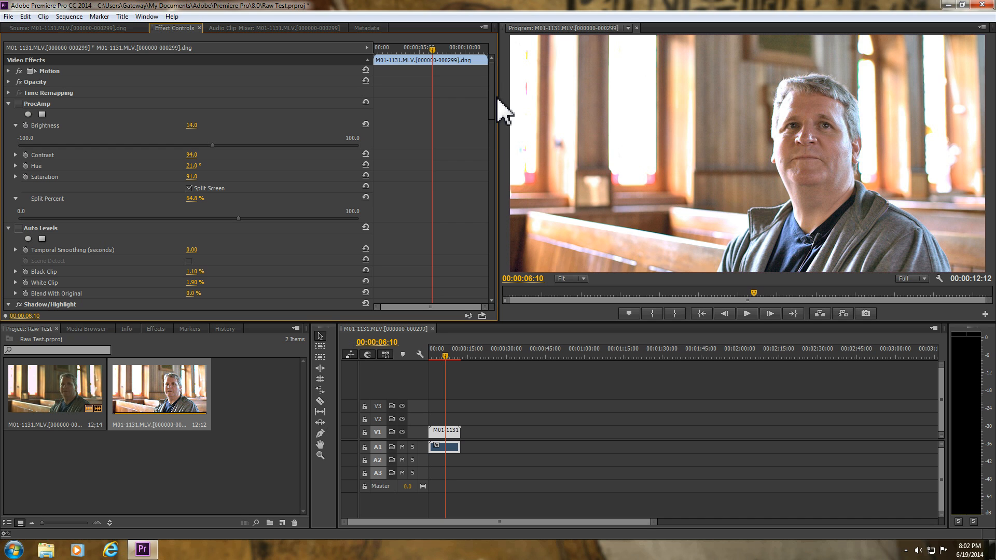
{"action": "scroll", "scroll_direction": "down", "scroll_amount": 3}
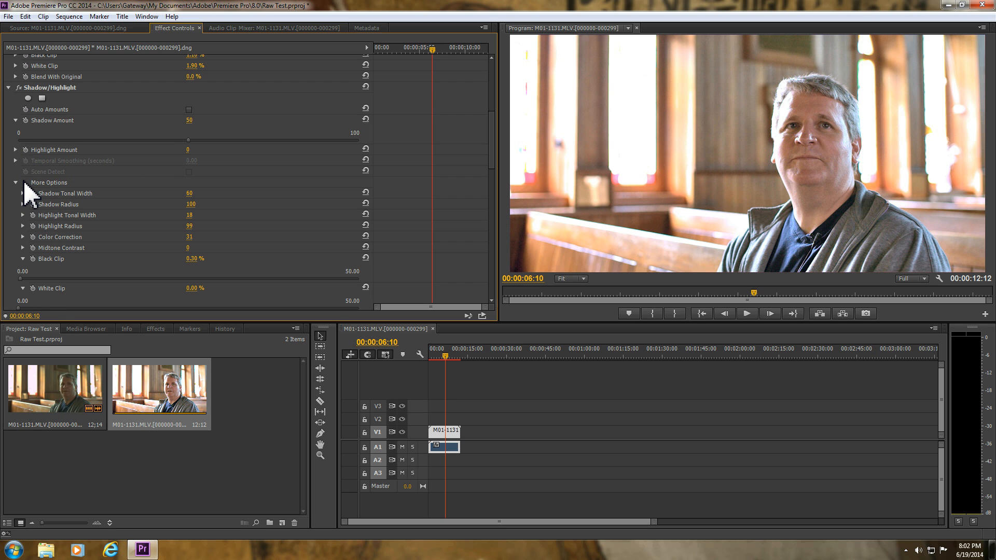
{"action": "scroll", "scroll_direction": "down", "scroll_amount": 3}
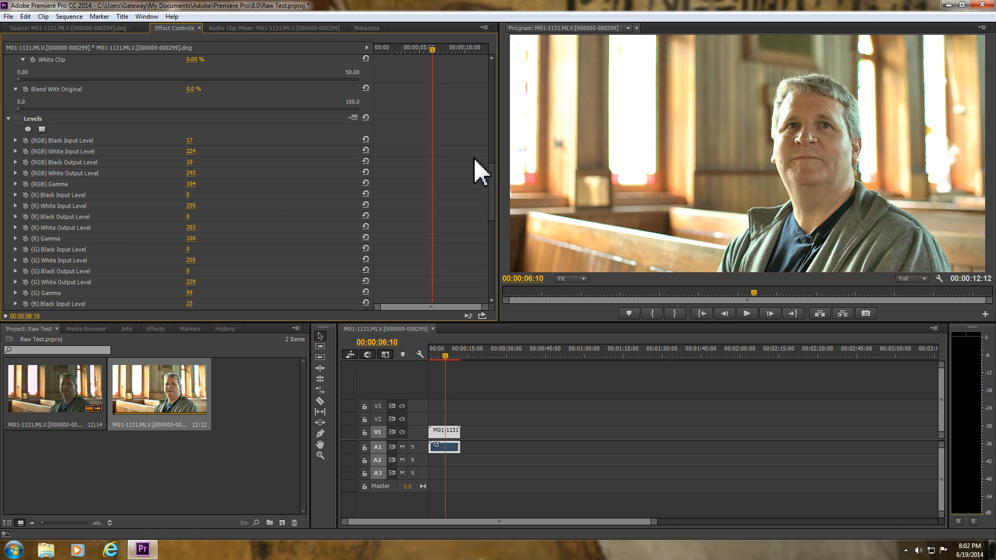
{"action": "scroll", "scroll_direction": "down", "scroll_amount": 3}
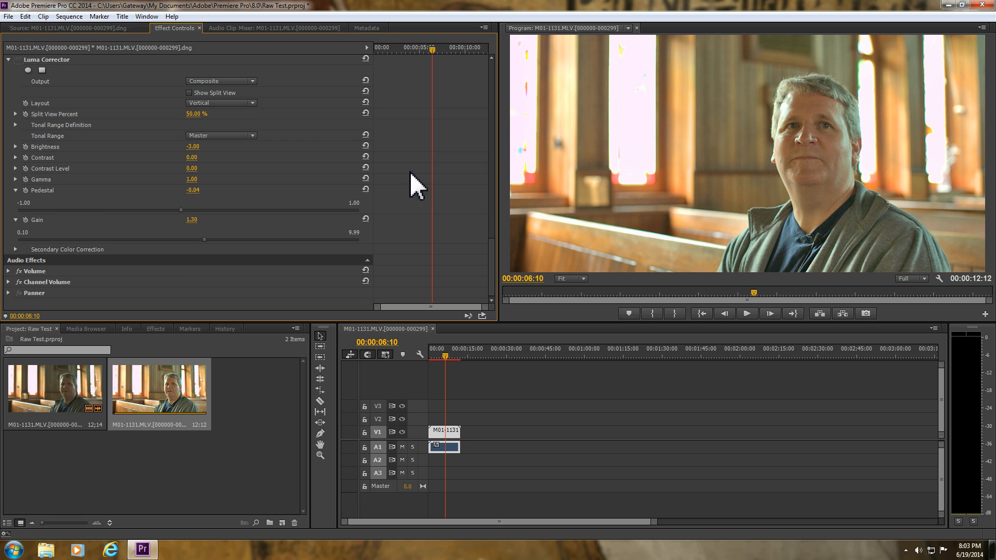
{"action": "mouse_move", "coordinate": [497, 299]}
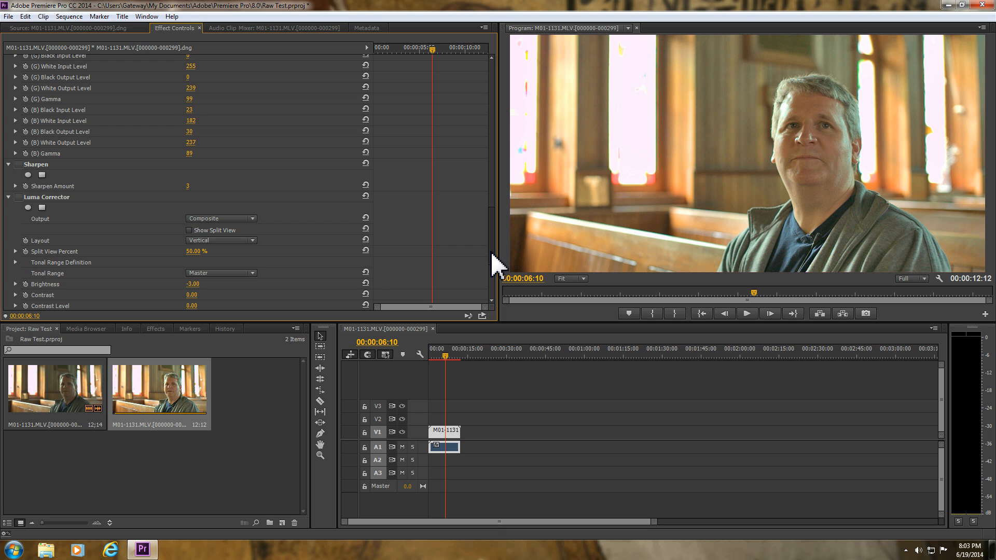
{"action": "scroll", "scroll_direction": "down", "scroll_amount": 3}
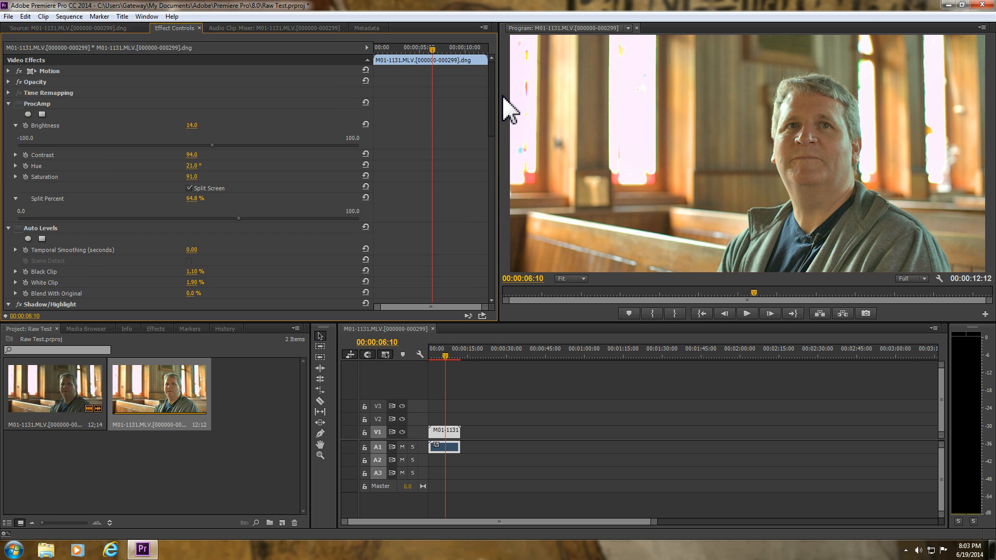
{"action": "mouse_move", "coordinate": [778, 188]}
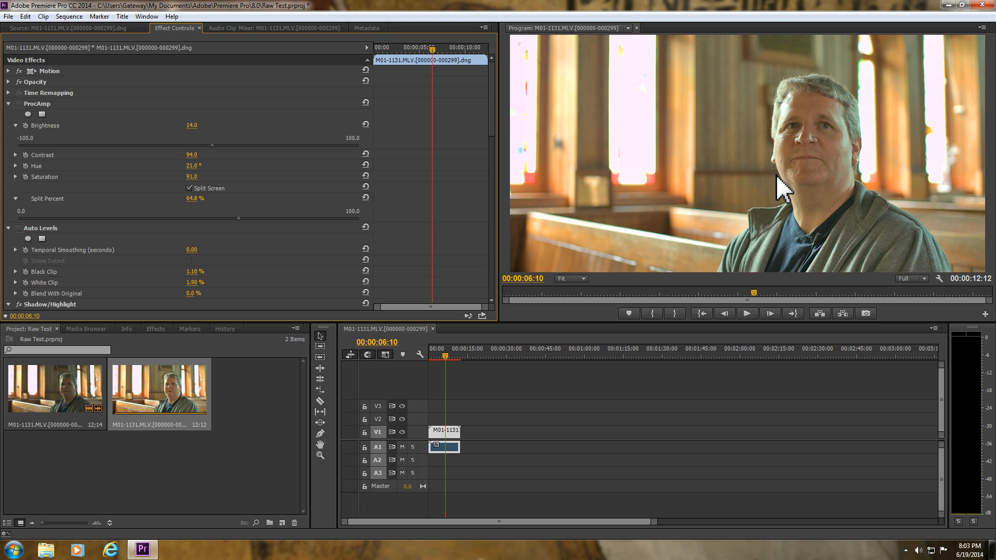
Step: Play and stop the graded church clip in the Program Monitor, then show the first bin clip's actions
{"action": "left_click", "coordinate": [181, 401]}
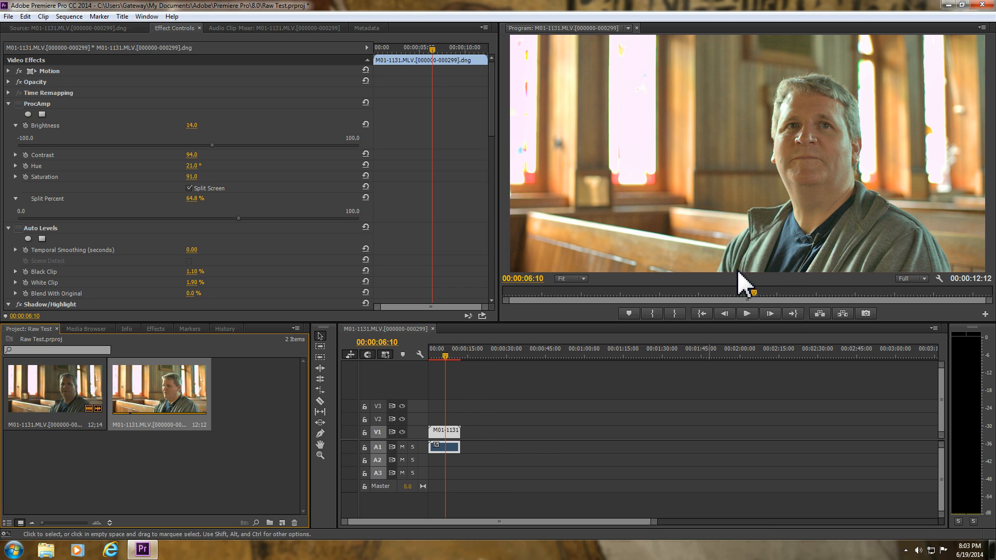
{"action": "left_click", "coordinate": [747, 313]}
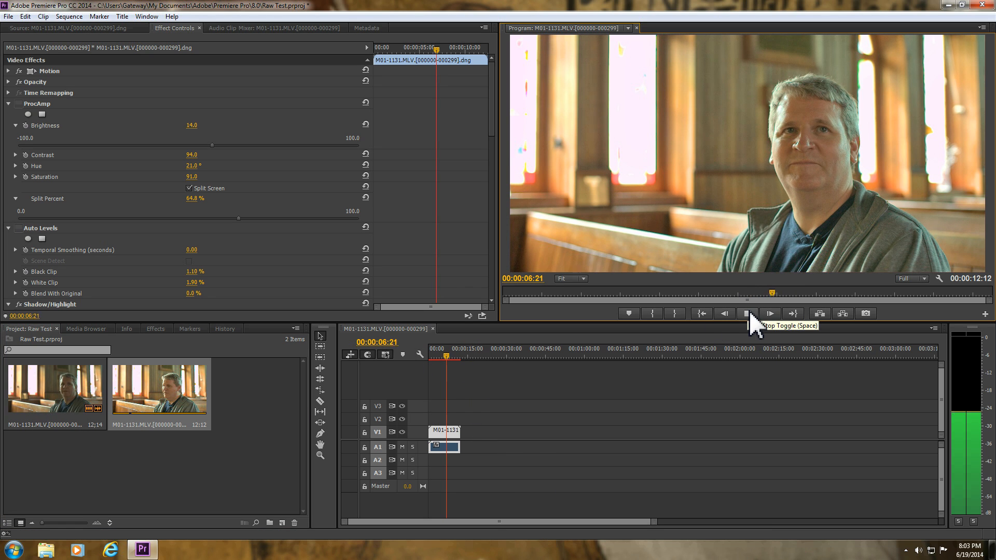
{"action": "left_click", "coordinate": [747, 313]}
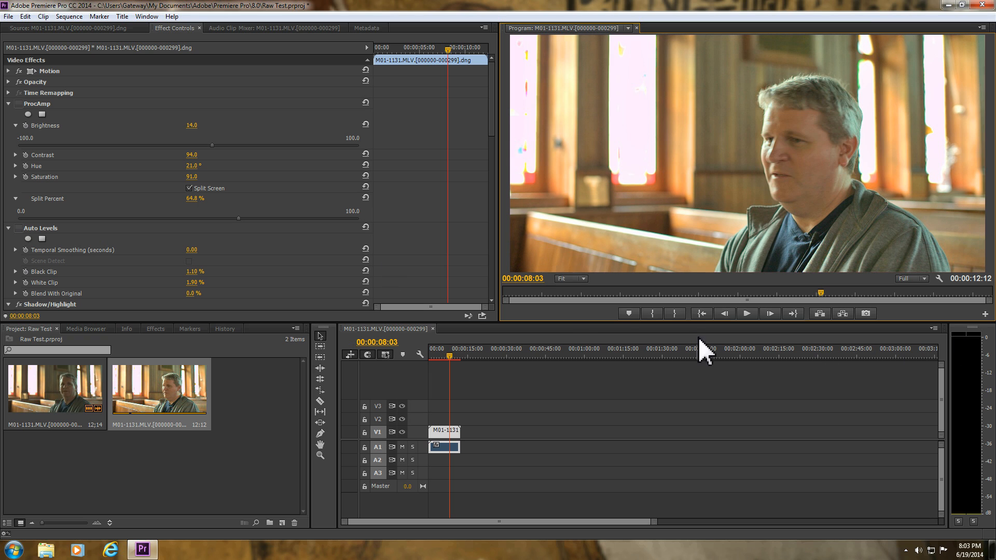
{"action": "mouse_move", "coordinate": [618, 317]}
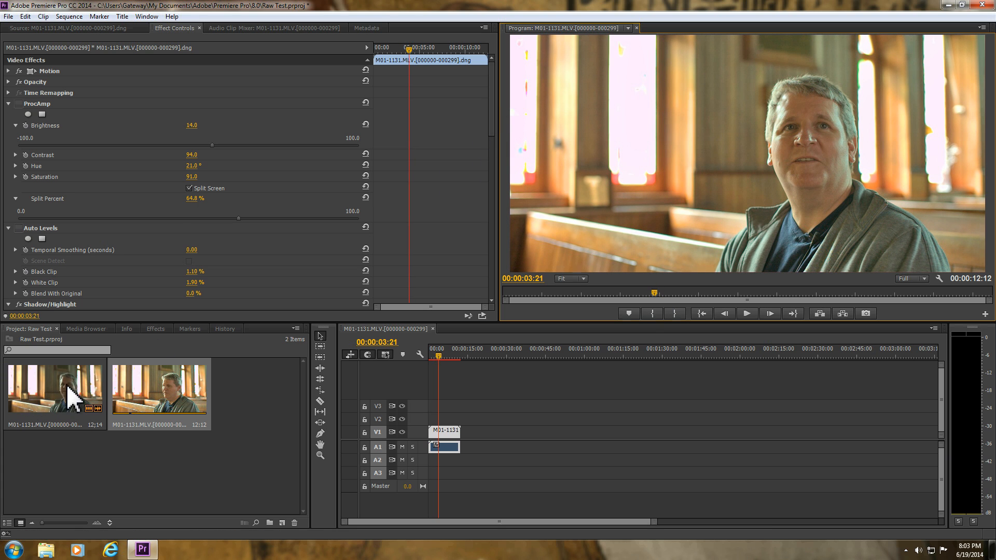
{"action": "right_click", "coordinate": [54, 389]}
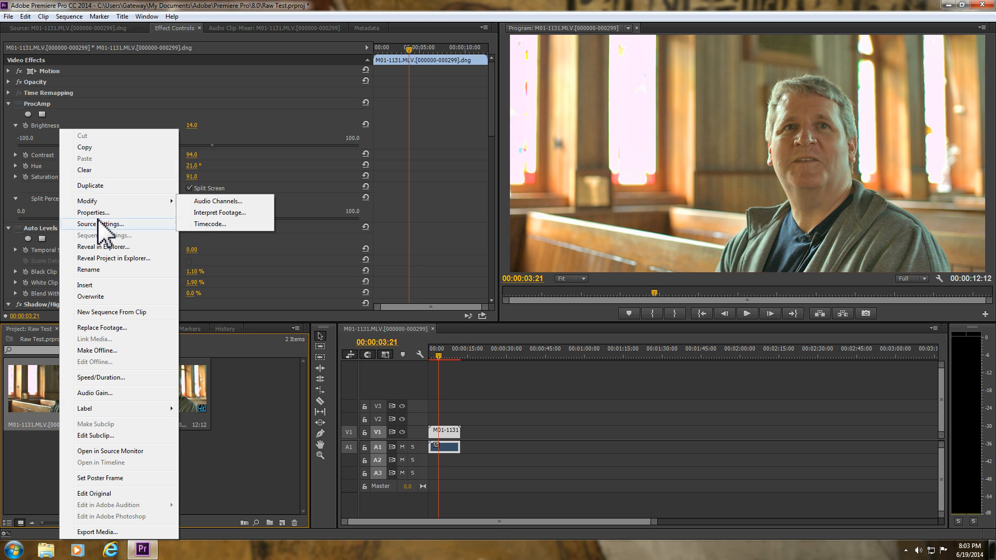
{"action": "mouse_move", "coordinate": [93, 213]}
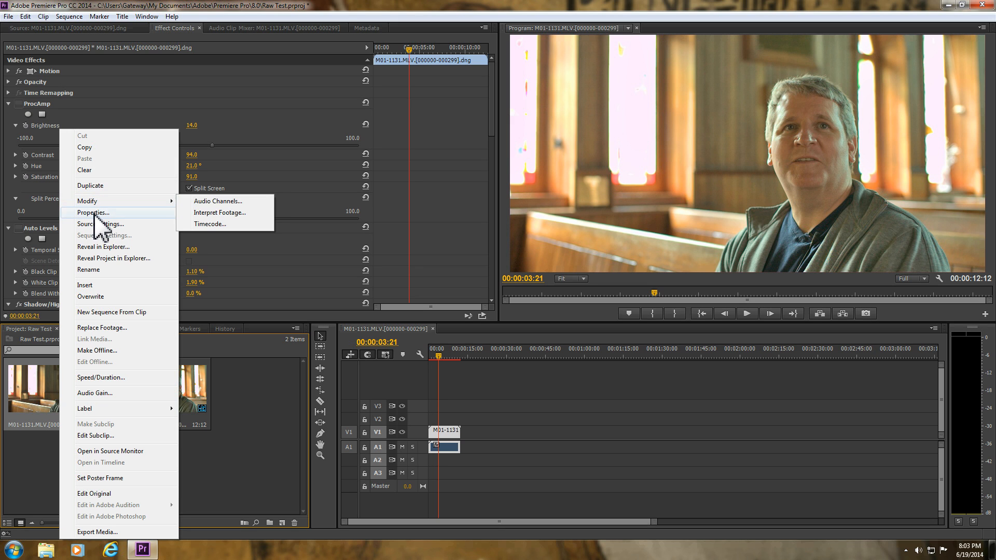
{"action": "left_click", "coordinate": [93, 213]}
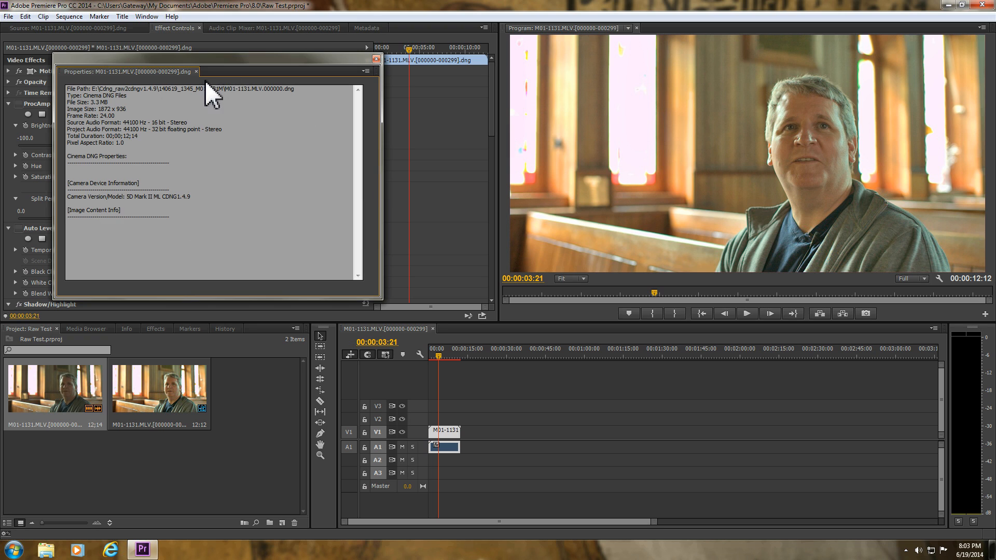
{"action": "mouse_move", "coordinate": [85, 118]}
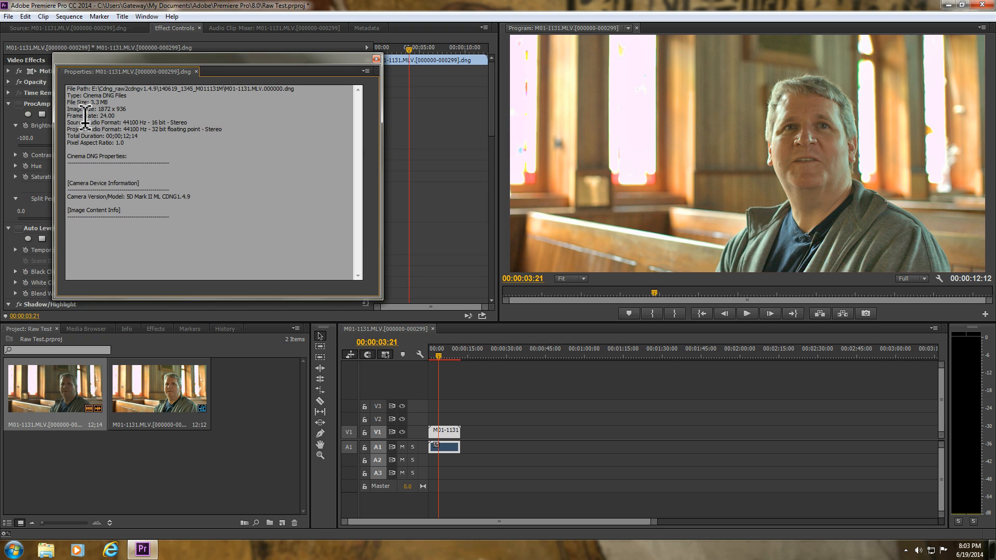
{"action": "mouse_move", "coordinate": [130, 114]}
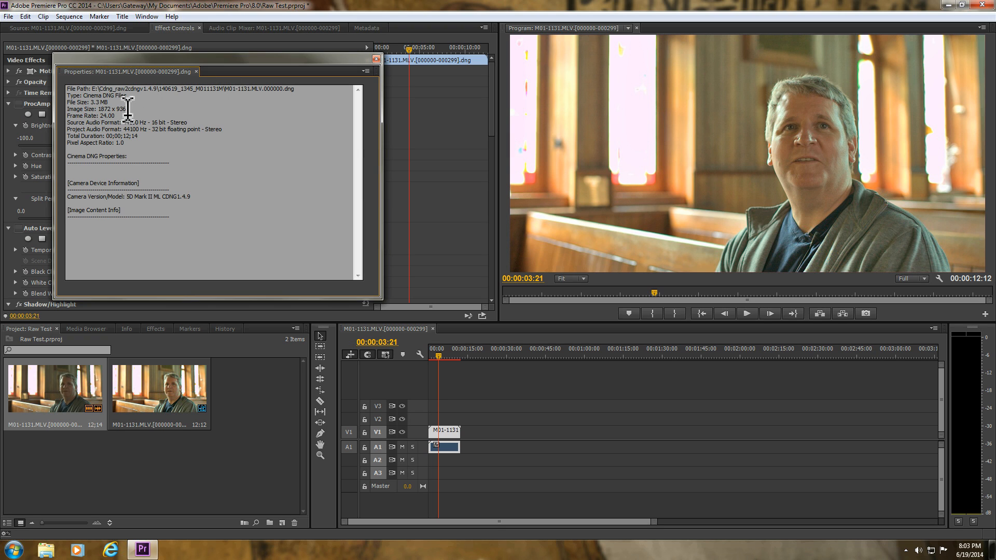
{"action": "double_click", "coordinate": [107, 115]}
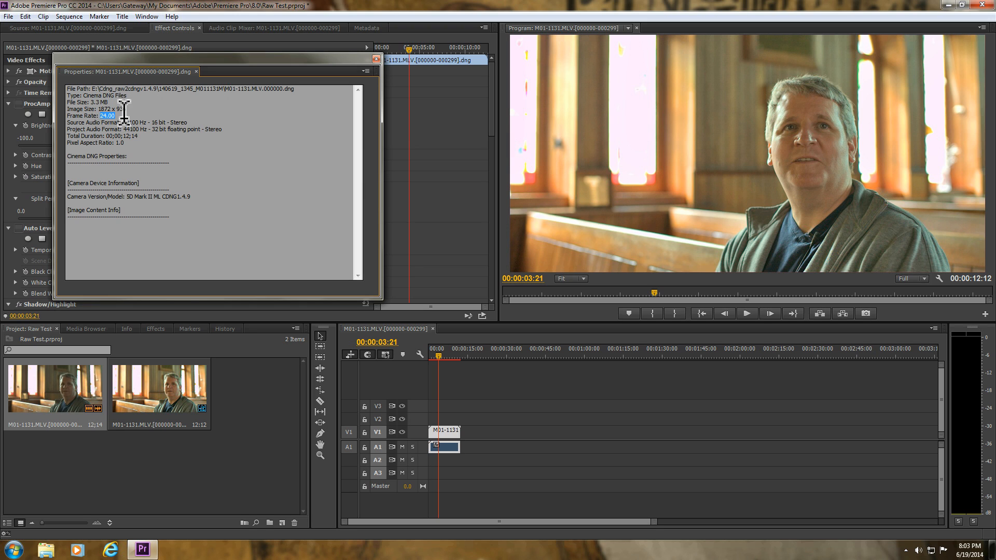
{"action": "mouse_move", "coordinate": [126, 116]}
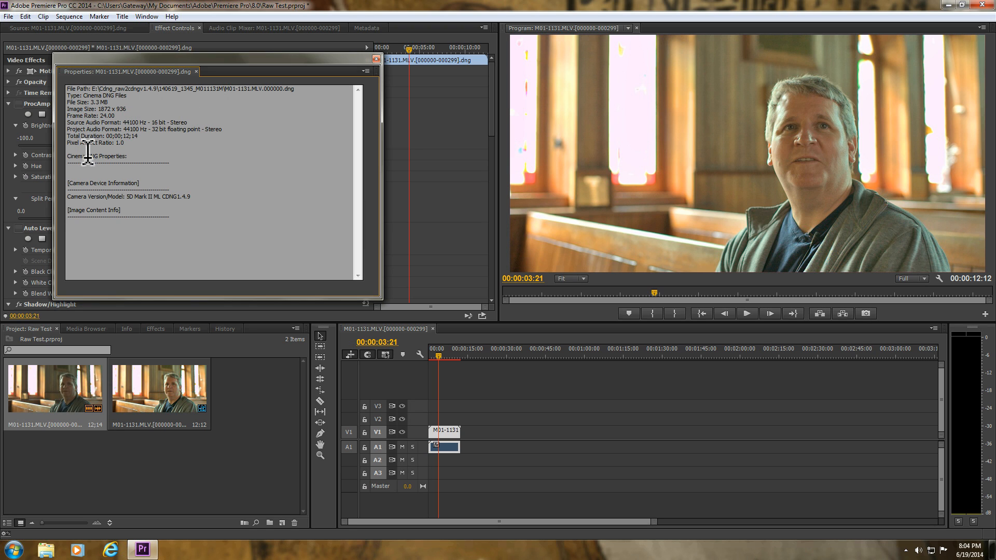
{"action": "mouse_move", "coordinate": [84, 181]}
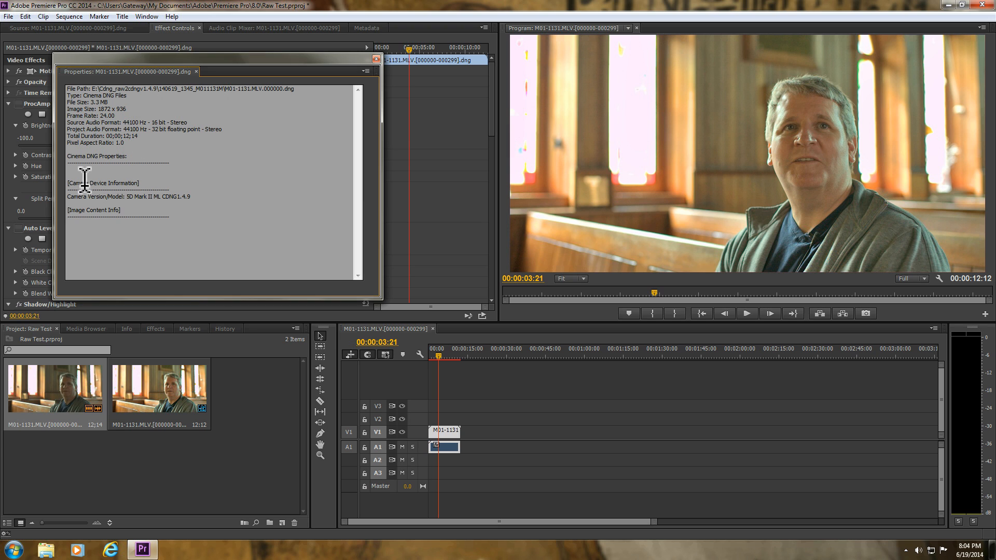
{"action": "mouse_move", "coordinate": [62, 235]}
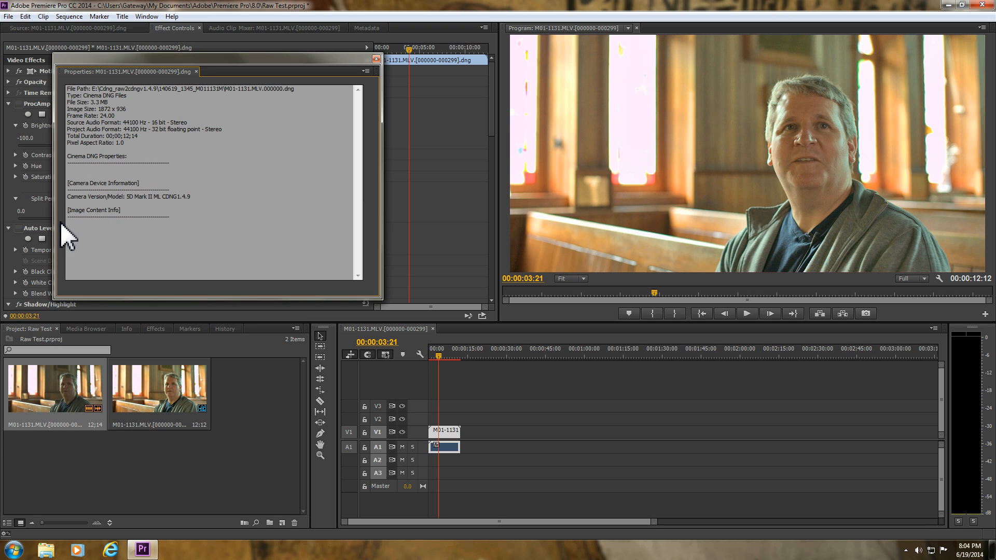
{"action": "mouse_move", "coordinate": [126, 123]}
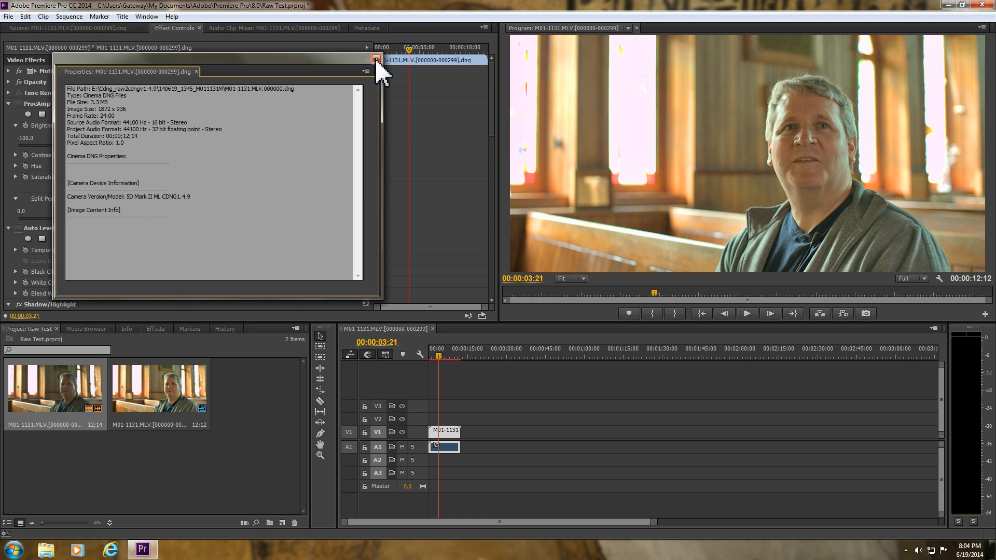
{"action": "left_click", "coordinate": [374, 72]}
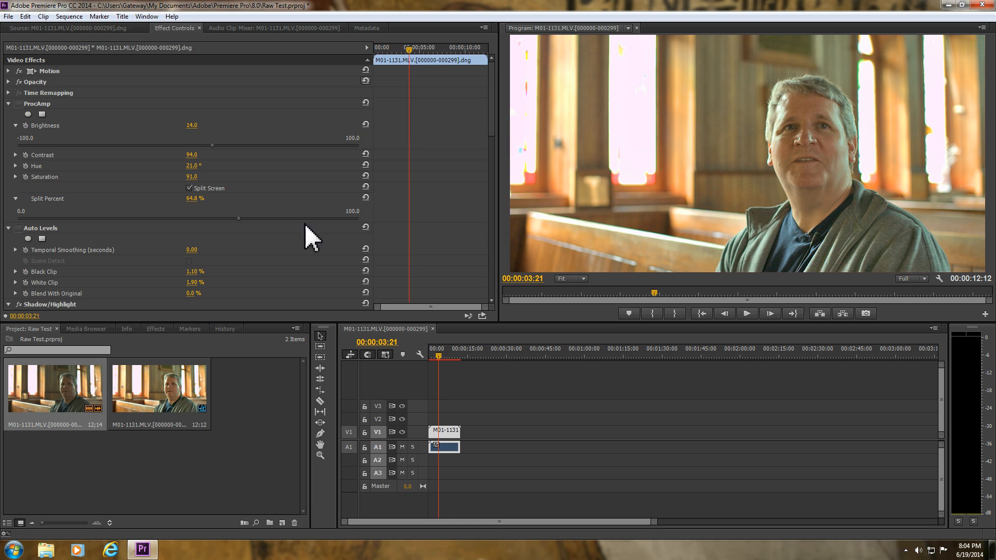
{"action": "right_click", "coordinate": [52, 389]}
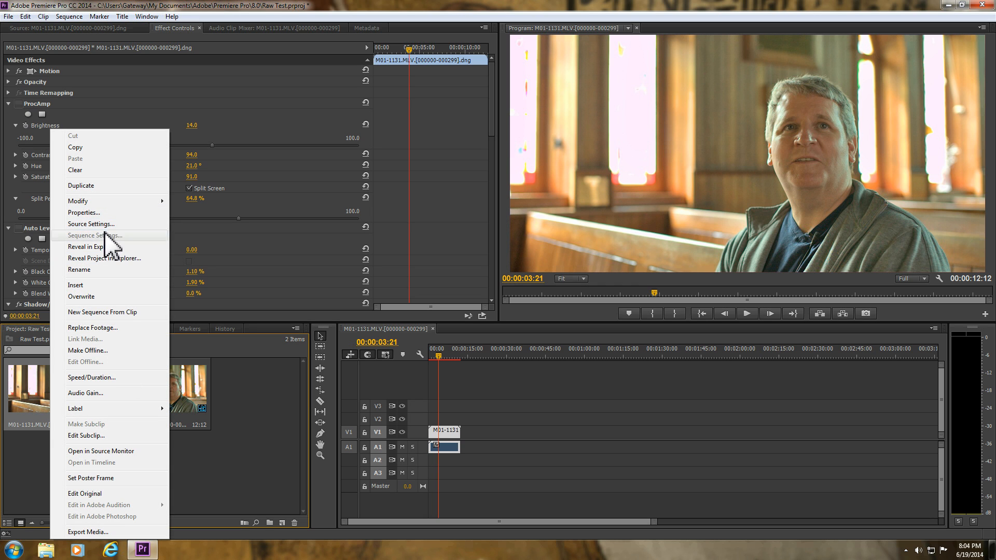
{"action": "mouse_move", "coordinate": [78, 202]}
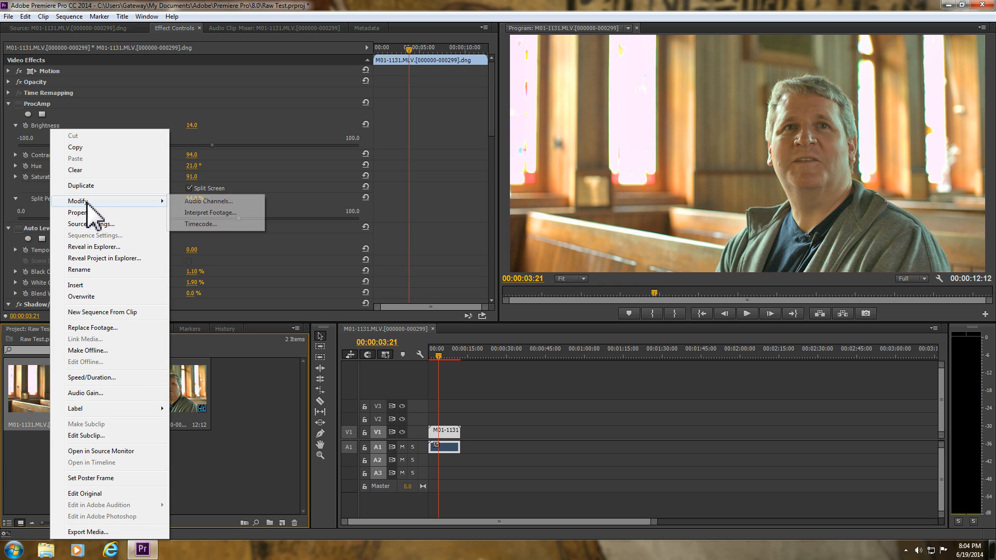
{"action": "left_click", "coordinate": [209, 212]}
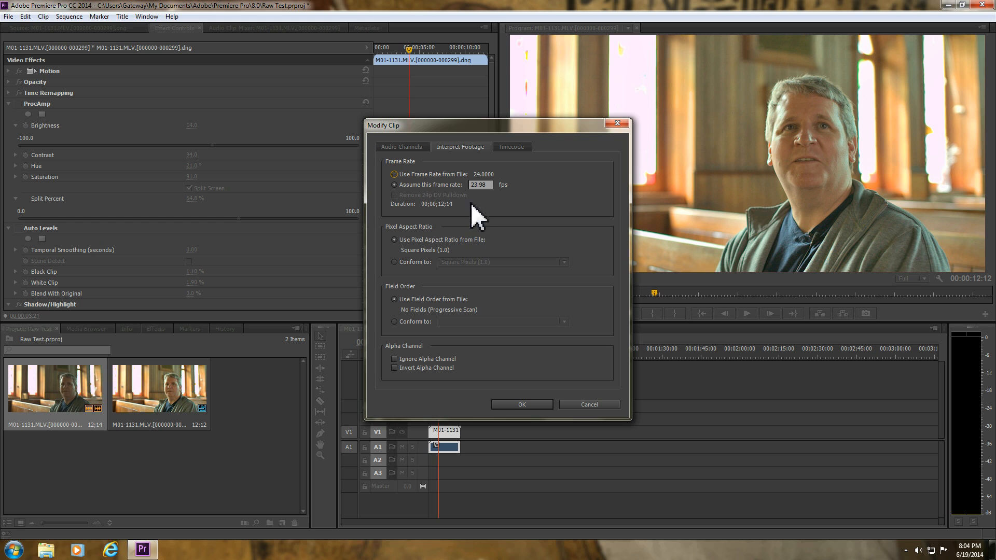
{"action": "mouse_move", "coordinate": [496, 197]}
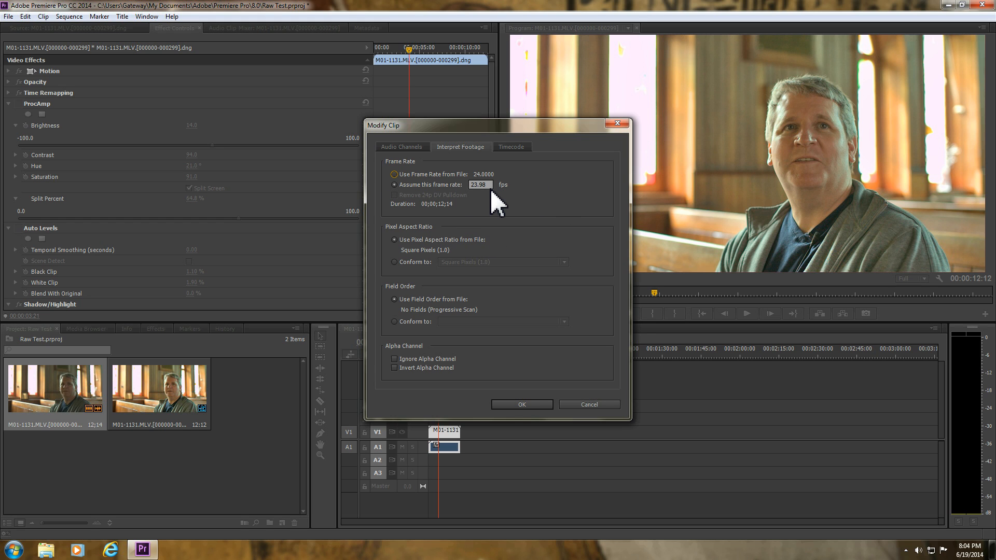
{"action": "mouse_move", "coordinate": [522, 204]}
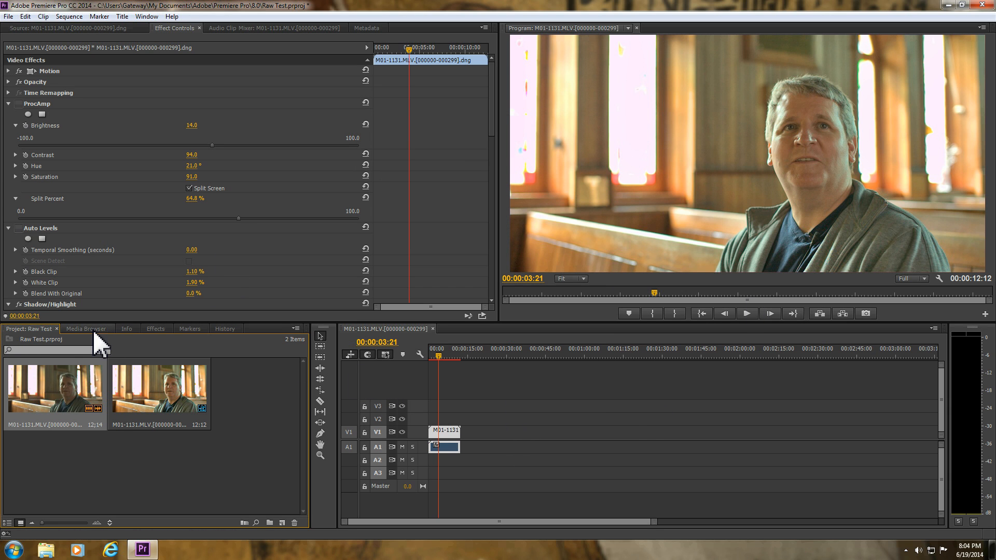
Step: Glance at Media Browser, then return to the Raw Test bin with its two clips
{"action": "left_click", "coordinate": [126, 328]}
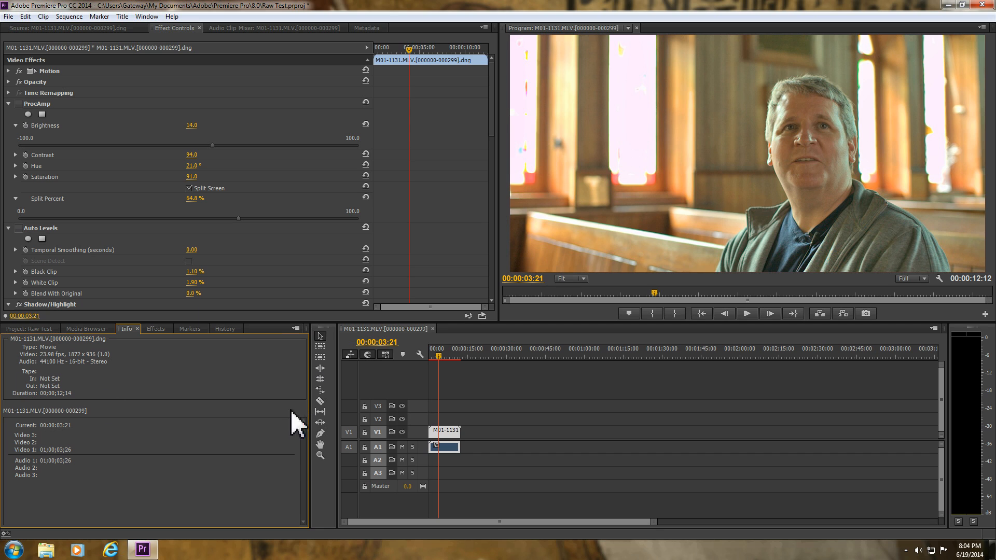
{"action": "mouse_move", "coordinate": [216, 389]}
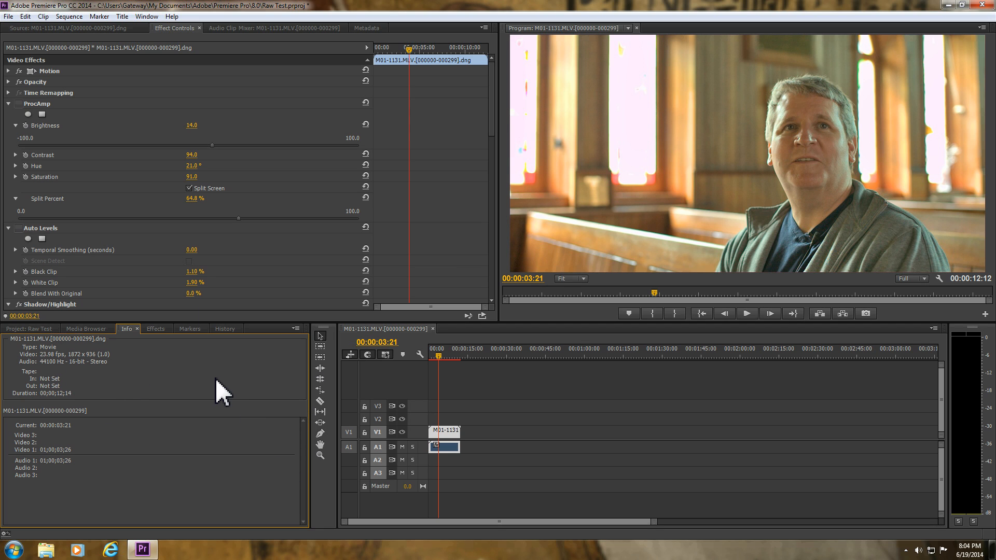
{"action": "mouse_move", "coordinate": [74, 481]}
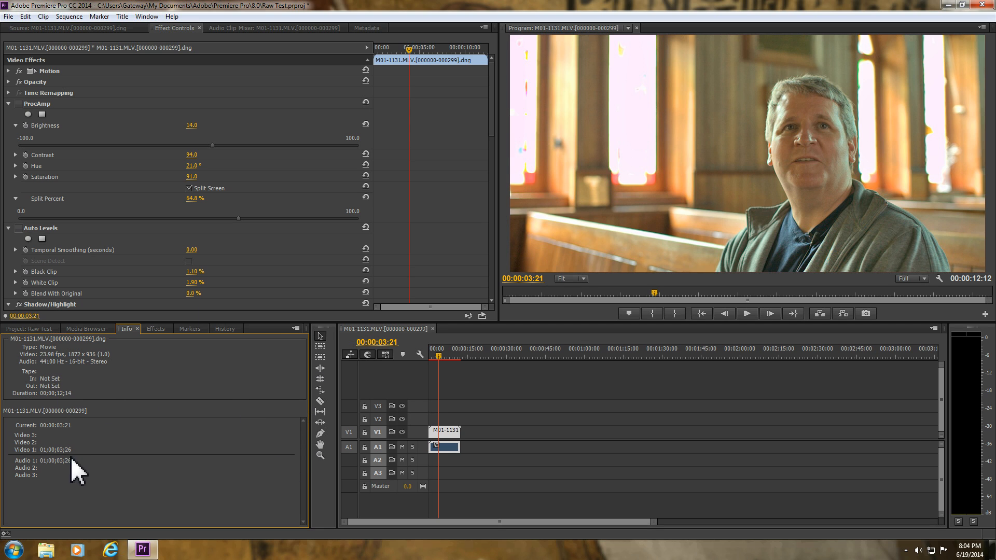
{"action": "mouse_move", "coordinate": [280, 387]}
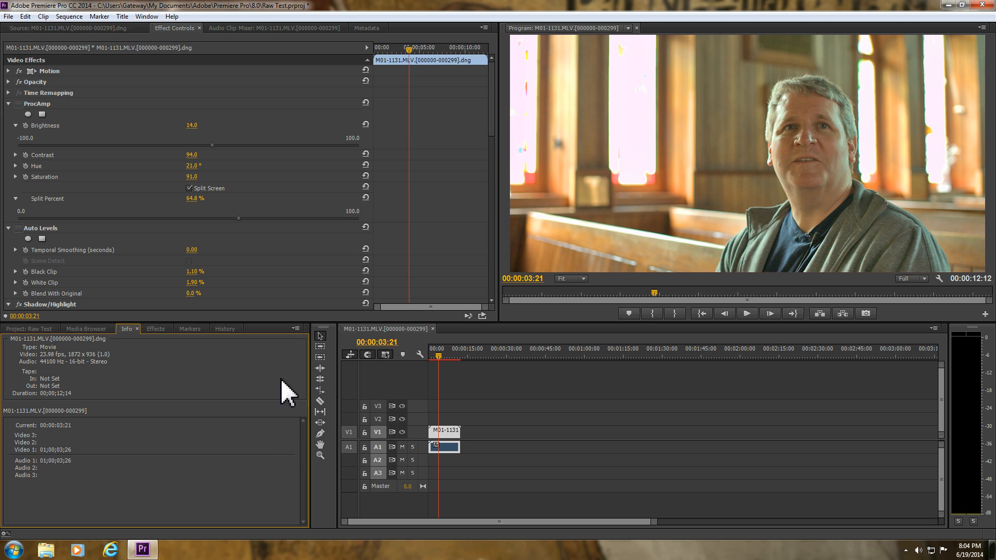
{"action": "left_click", "coordinate": [87, 328]}
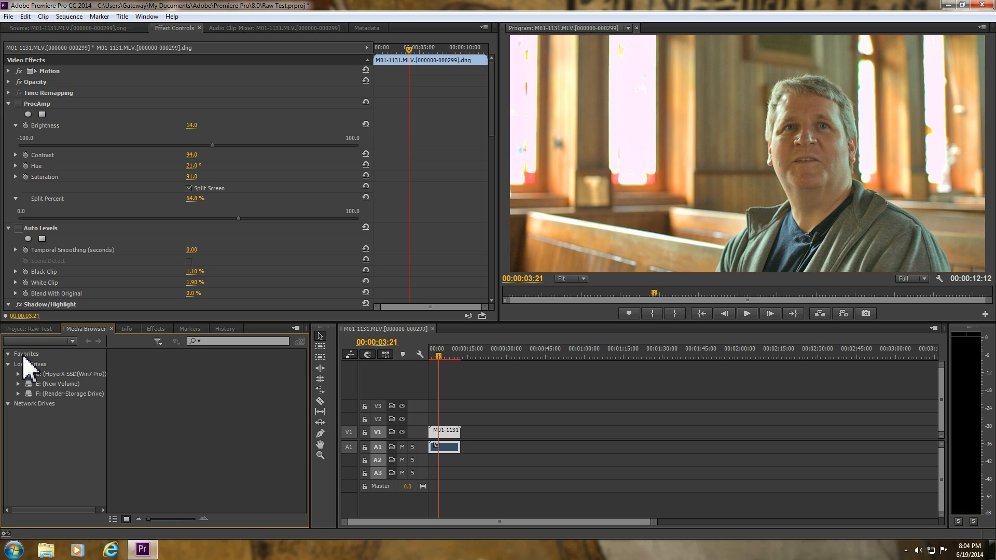
{"action": "left_click", "coordinate": [29, 327]}
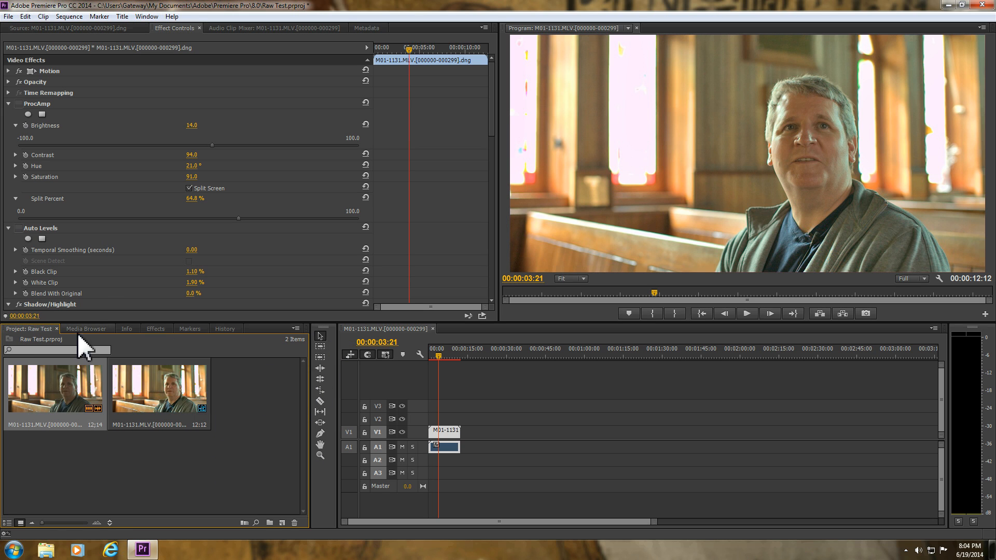
{"action": "mouse_move", "coordinate": [132, 128]}
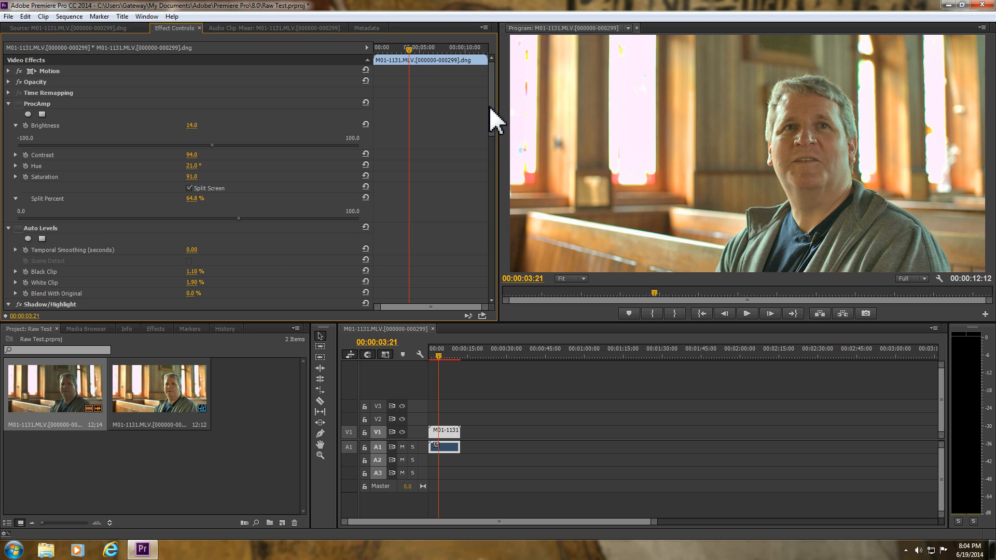
Step: Toggle the Shadow/Highlight effect on the church clip to compare before and after
{"action": "scroll", "scroll_direction": "down", "scroll_amount": 3}
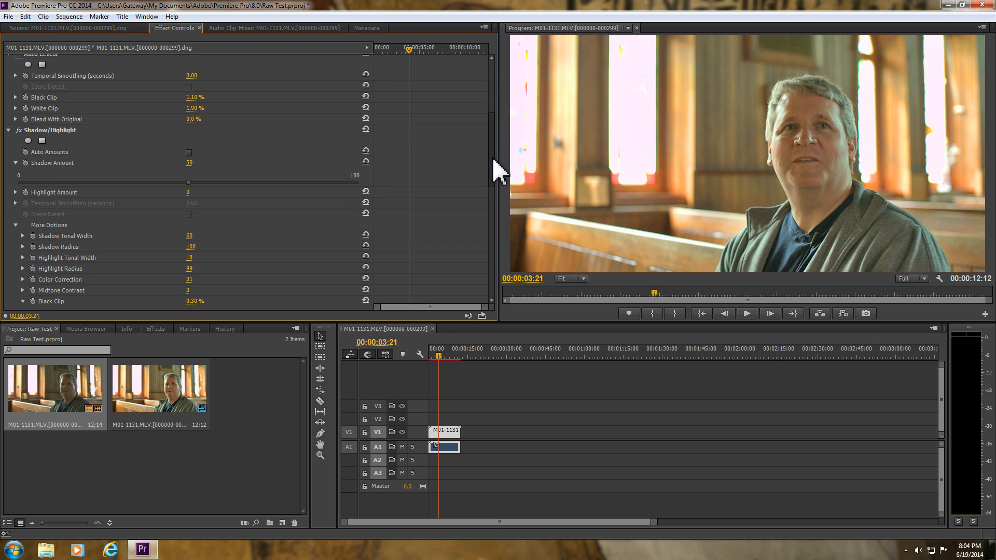
{"action": "mouse_move", "coordinate": [25, 146]}
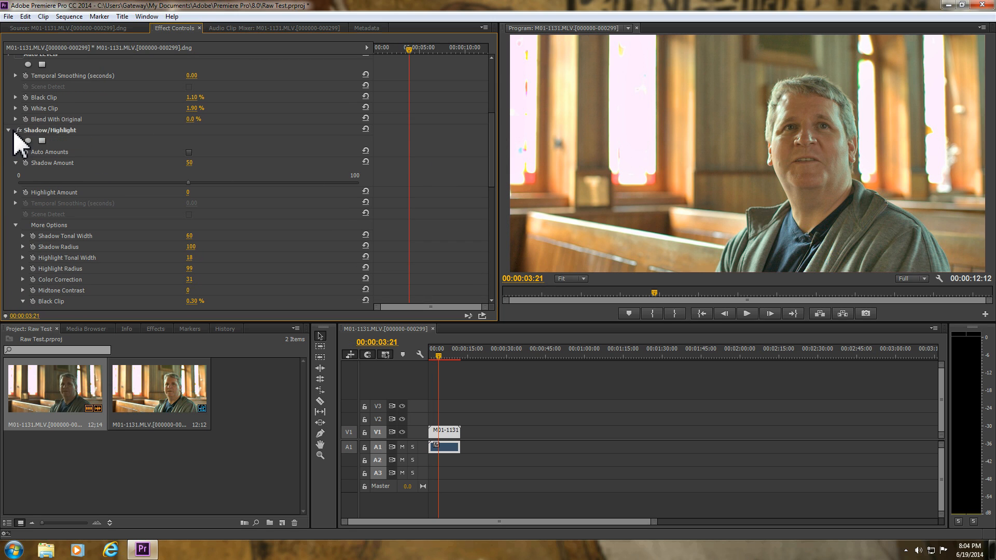
{"action": "mouse_move", "coordinate": [19, 147]}
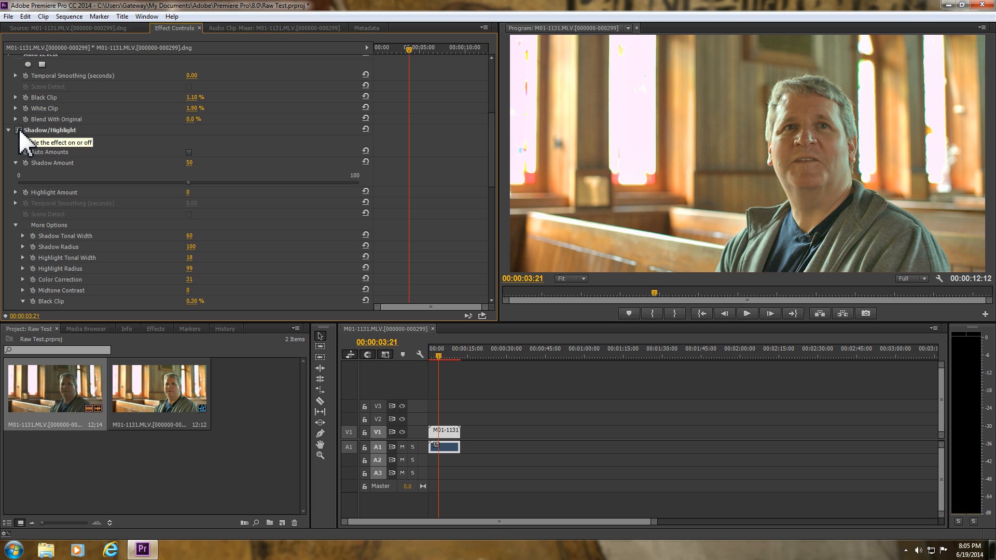
{"action": "left_click", "coordinate": [19, 131]}
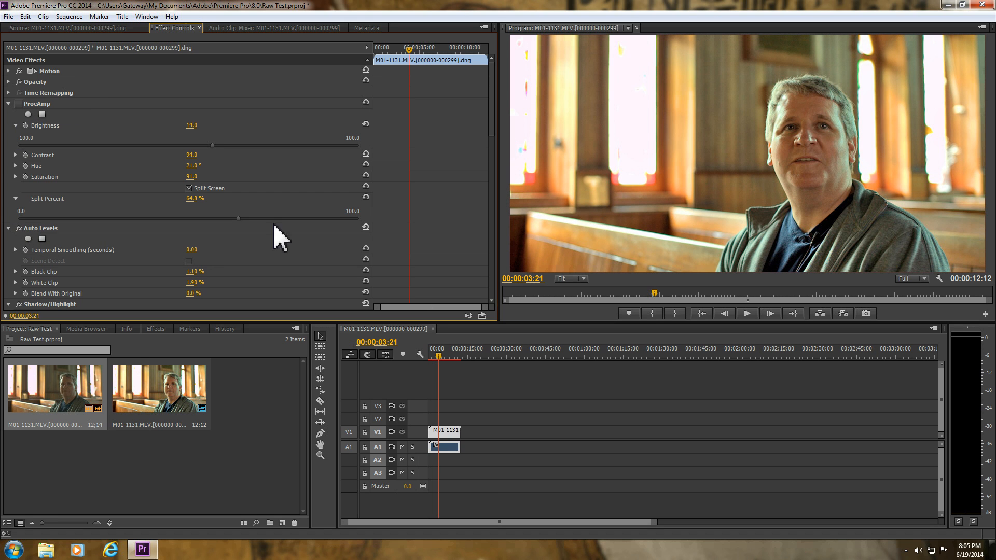
{"action": "scroll", "scroll_direction": "down", "scroll_amount": 3}
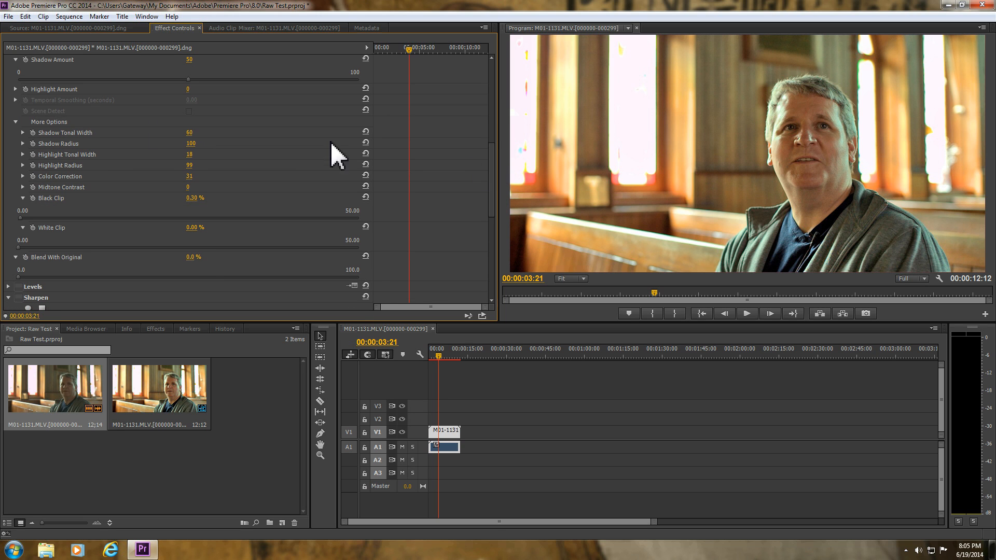
{"action": "mouse_move", "coordinate": [61, 137]}
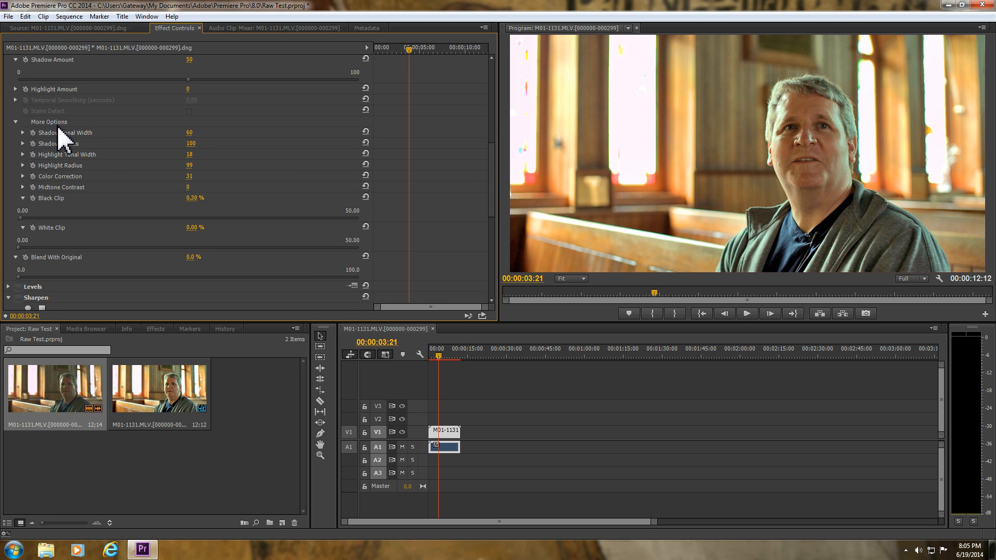
{"action": "mouse_move", "coordinate": [218, 219]}
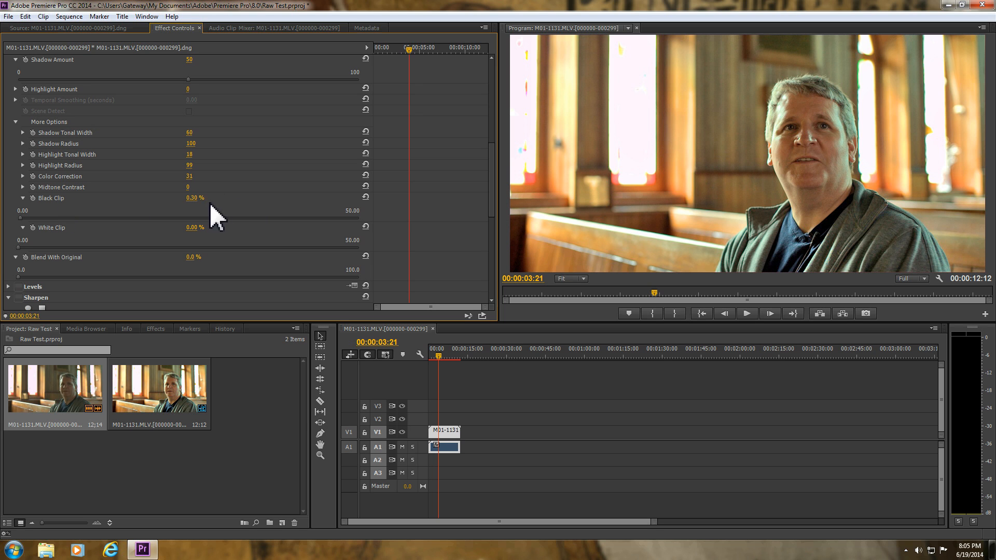
{"action": "scroll", "scroll_direction": "down", "scroll_amount": 3}
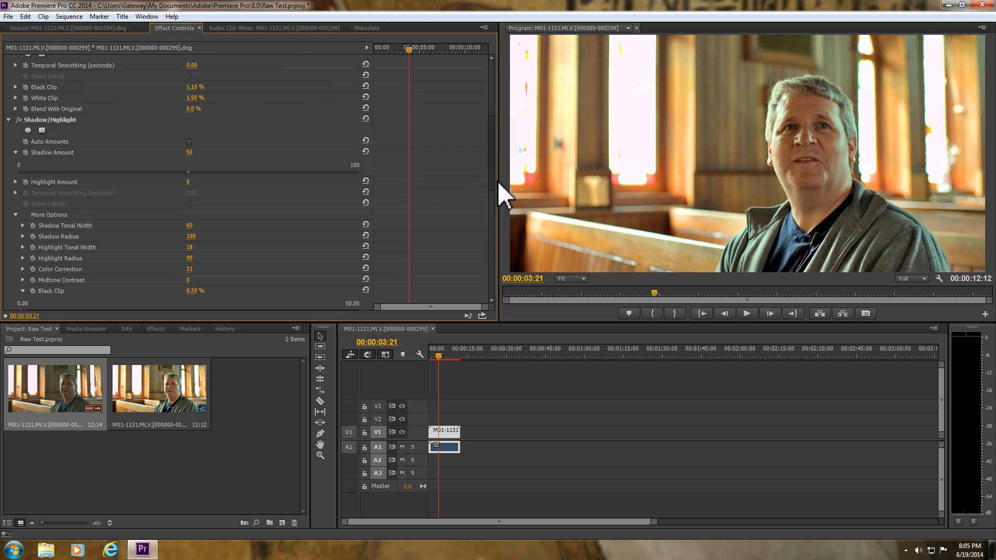
{"action": "scroll", "scroll_direction": "down", "scroll_amount": 3}
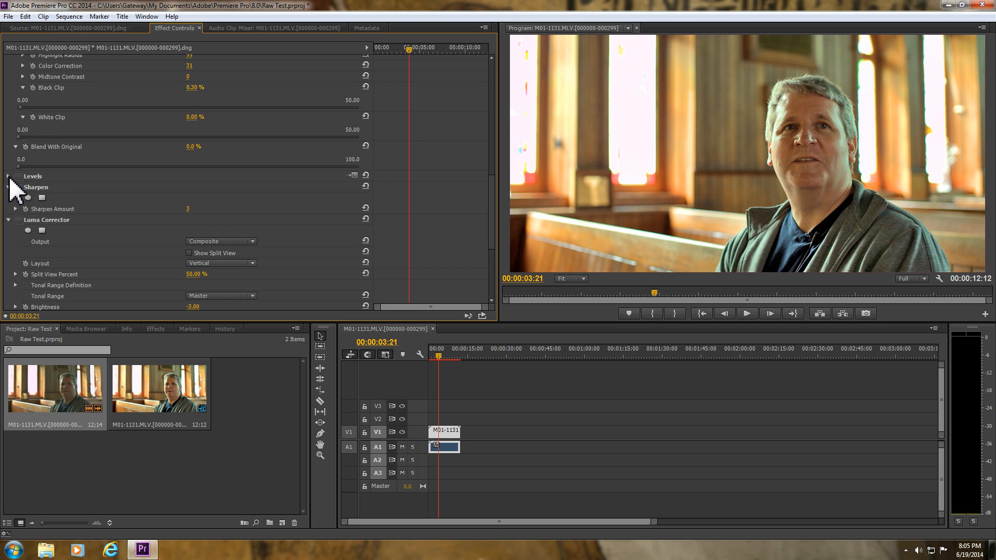
Step: Re-enable the Levels correction and review the remaining settings down to Luma Corrector gain 1.30
{"action": "left_click", "coordinate": [10, 176]}
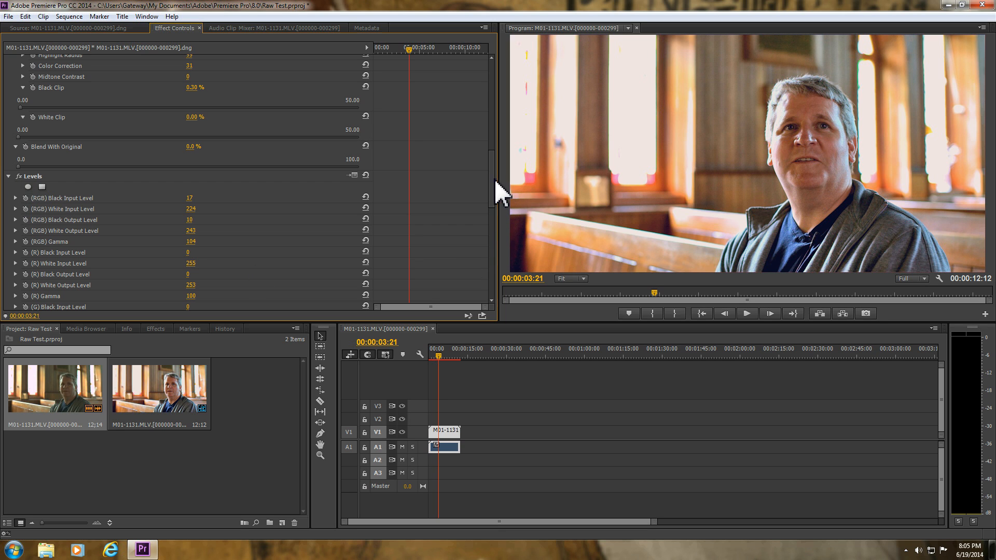
{"action": "scroll", "scroll_direction": "down", "scroll_amount": 3}
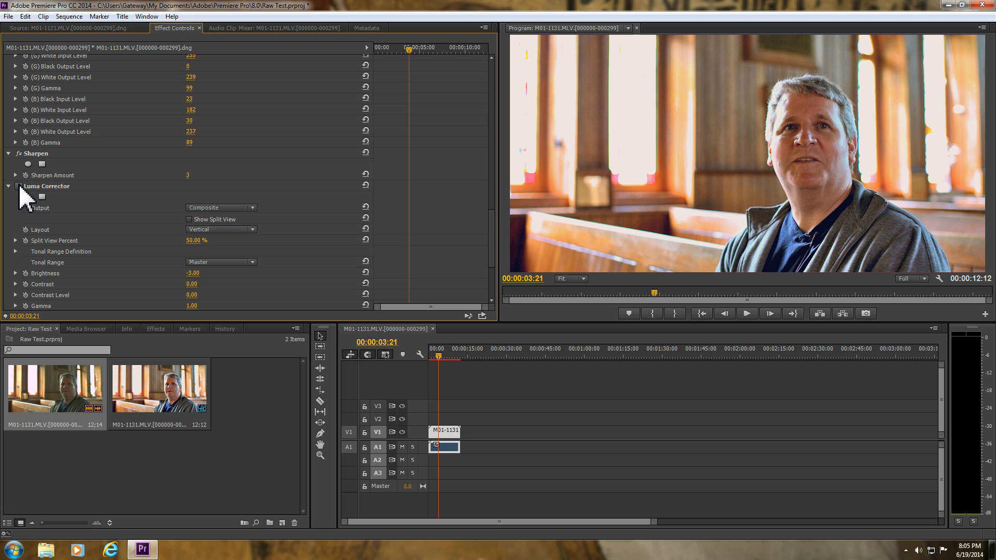
{"action": "mouse_move", "coordinate": [23, 192]}
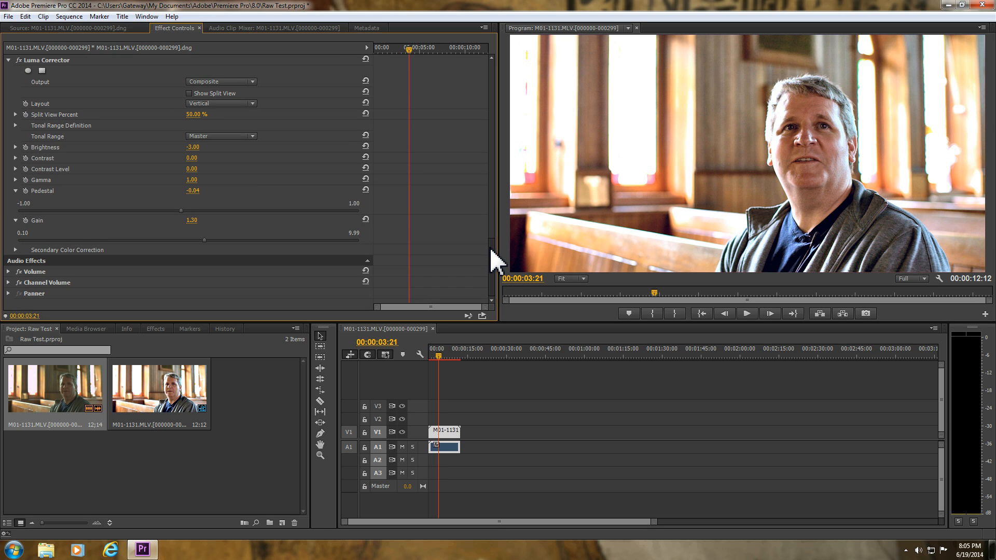
{"action": "scroll", "scroll_direction": "down", "scroll_amount": 3}
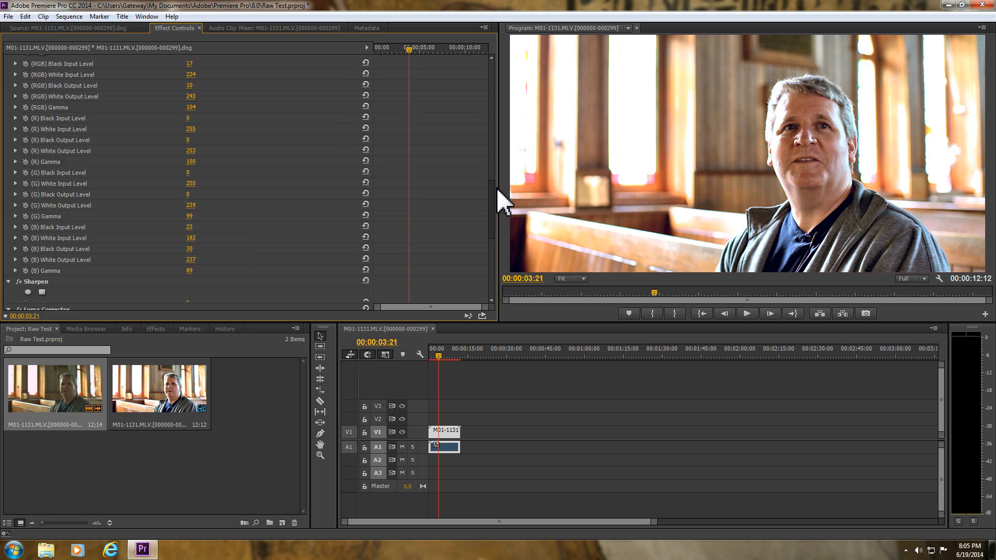
{"action": "scroll", "scroll_direction": "down", "scroll_amount": 3}
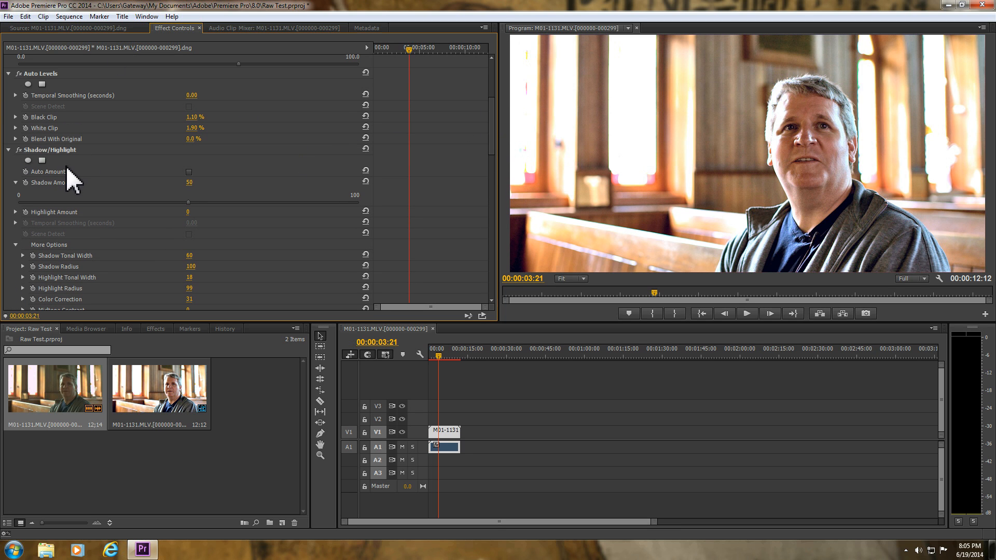
{"action": "mouse_move", "coordinate": [26, 102]}
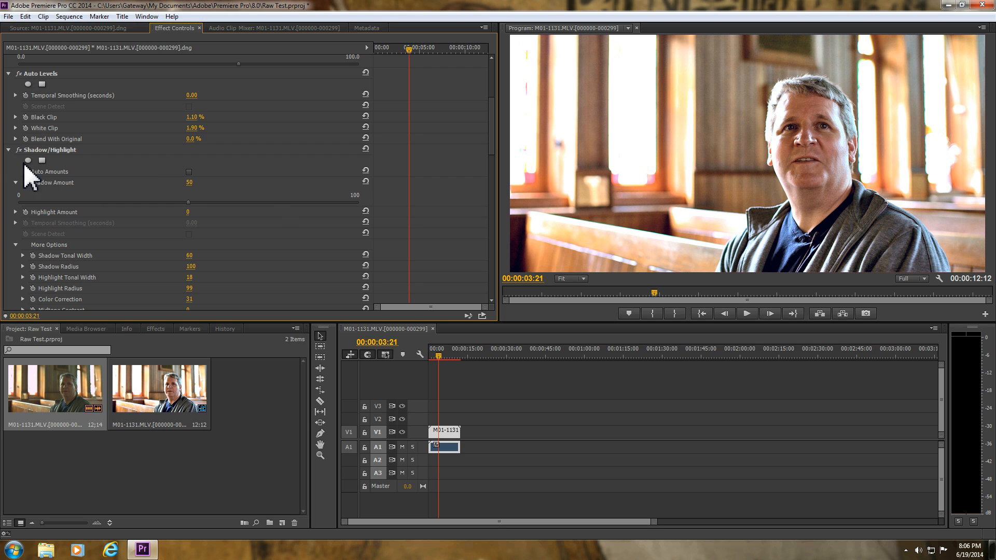
{"action": "mouse_move", "coordinate": [658, 303]}
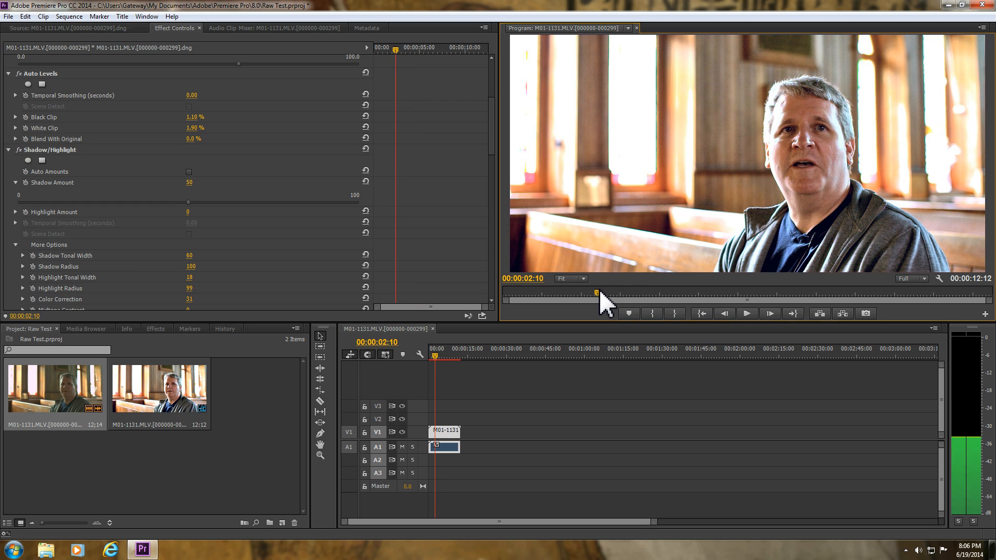
Step: Scrub the church clip in the Program monitor and jump back near its start for playback
{"action": "left_click_drag", "start_coordinate": [597, 292], "coordinate": [590, 293]}
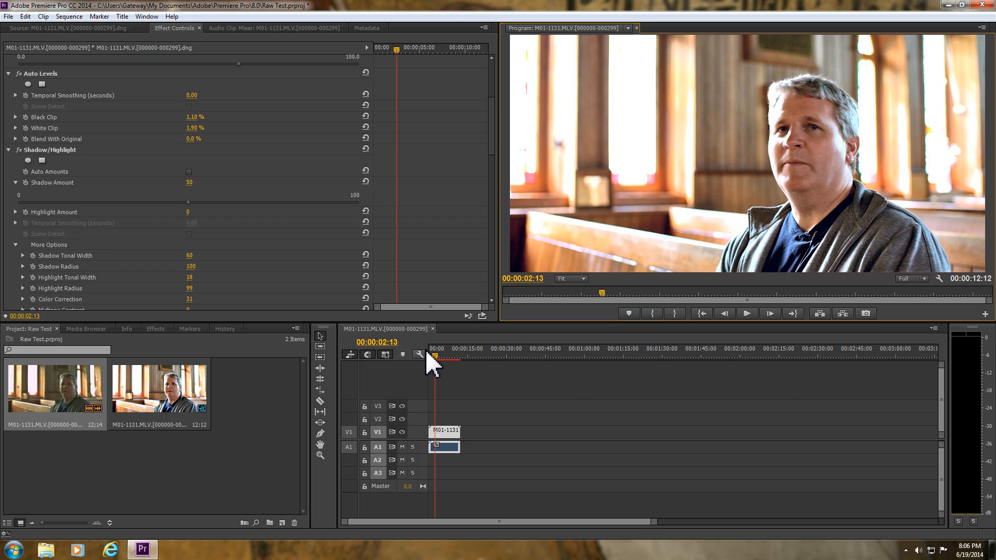
{"action": "left_click", "coordinate": [452, 356]}
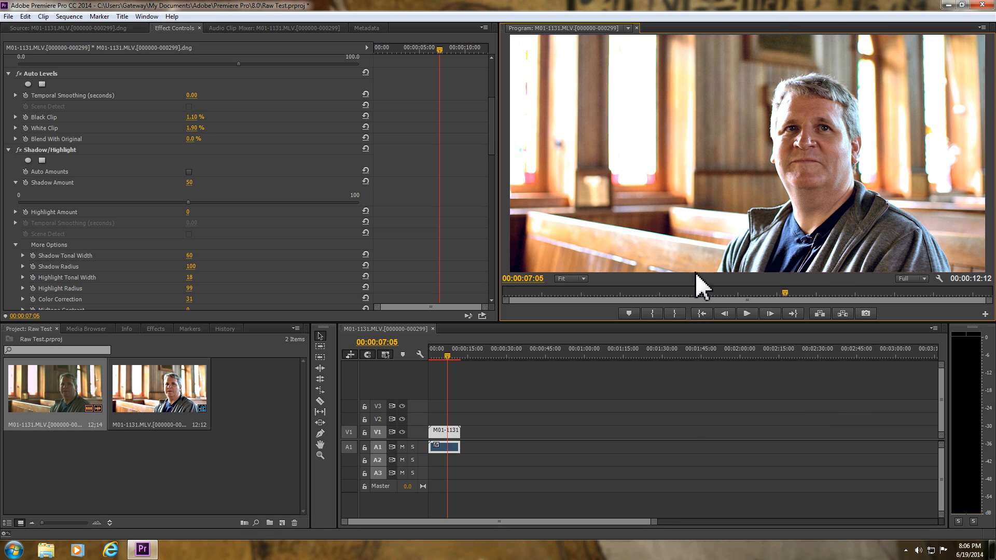
{"action": "mouse_move", "coordinate": [670, 533]}
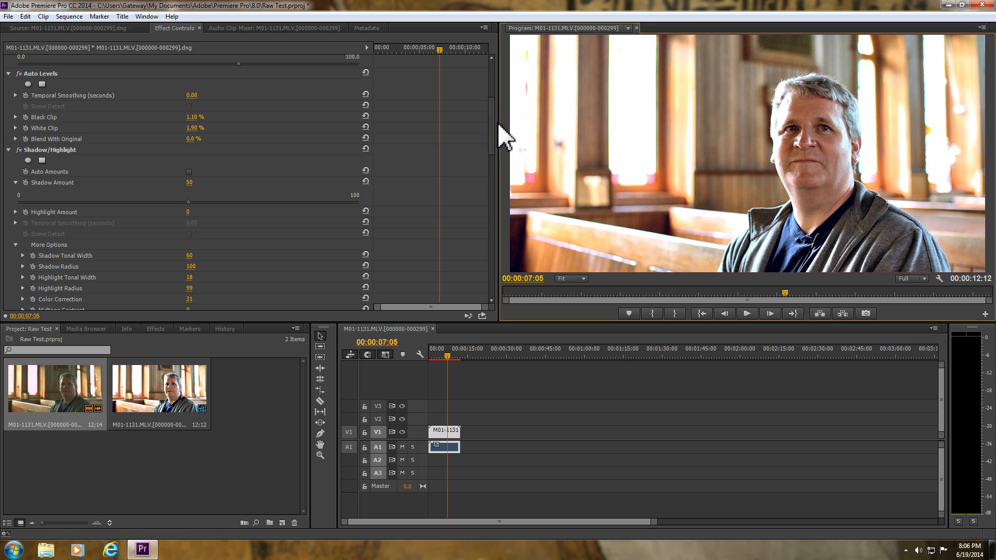
{"action": "mouse_move", "coordinate": [611, 150]}
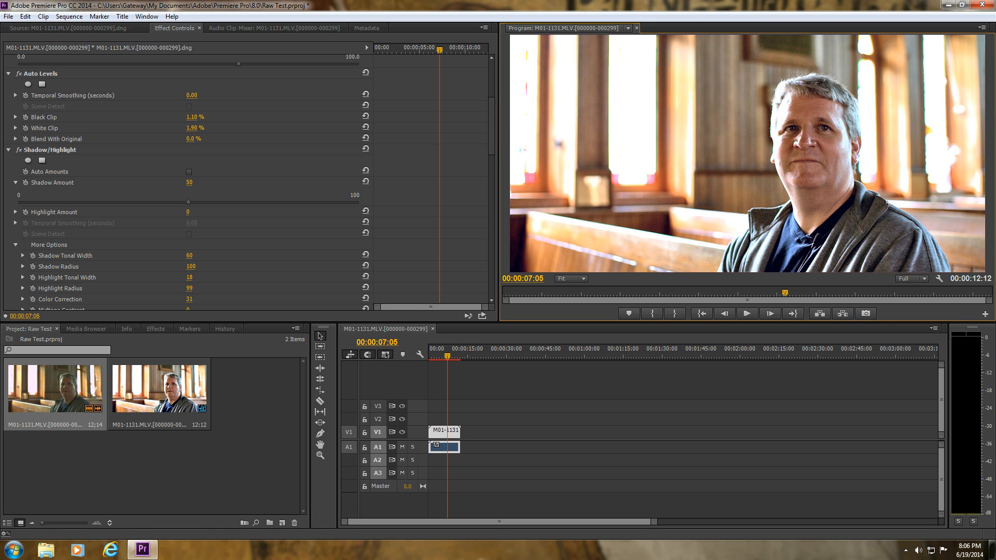
{"action": "mouse_move", "coordinate": [506, 100]}
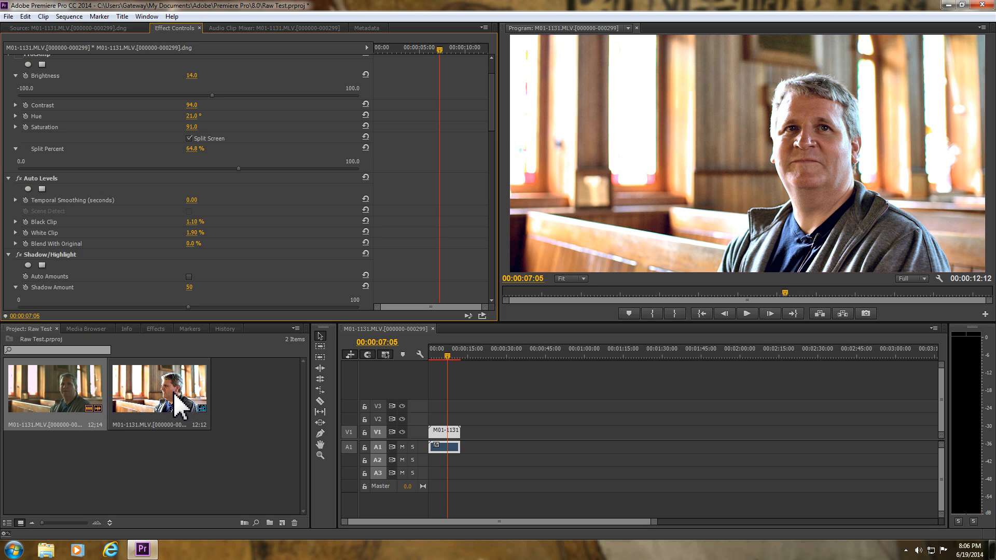
Step: Browse the Render-Storage drive's folders in Media Browser looking for the second clip
{"action": "left_click", "coordinate": [87, 328]}
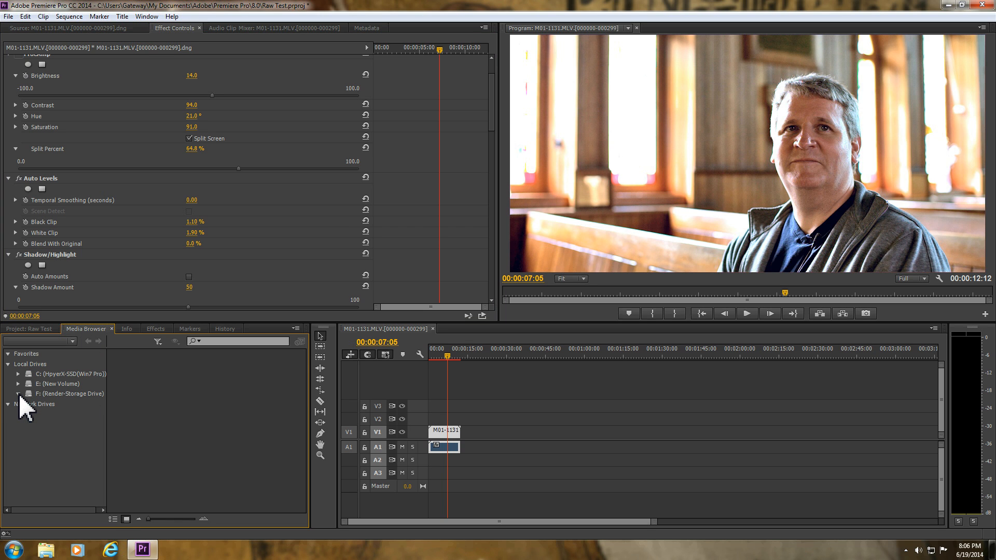
{"action": "left_click", "coordinate": [17, 393]}
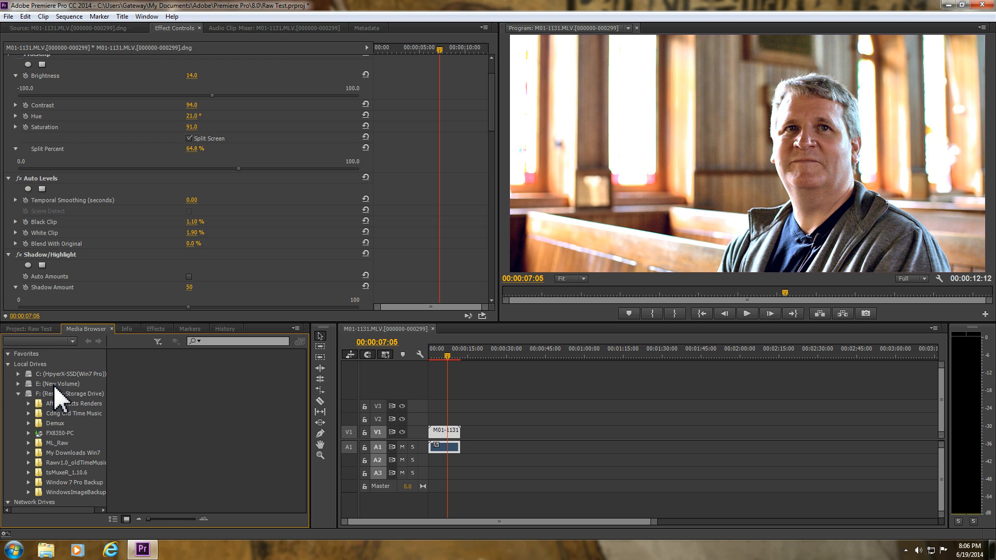
{"action": "mouse_move", "coordinate": [23, 433]}
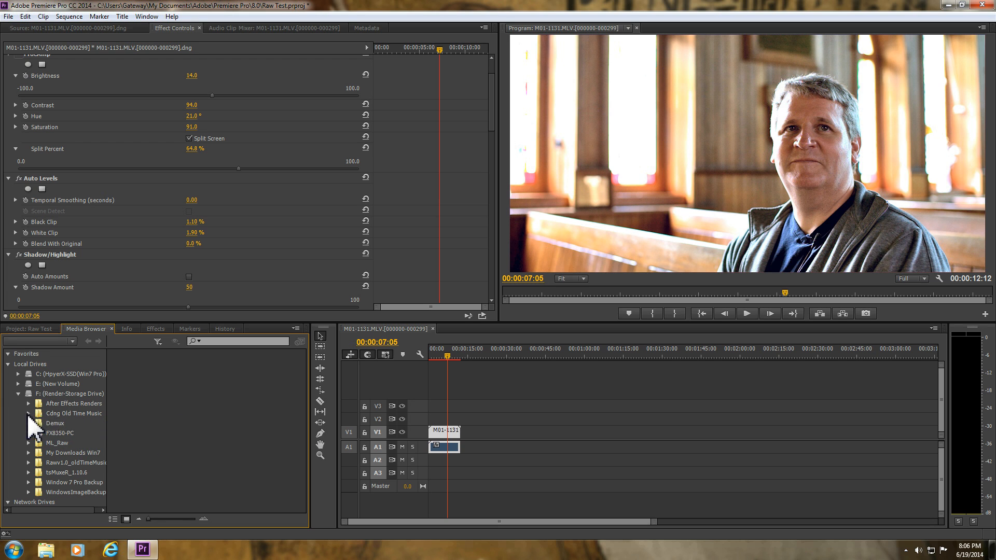
{"action": "mouse_move", "coordinate": [80, 425]}
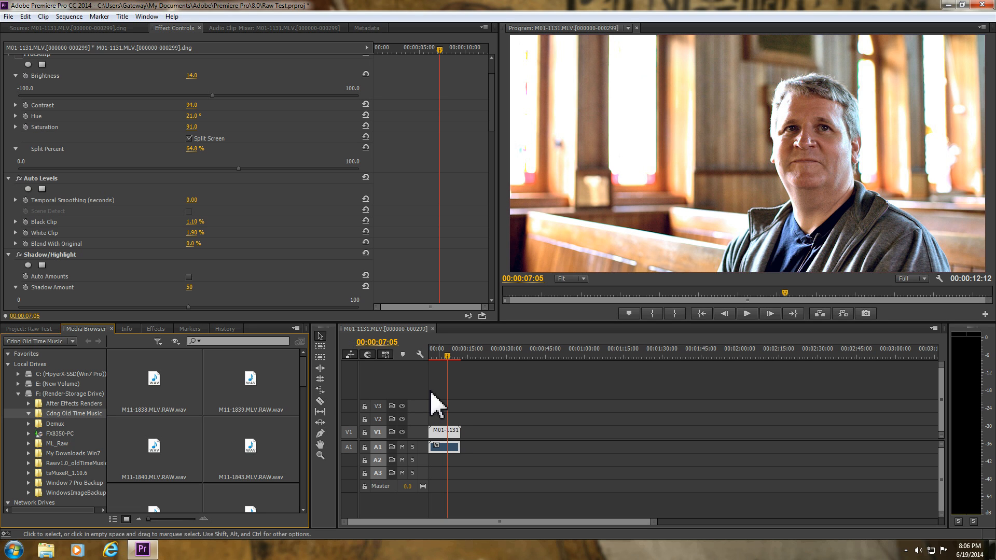
{"action": "scroll", "scroll_direction": "down", "scroll_amount": 3}
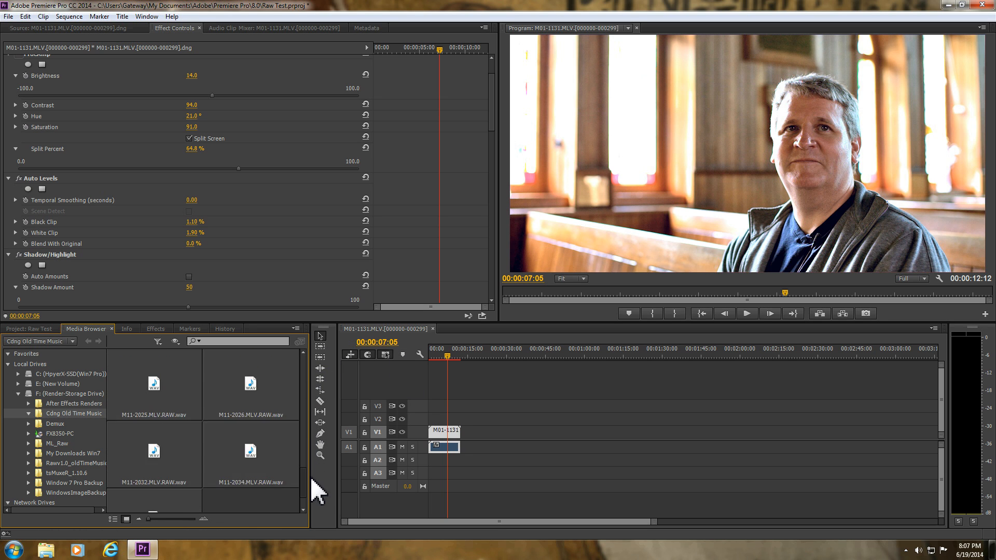
{"action": "scroll", "scroll_direction": "down", "scroll_amount": 3}
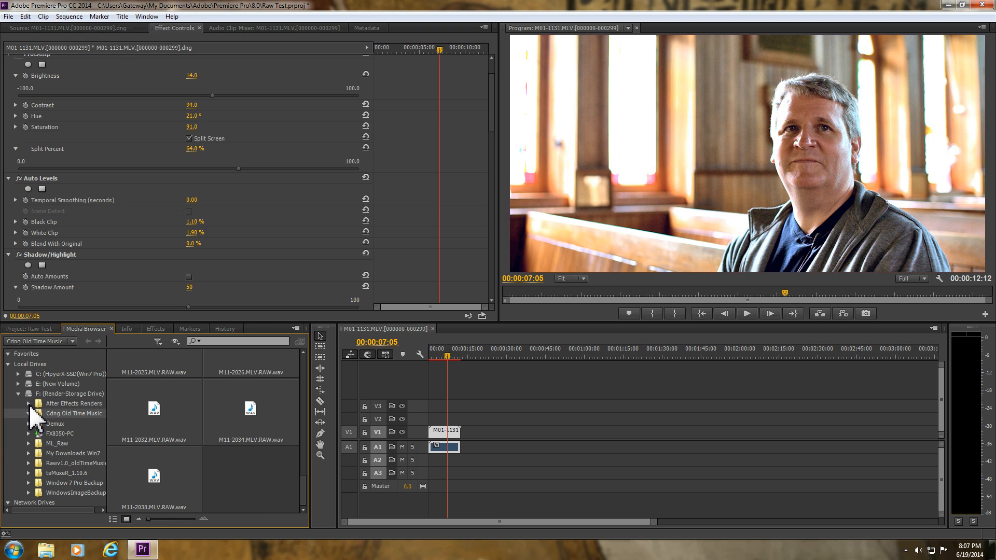
{"action": "mouse_move", "coordinate": [34, 427]}
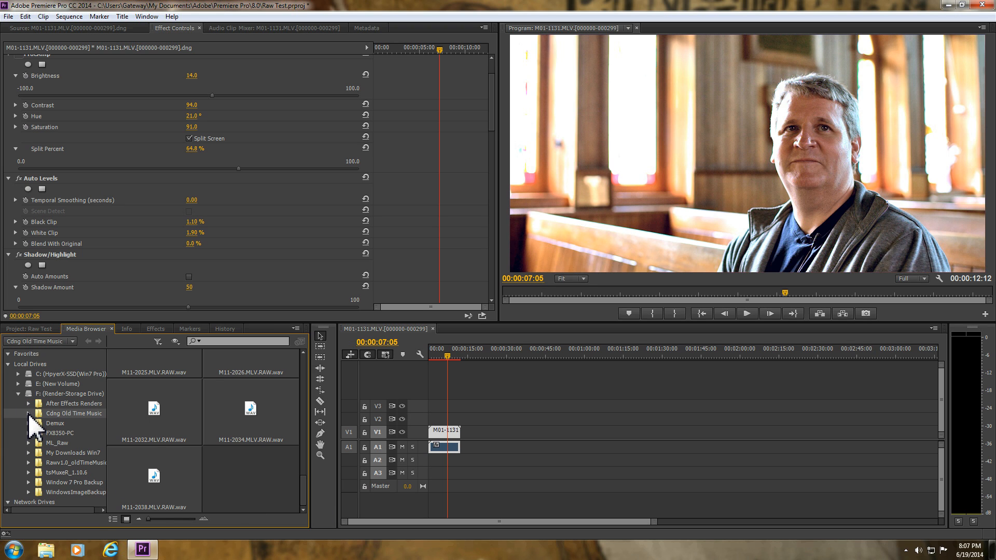
{"action": "mouse_move", "coordinate": [103, 431]}
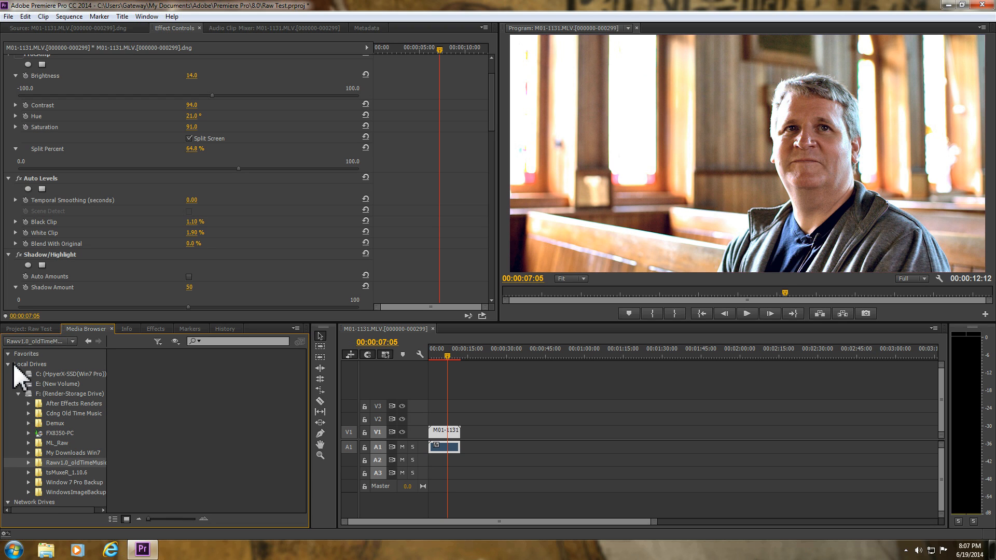
Step: Expand New Volume (E:) and open the 140616_1739_M111846M folder inside Cdng_Old_Time_Music
{"action": "left_click", "coordinate": [18, 383]}
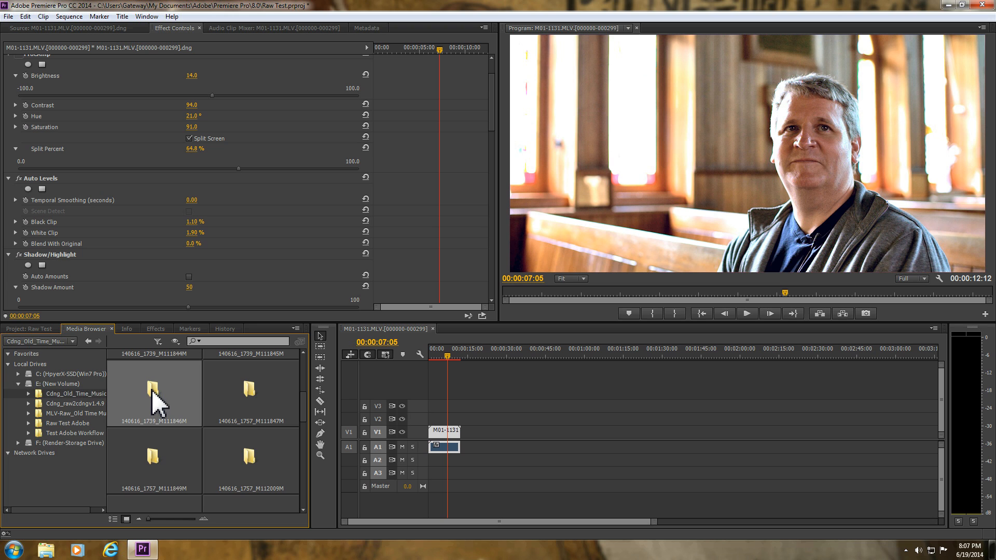
{"action": "double_click", "coordinate": [154, 394]}
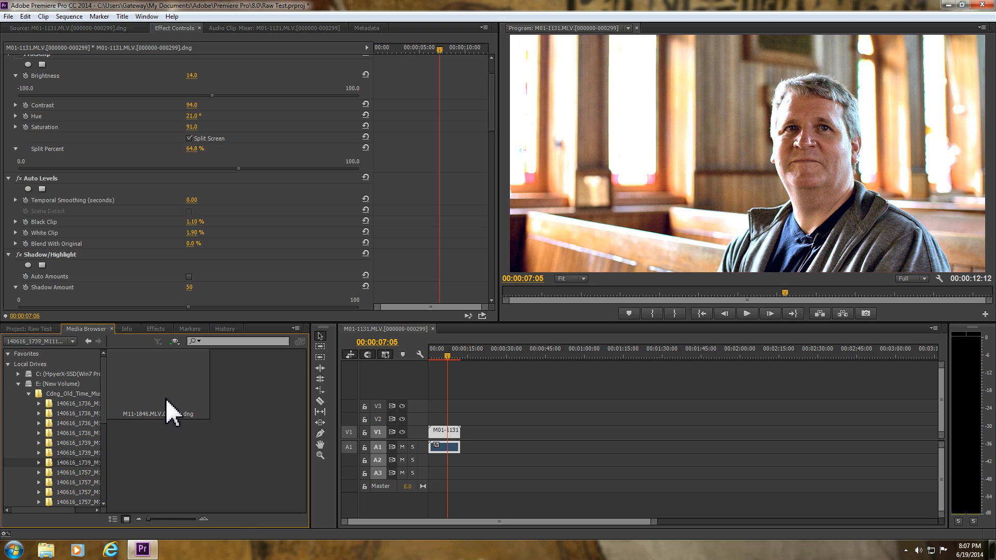
{"action": "mouse_move", "coordinate": [183, 387]}
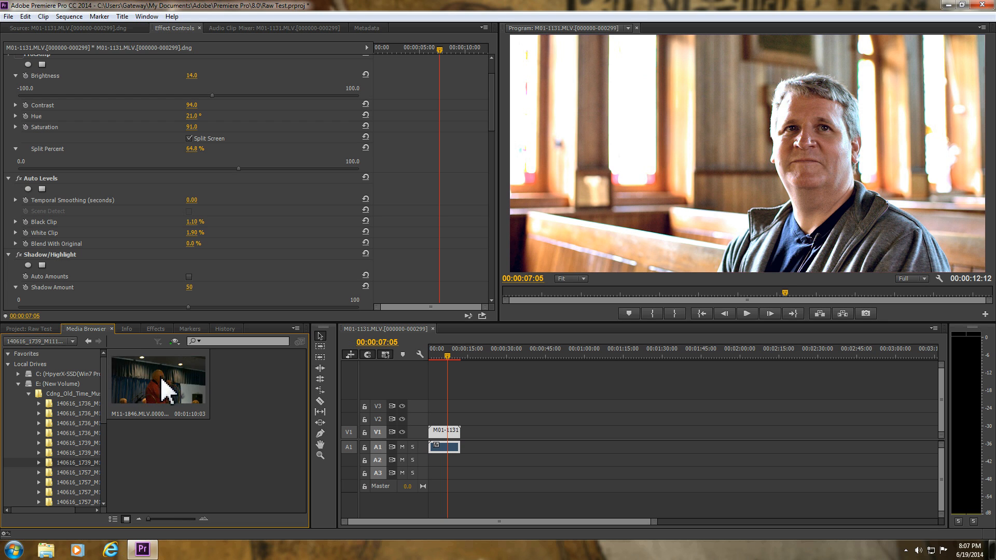
{"action": "mouse_move", "coordinate": [158, 392]}
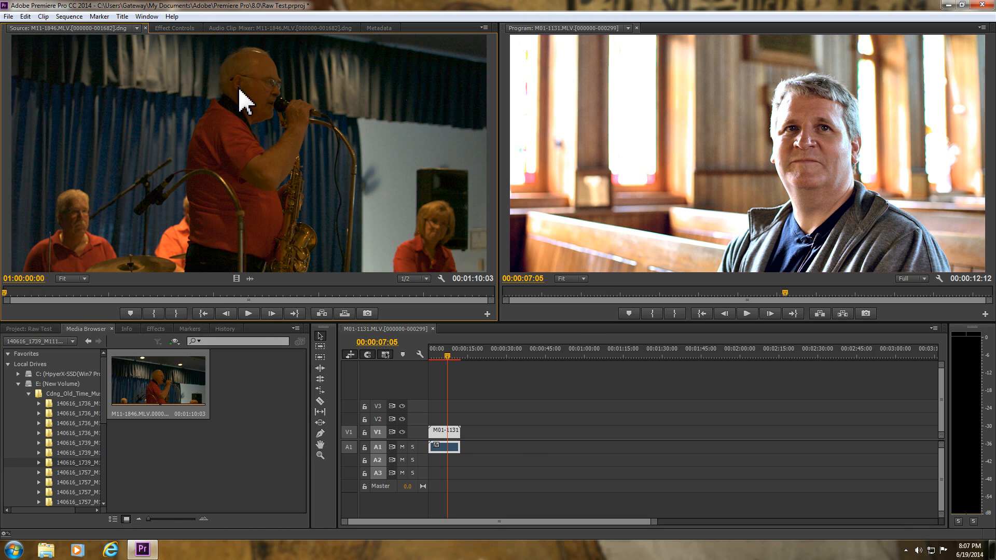
{"action": "mouse_move", "coordinate": [330, 168]}
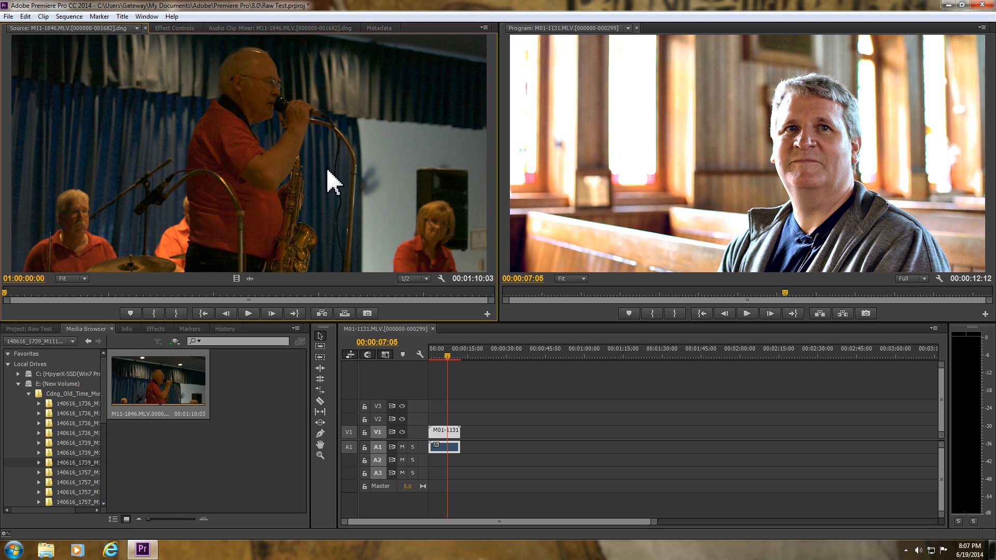
{"action": "mouse_move", "coordinate": [328, 191]}
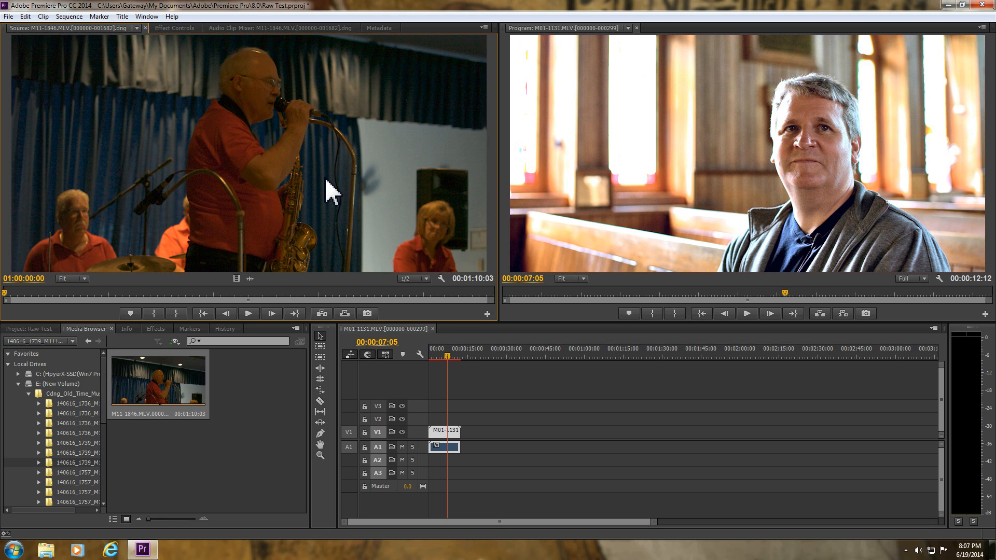
{"action": "mouse_move", "coordinate": [367, 226]}
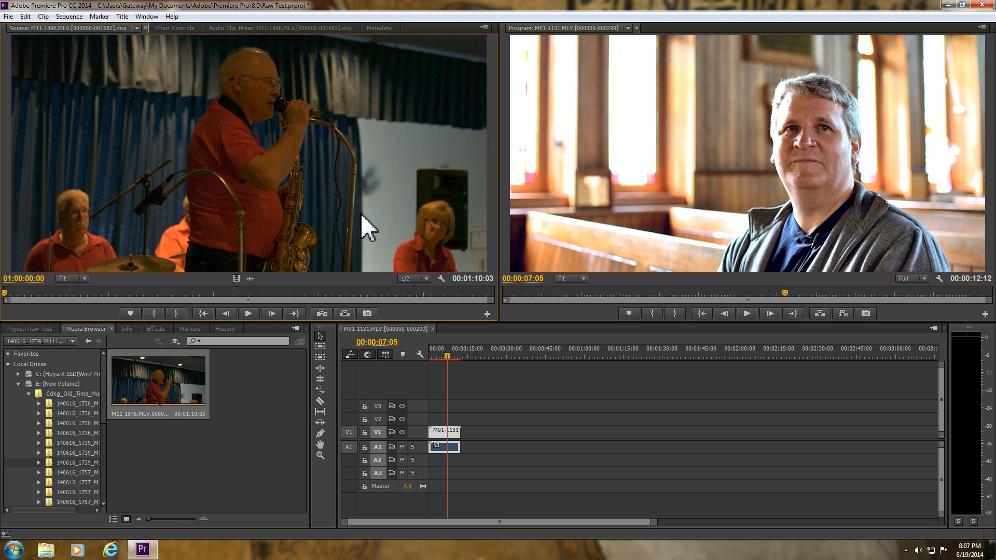
Step: Bring up the context menu for the M11-1846 concert clip in the Source Monitor
{"action": "right_click", "coordinate": [365, 223]}
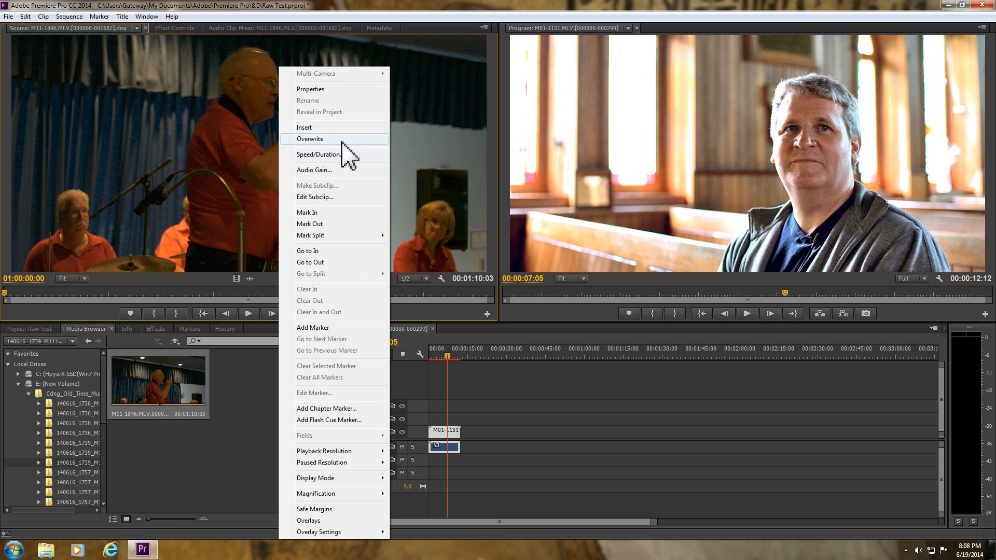
{"action": "mouse_move", "coordinate": [336, 331]}
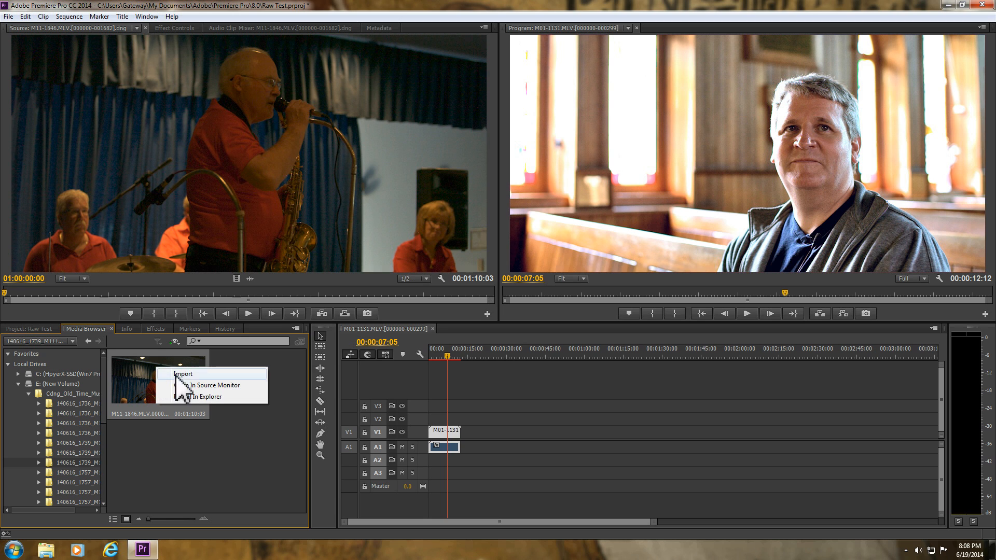
{"action": "mouse_move", "coordinate": [203, 430]}
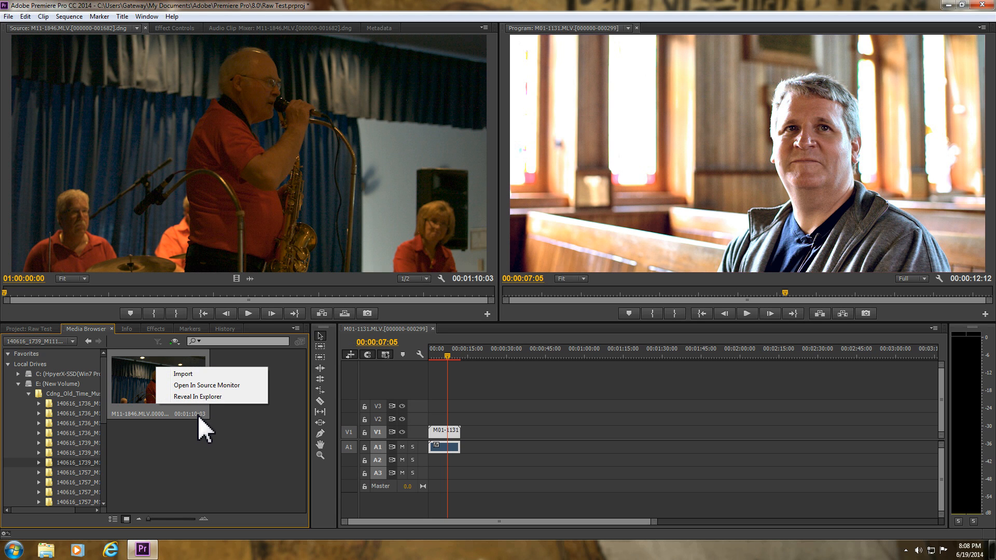
{"action": "mouse_move", "coordinate": [204, 398]}
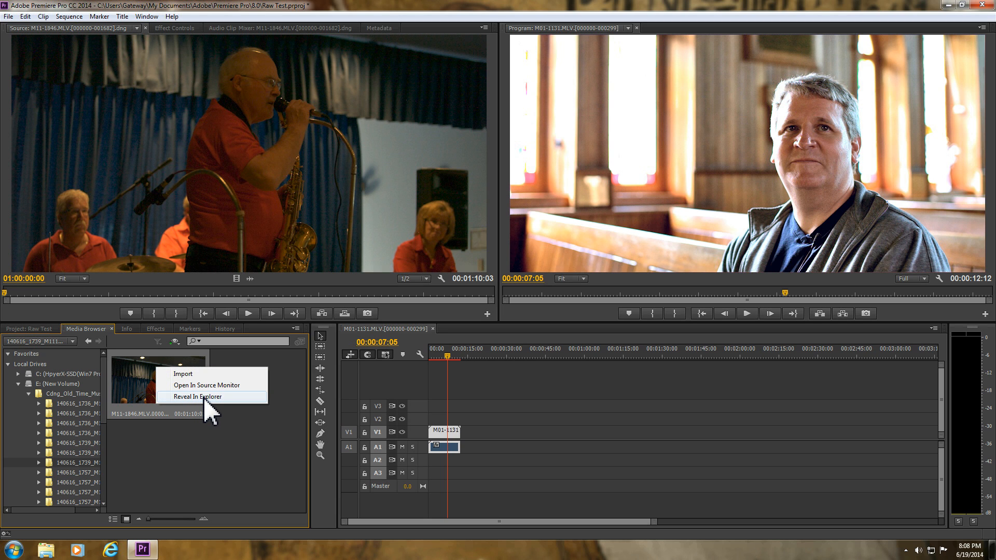
{"action": "left_click", "coordinate": [197, 396]}
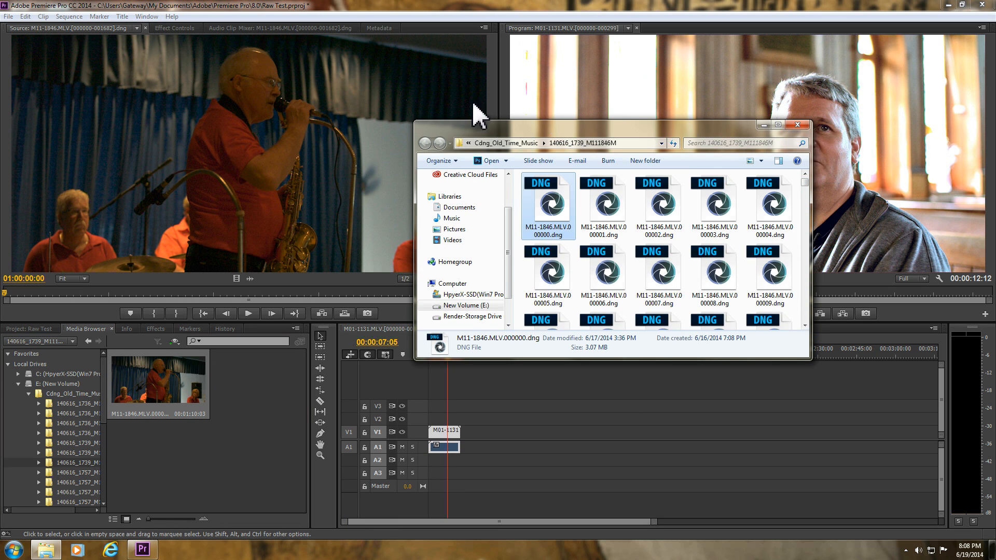
{"action": "left_click", "coordinate": [797, 124]}
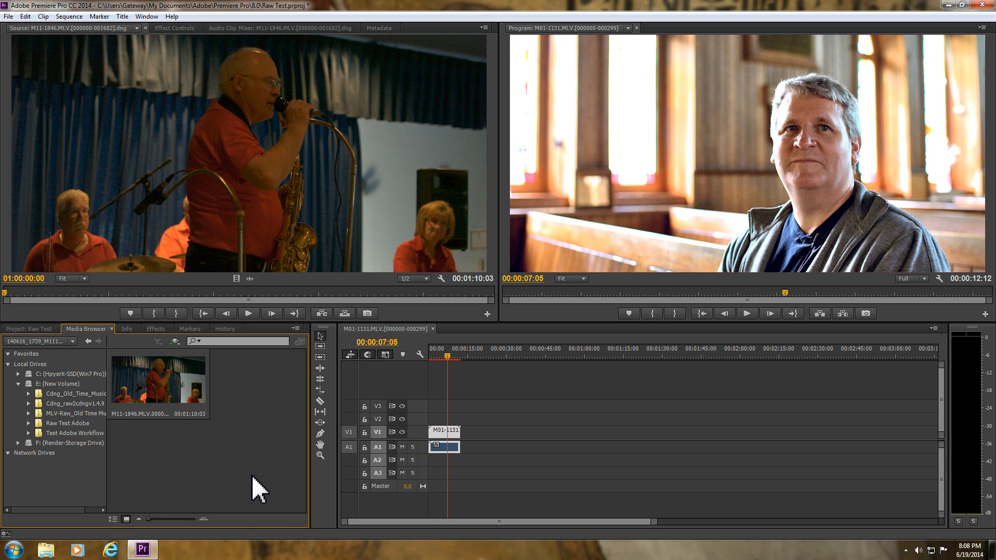
{"action": "mouse_move", "coordinate": [130, 518]}
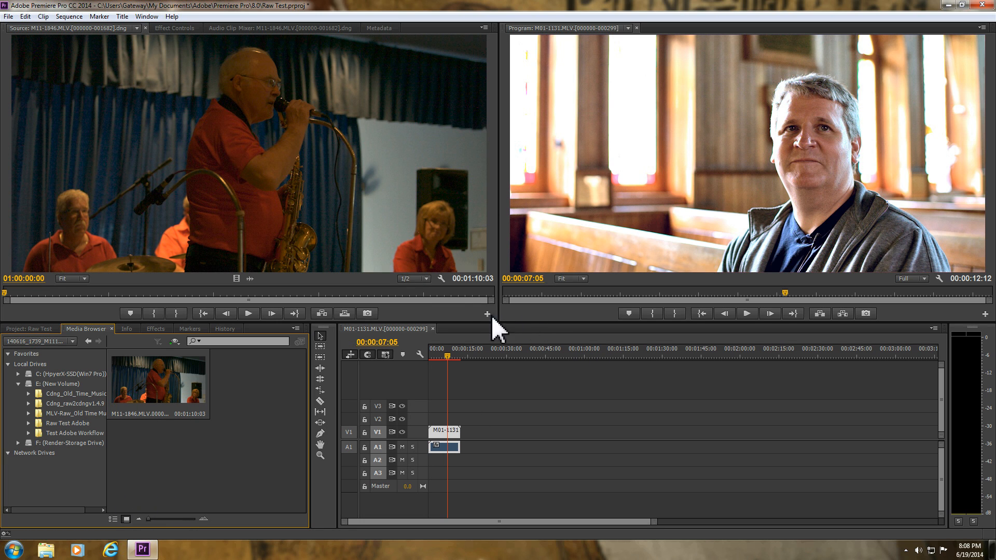
{"action": "mouse_move", "coordinate": [234, 490]}
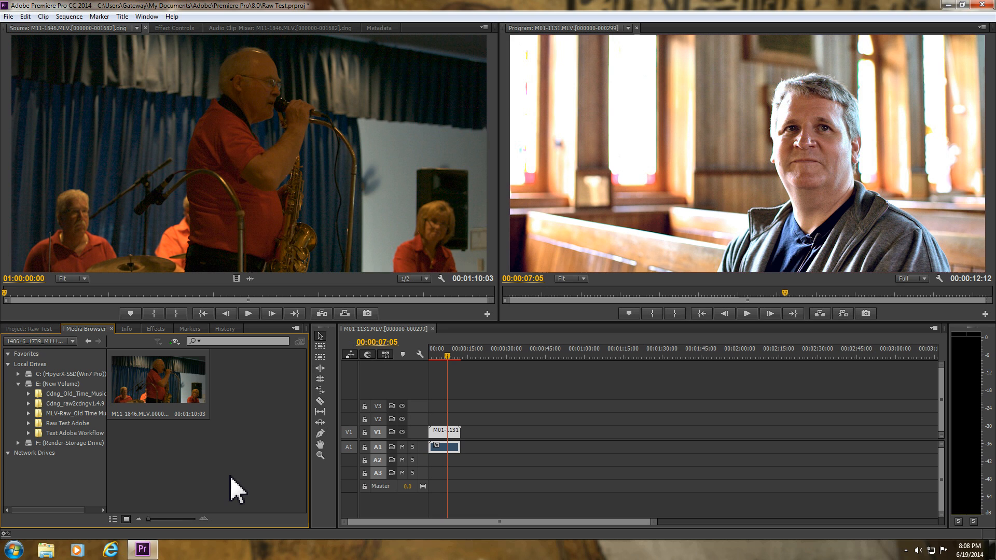
{"action": "mouse_move", "coordinate": [232, 490]}
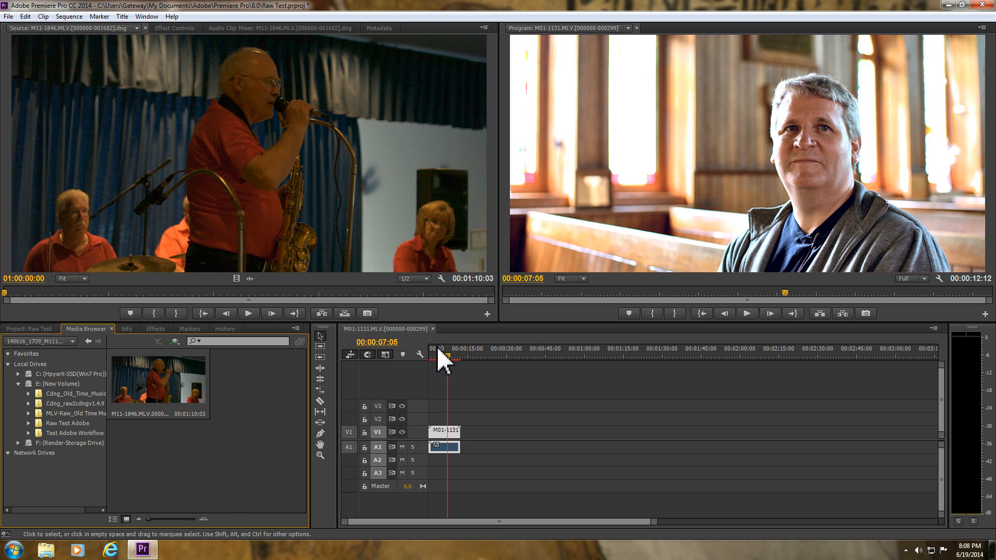
Step: Move the sequence playhead back to 00:00:04:10 inside the church clip
{"action": "left_click", "coordinate": [435, 348]}
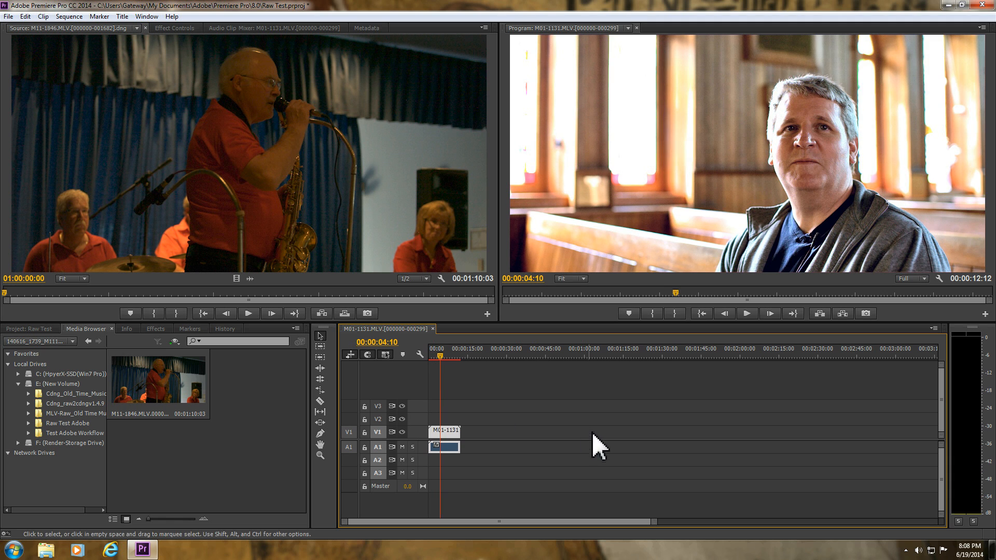
{"action": "mouse_move", "coordinate": [438, 160]}
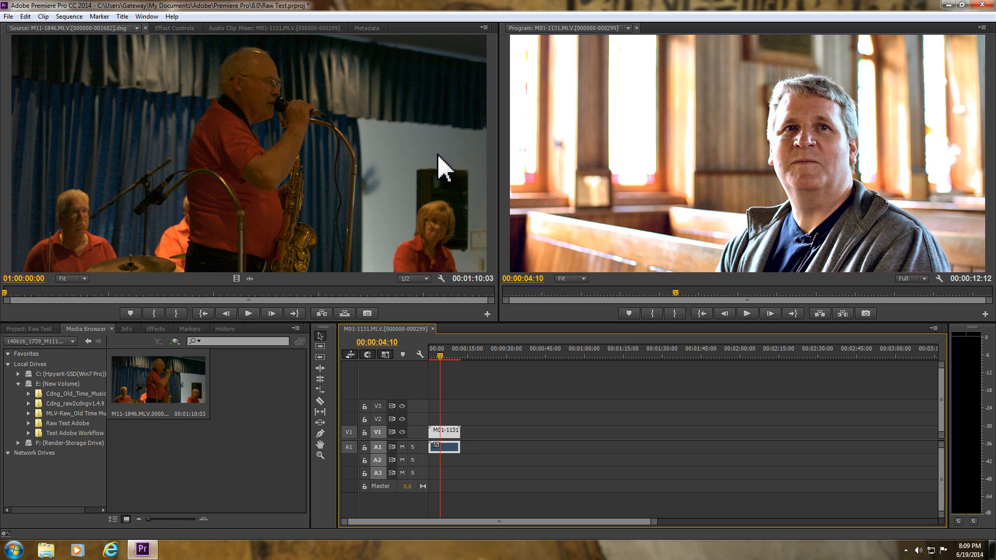
{"action": "mouse_move", "coordinate": [396, 156]}
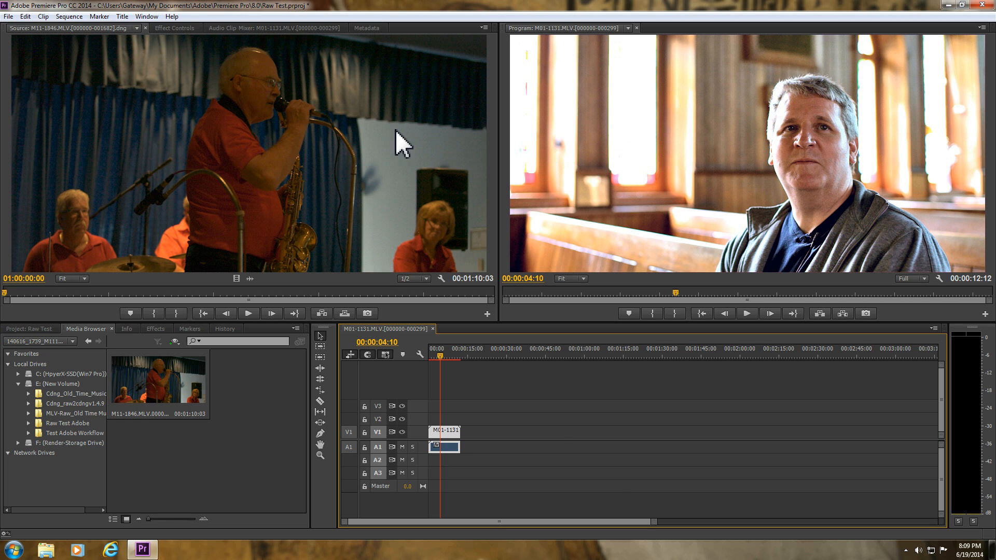
{"action": "mouse_move", "coordinate": [699, 519]}
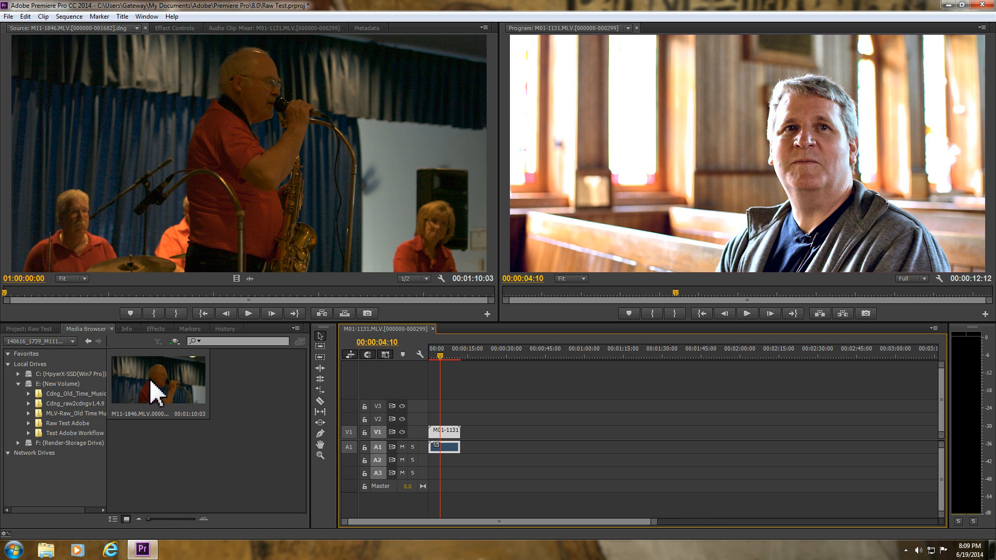
Step: Place the M11-1846 concert clip on V1 after the church clip and park the playhead at 00:00:17:05
{"action": "left_click_drag", "start_coordinate": [156, 378], "coordinate": [496, 438]}
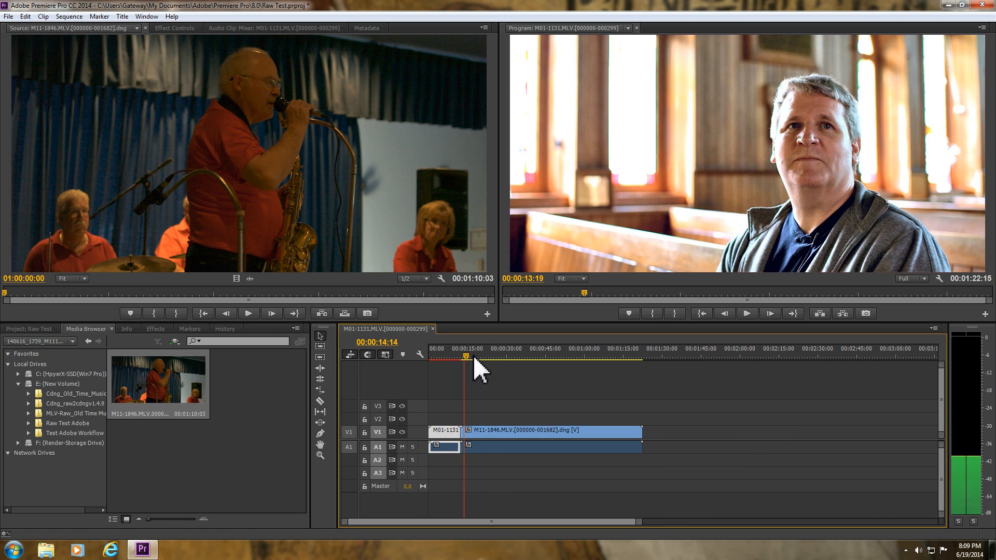
{"action": "left_click", "coordinate": [472, 359]}
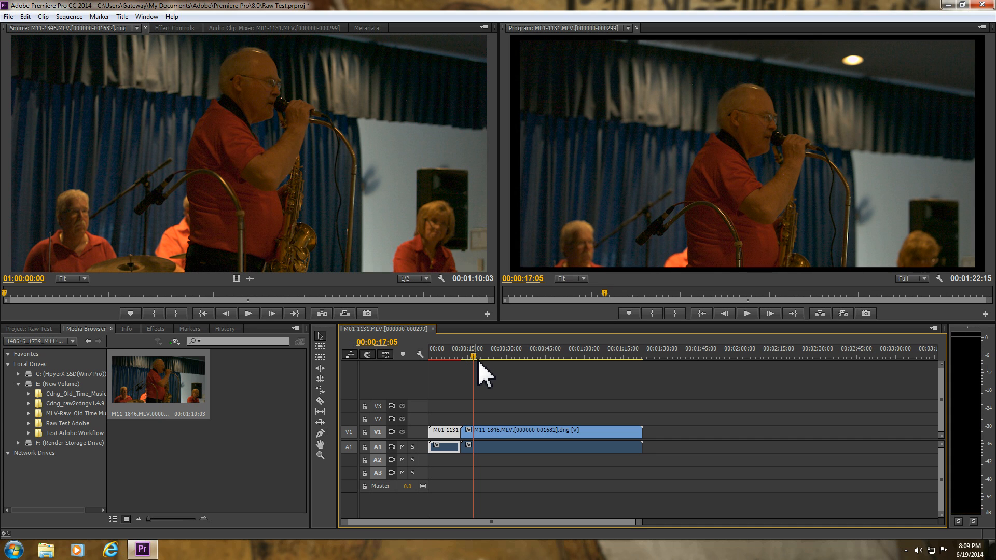